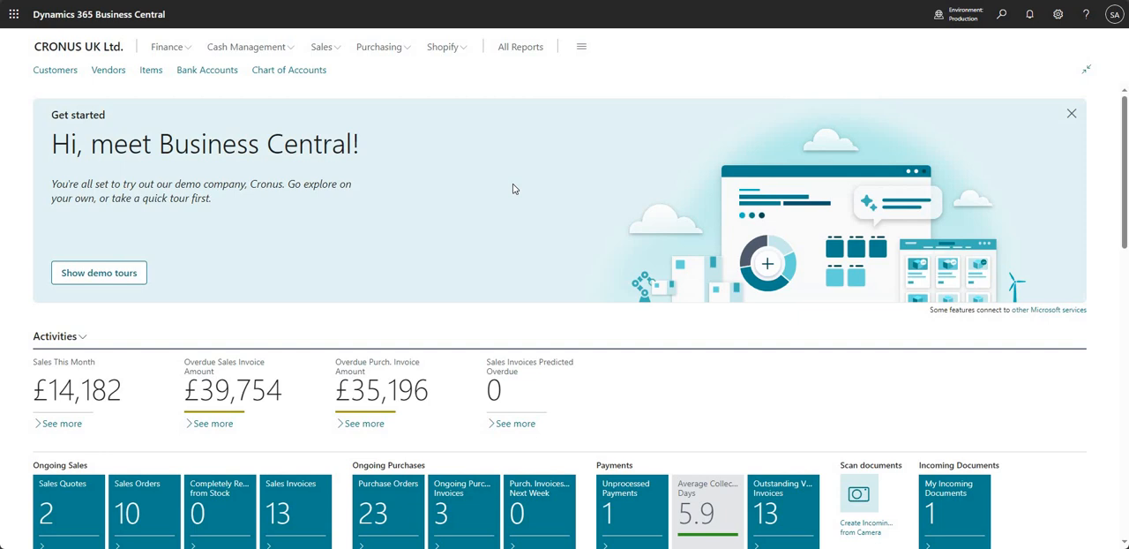
{"action": "mouse_move", "coordinate": [1085, 44]}
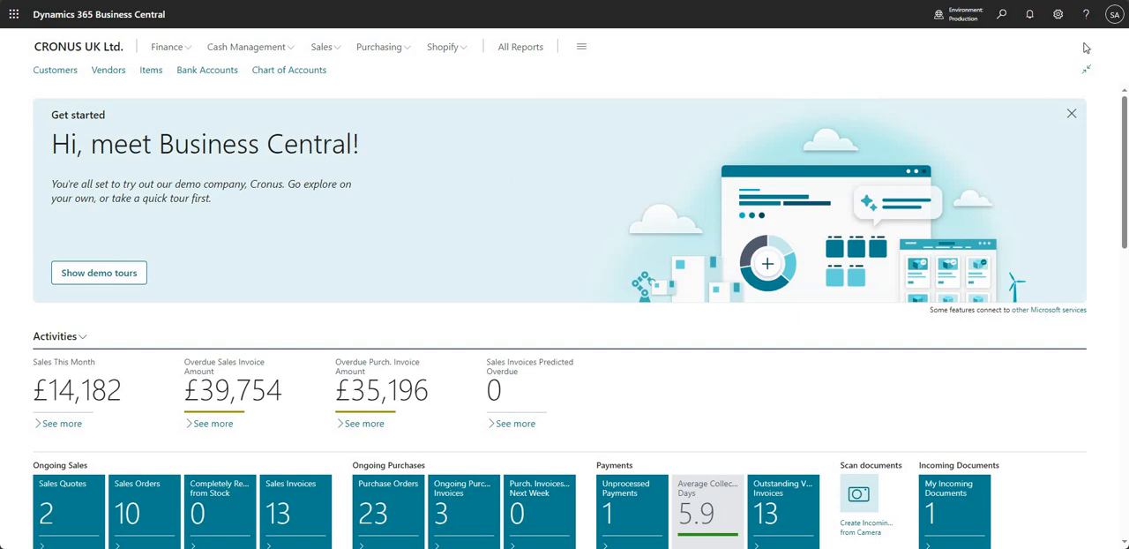
{"action": "mouse_move", "coordinate": [1058, 16]}
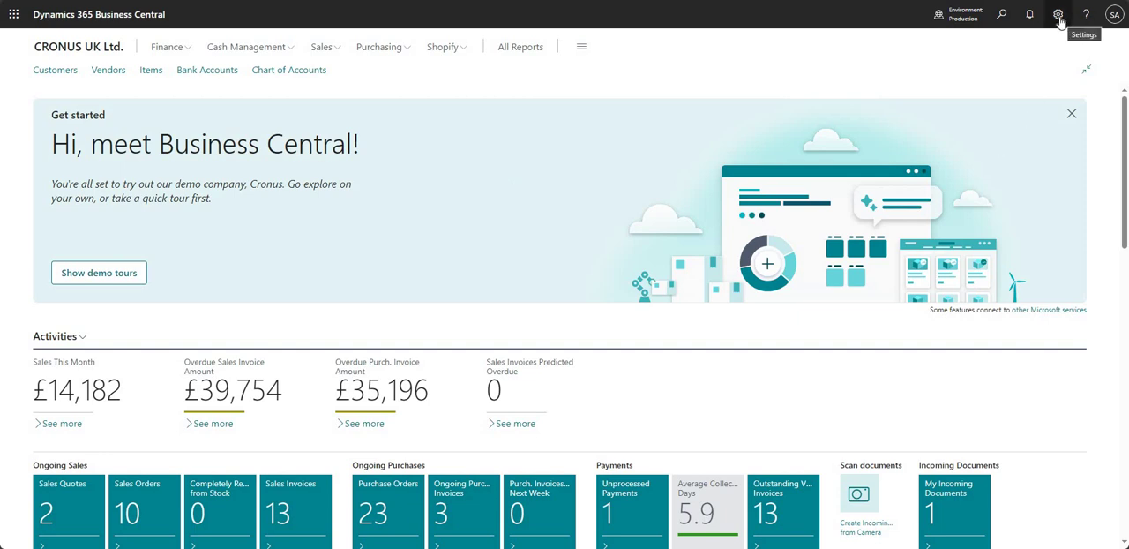
- Open the Settings pane from the gear icon on the CRONUS UK Ltd. home page
{"action": "left_click", "coordinate": [1058, 15]}
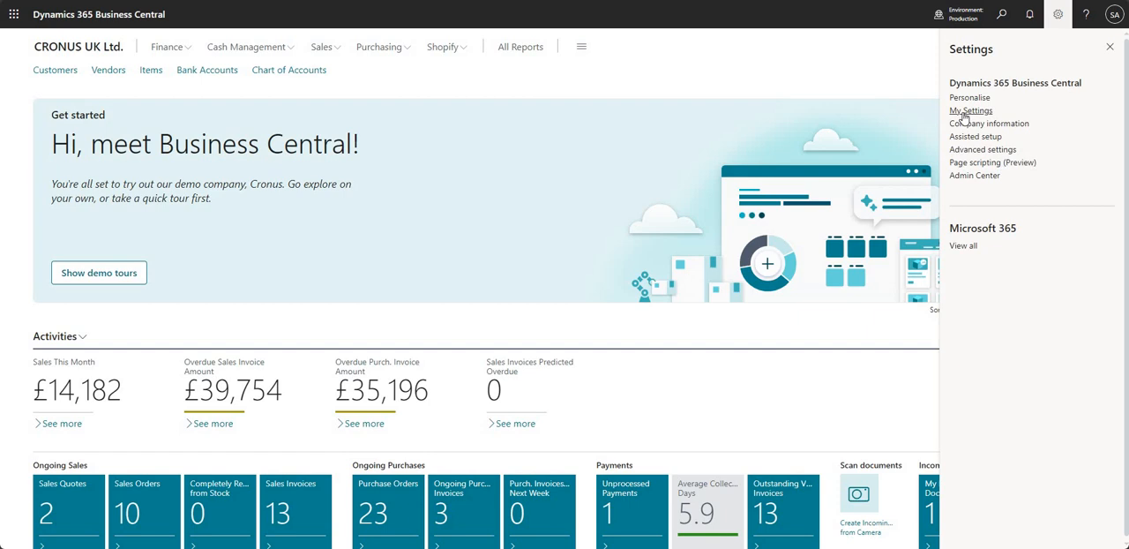
- Open My Settings, view the My Notifications list, then close it
{"action": "left_click", "coordinate": [971, 110]}
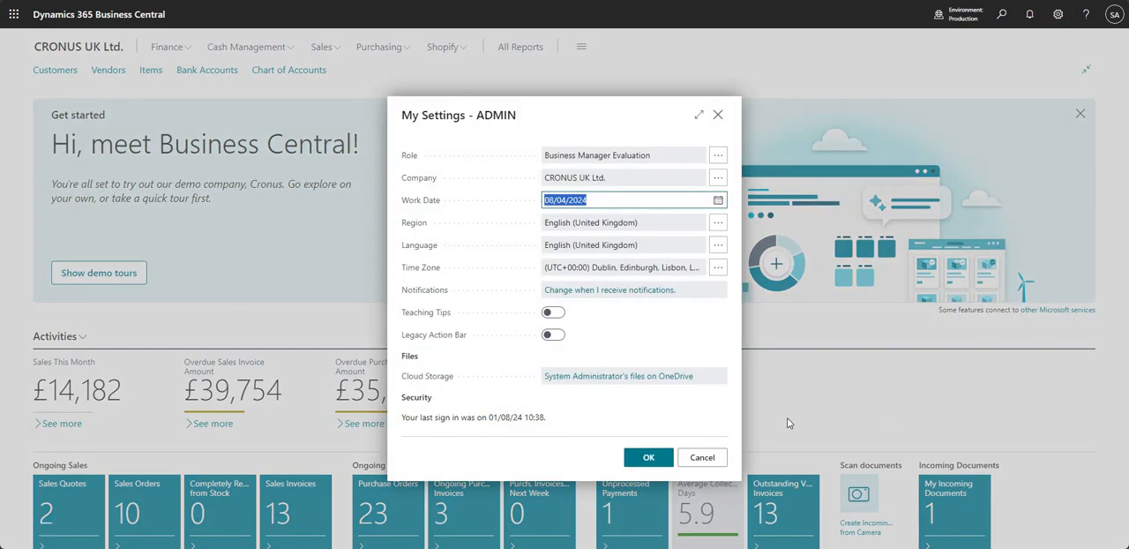
{"action": "mouse_move", "coordinate": [425, 289]}
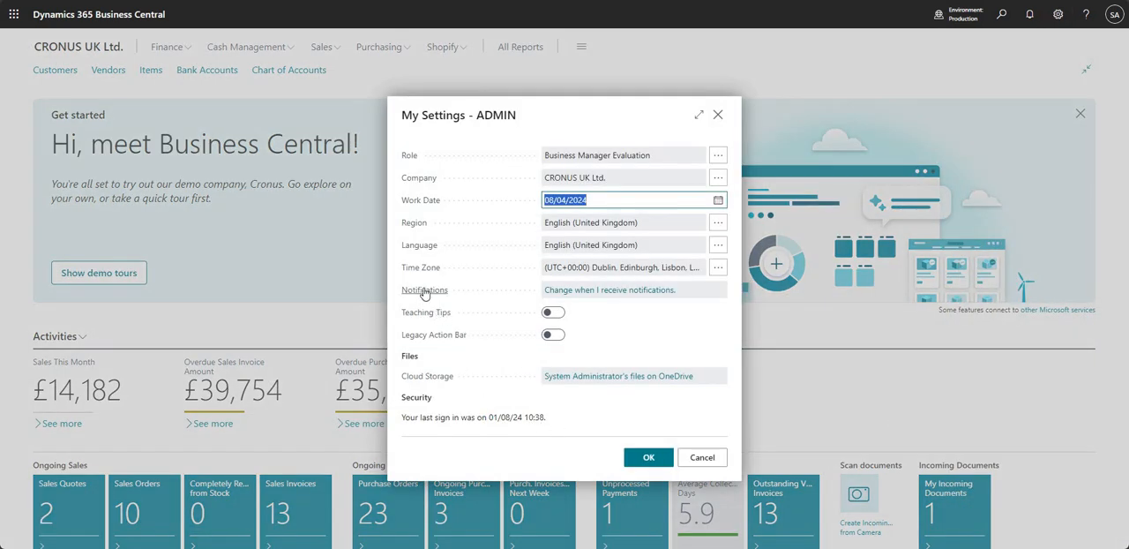
{"action": "mouse_move", "coordinate": [634, 289]}
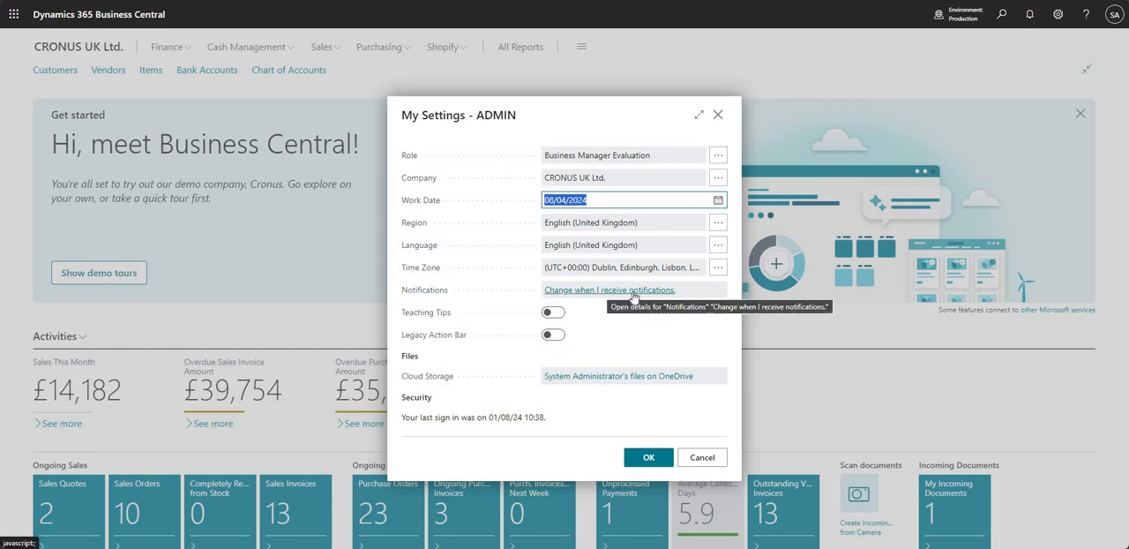
{"action": "mouse_move", "coordinate": [653, 295]}
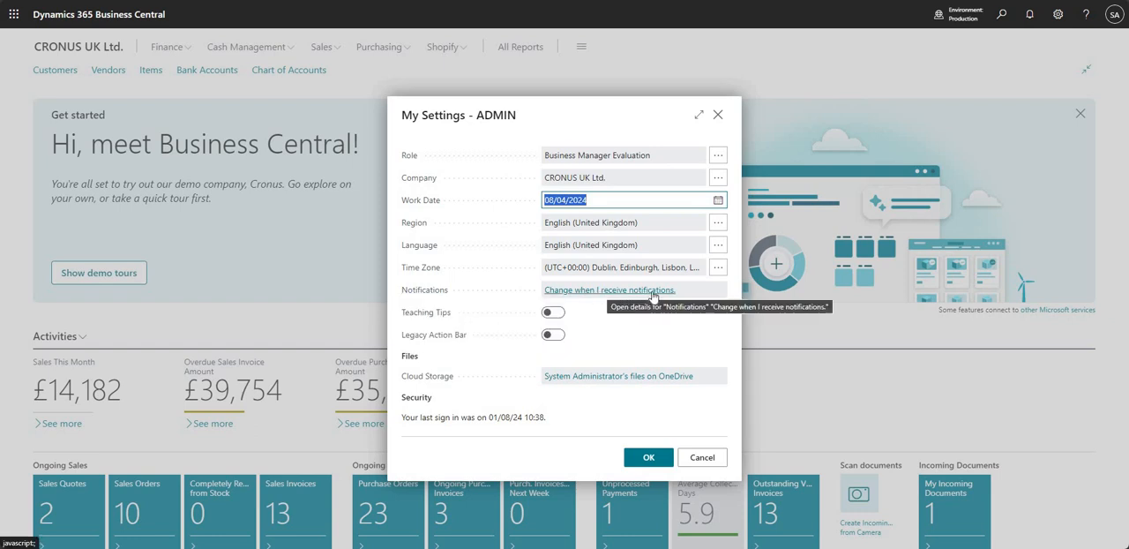
{"action": "left_click", "coordinate": [609, 289]}
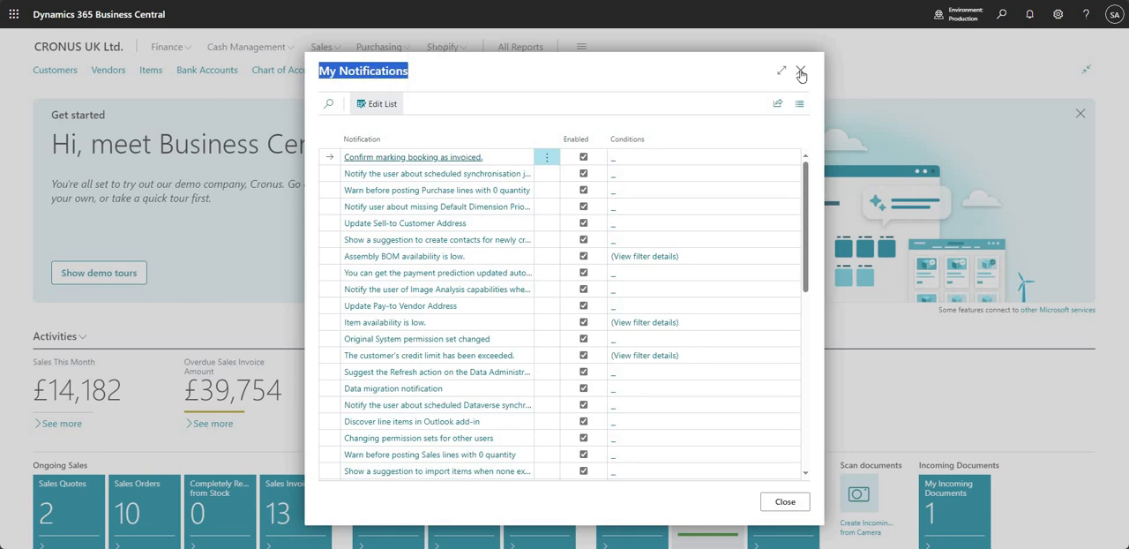
{"action": "left_click", "coordinate": [801, 71]}
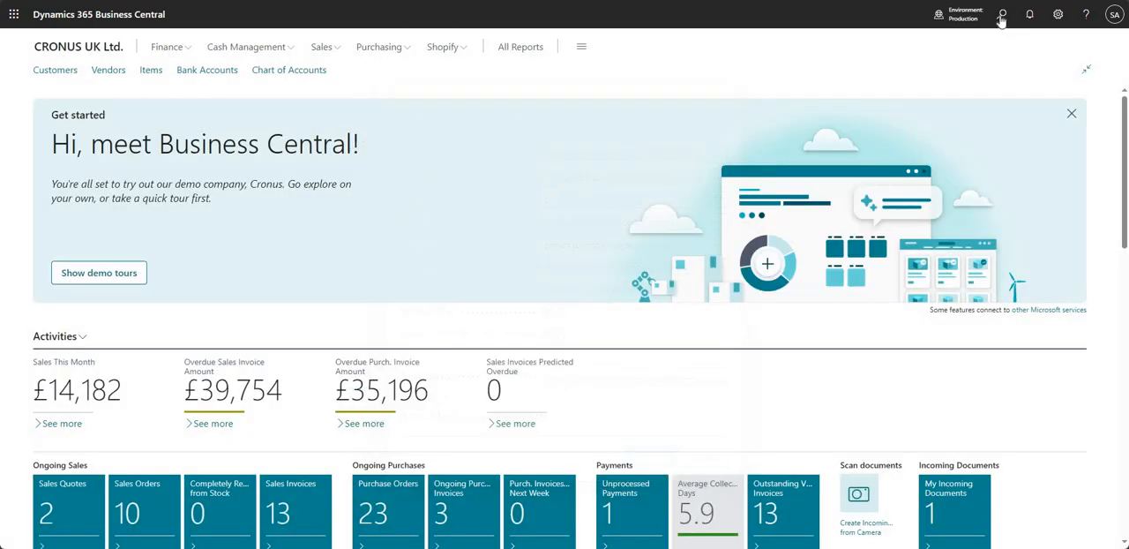
- Search Tell Me for 'my not' to find the My Notifications page
{"action": "left_click", "coordinate": [1002, 15]}
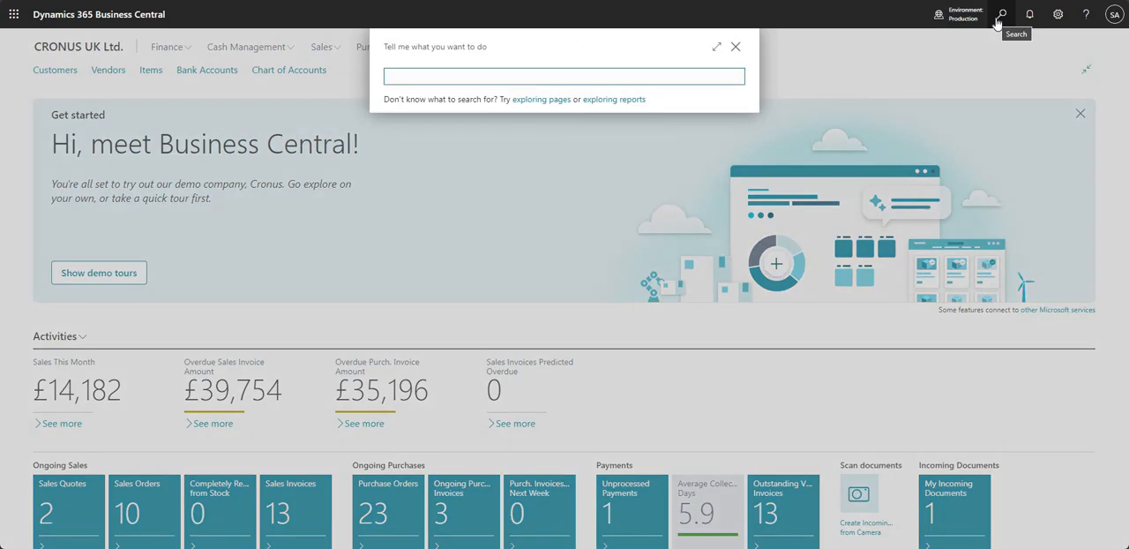
{"action": "type", "text": "my not"}
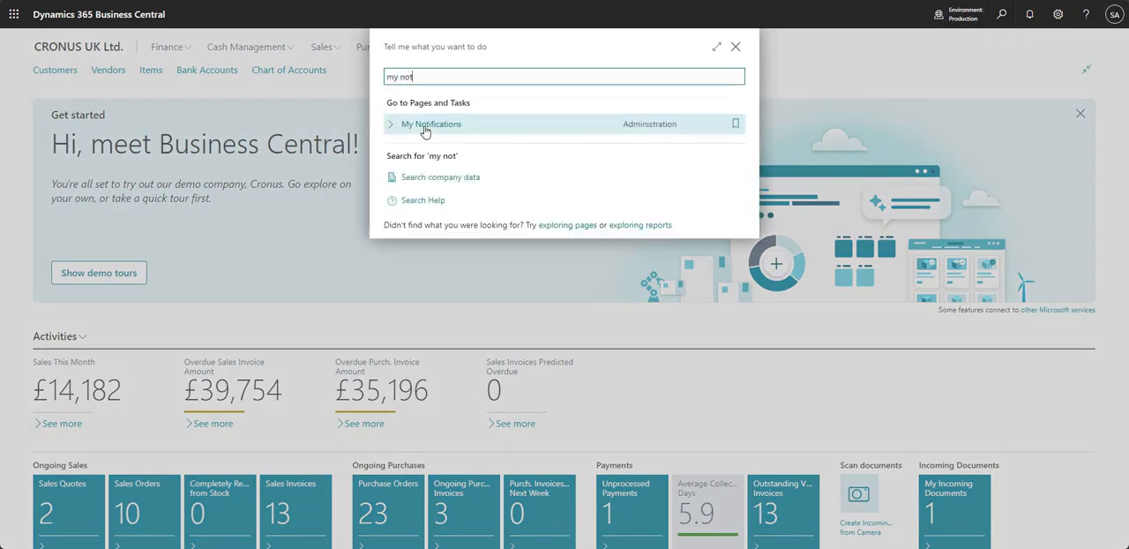
{"action": "mouse_move", "coordinate": [435, 131]}
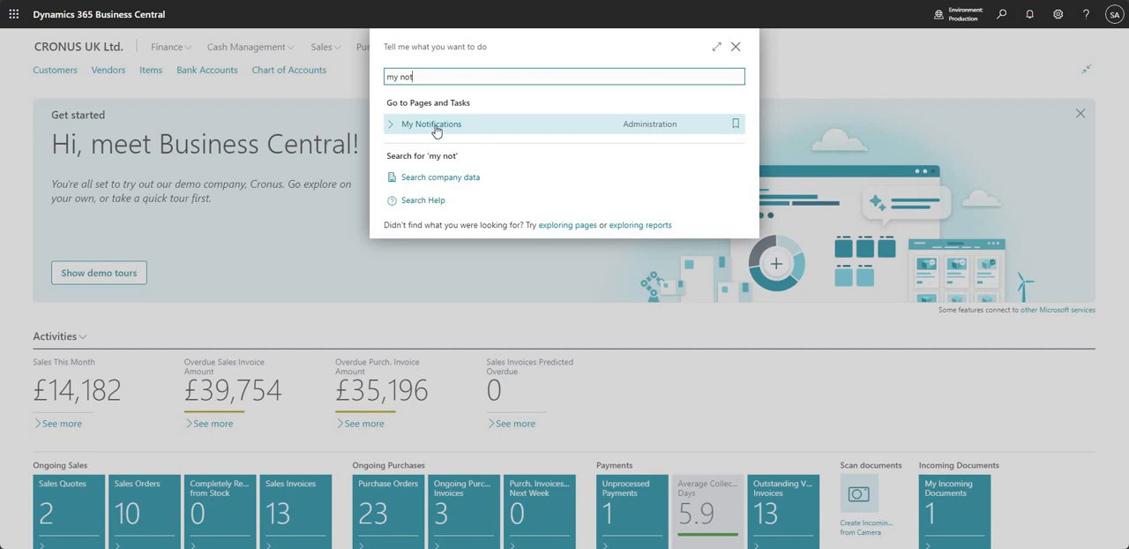
- Open My Notifications from the search results and browse the Notification and Enabled columns
{"action": "left_click", "coordinate": [430, 123]}
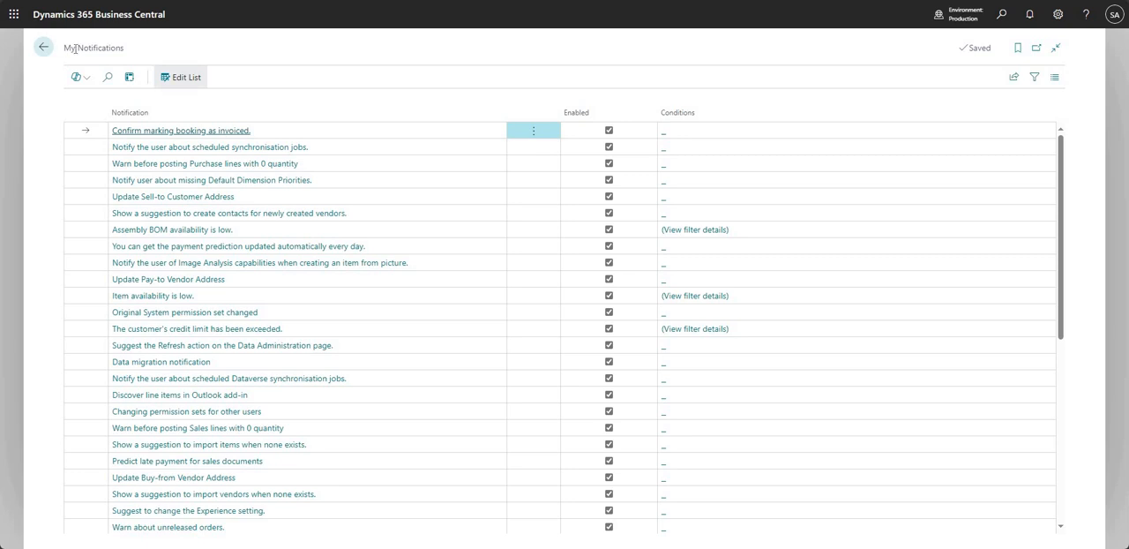
{"action": "mouse_move", "coordinate": [223, 46]}
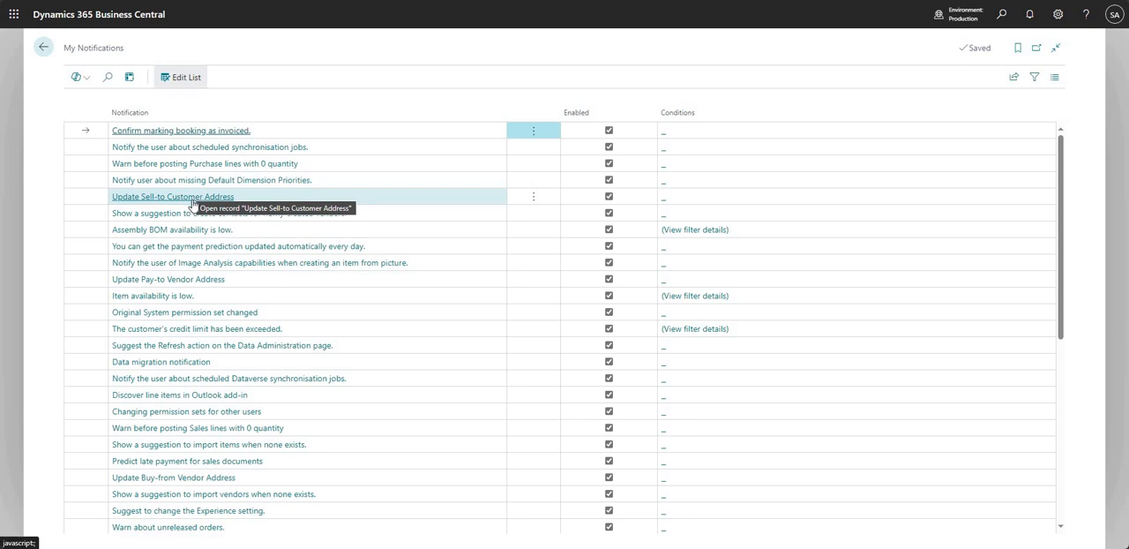
{"action": "mouse_move", "coordinate": [300, 238]}
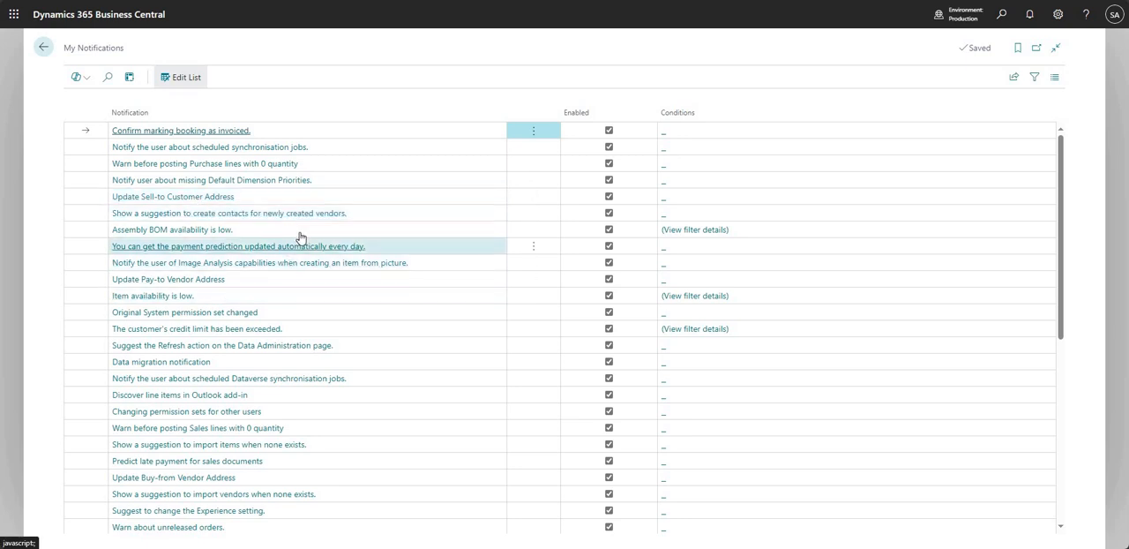
{"action": "mouse_move", "coordinate": [167, 235]}
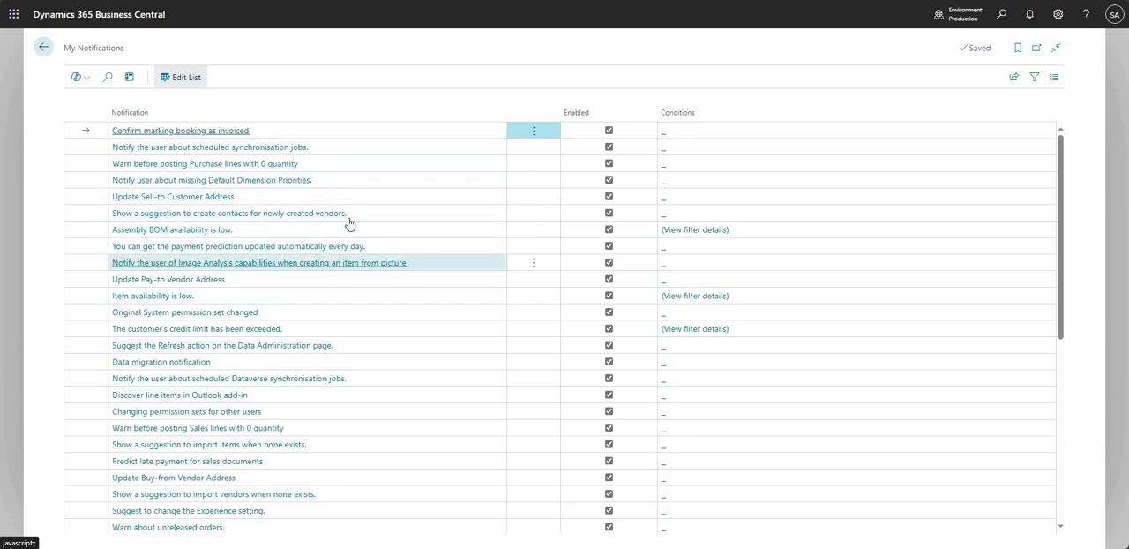
{"action": "left_click", "coordinate": [209, 147]}
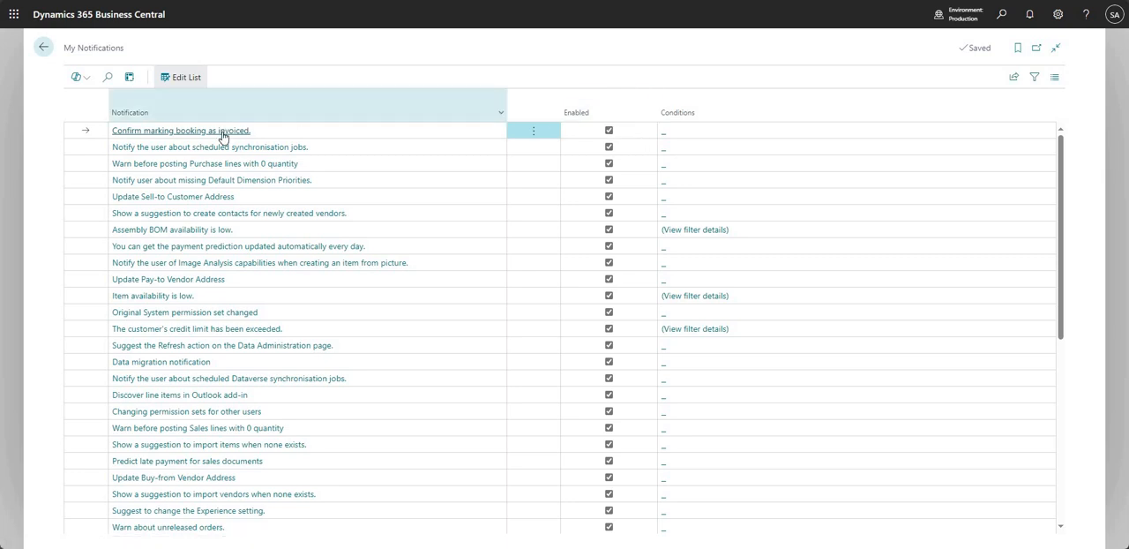
{"action": "left_click", "coordinate": [608, 147]}
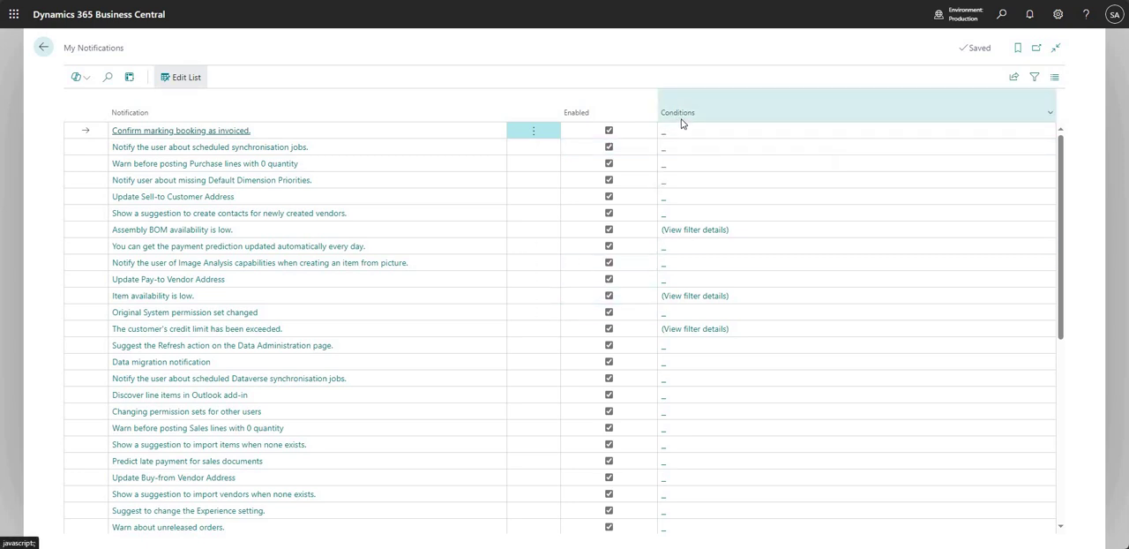
{"action": "mouse_move", "coordinate": [682, 137]}
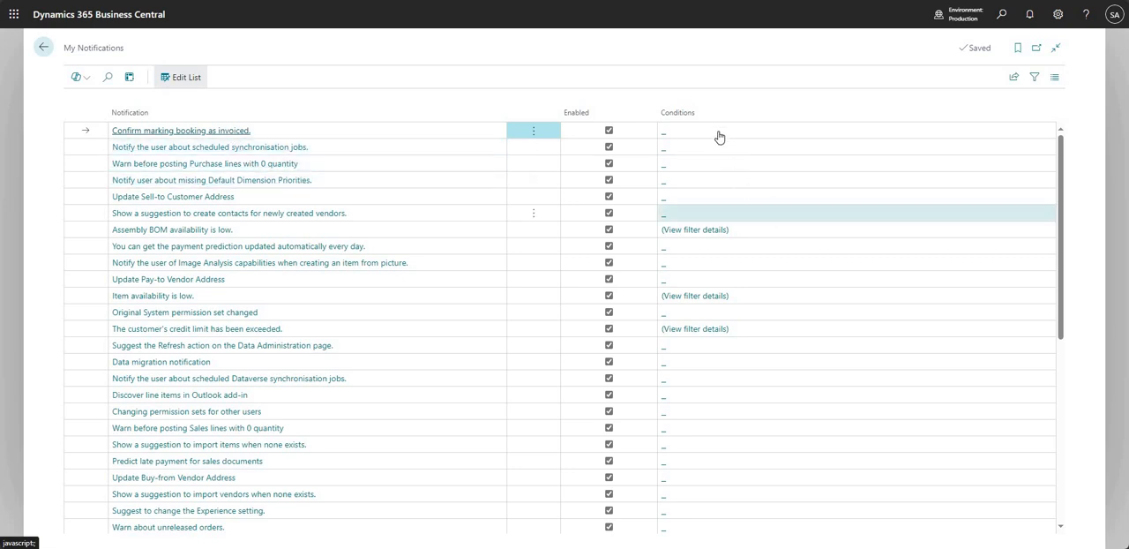
{"action": "mouse_move", "coordinate": [667, 139]}
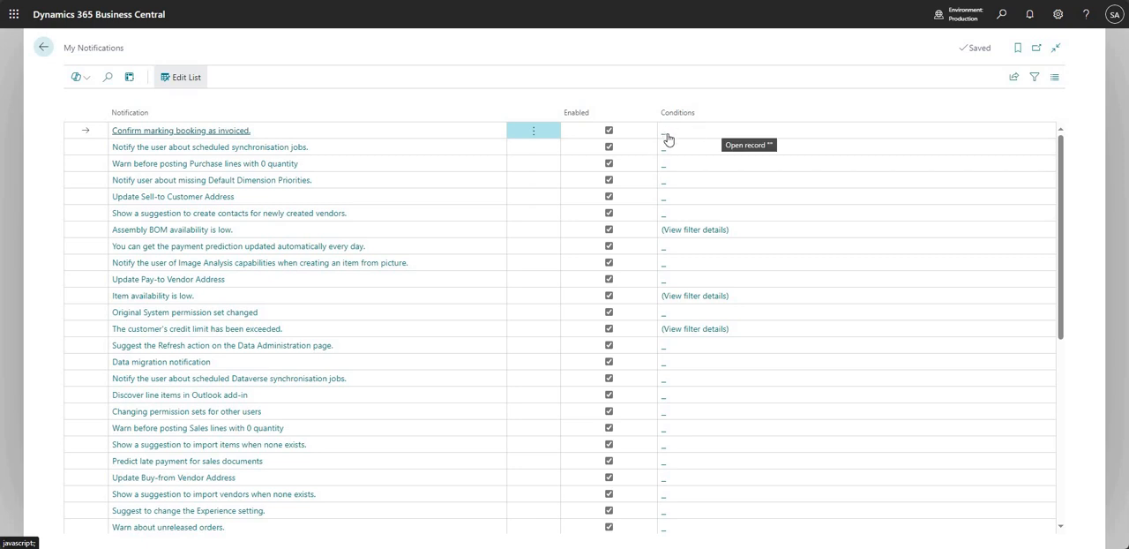
{"action": "mouse_move", "coordinate": [672, 140]}
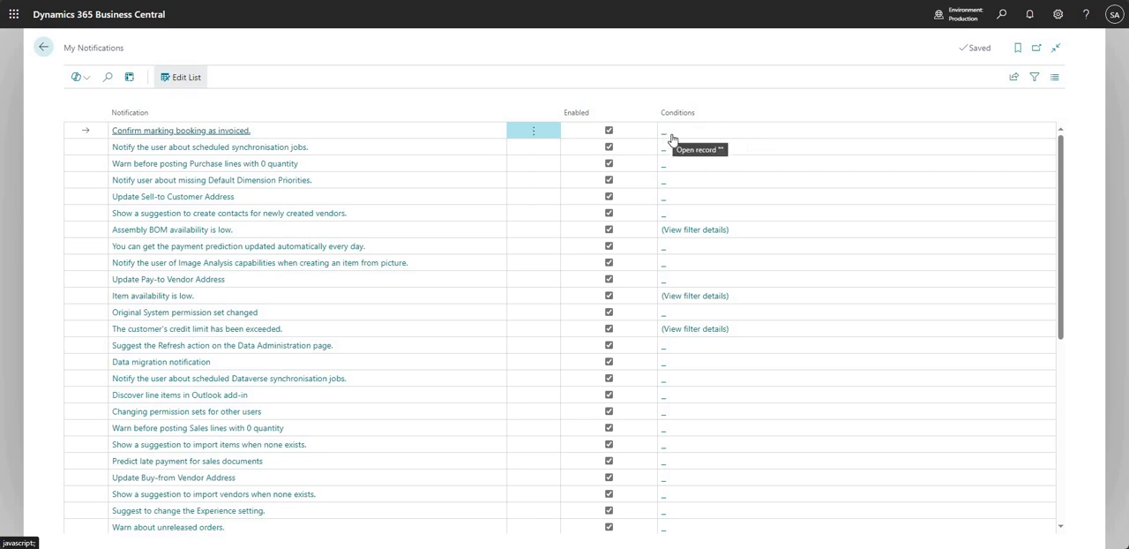
{"action": "mouse_move", "coordinate": [667, 136]}
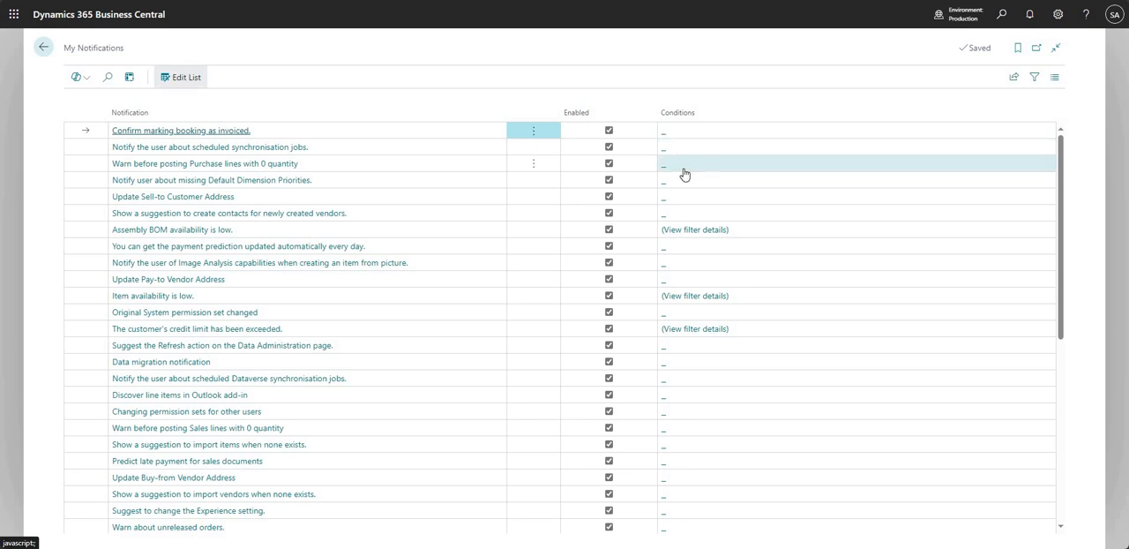
{"action": "mouse_move", "coordinate": [680, 168]}
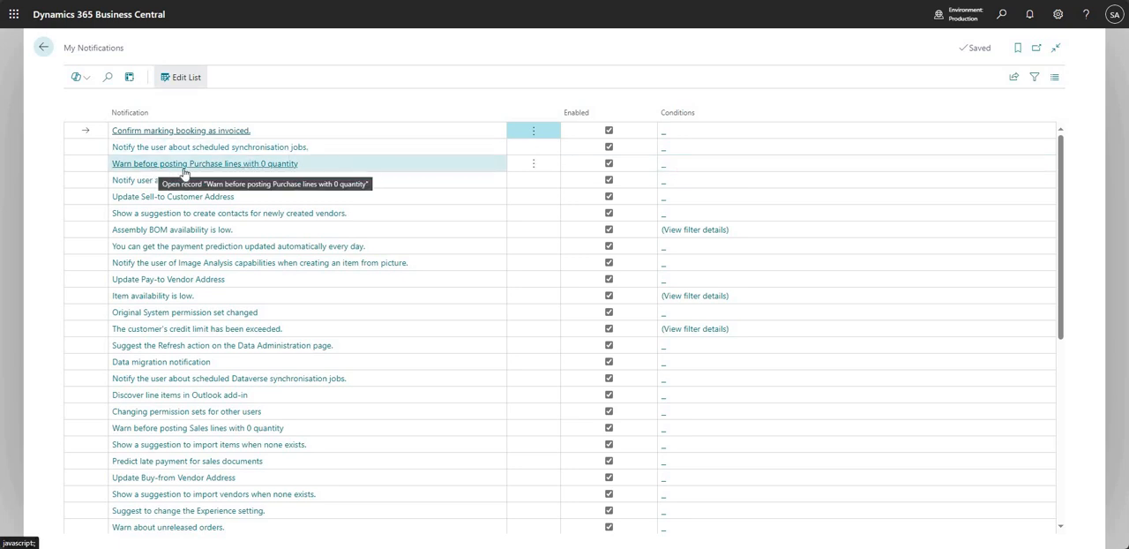
{"action": "mouse_move", "coordinate": [269, 172]}
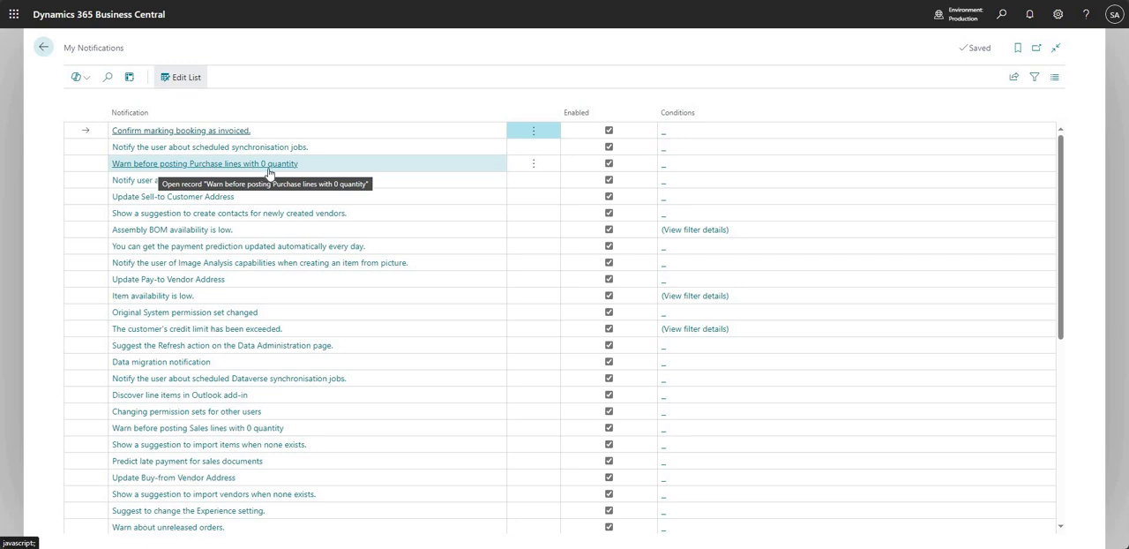
{"action": "mouse_move", "coordinate": [284, 168]}
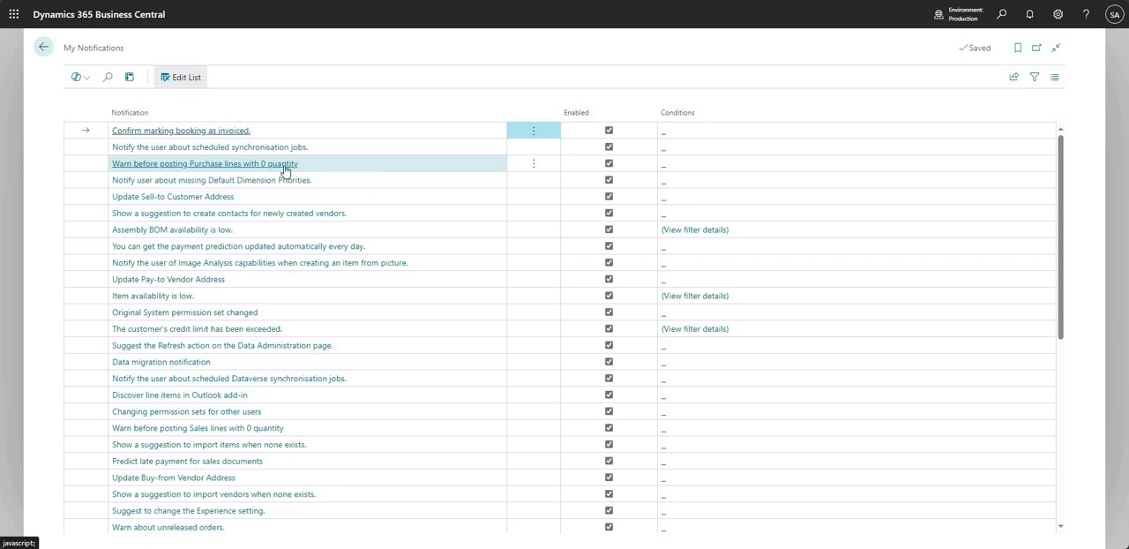
{"action": "left_click", "coordinate": [204, 163]}
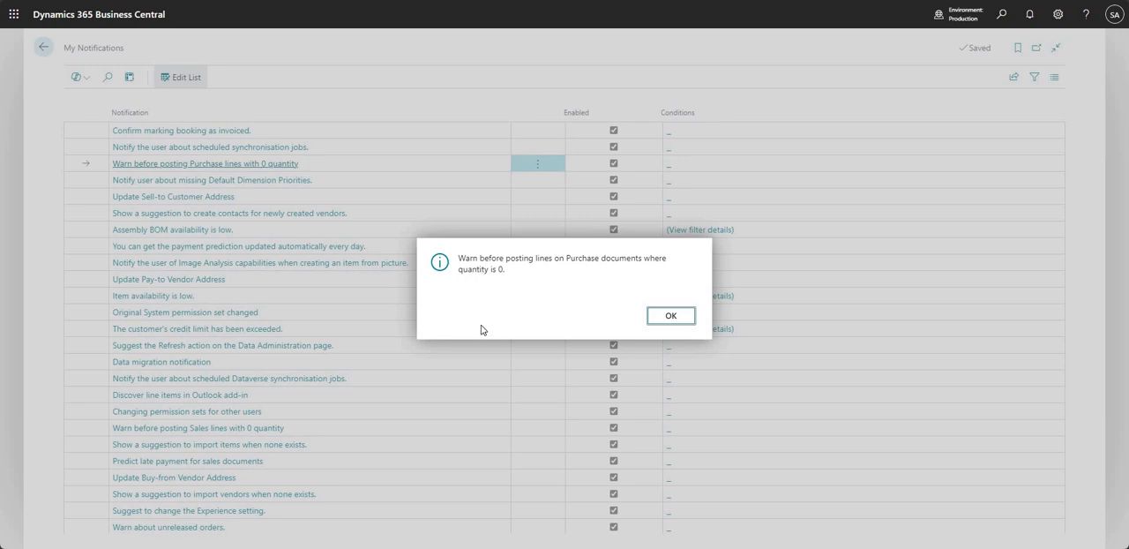
{"action": "mouse_move", "coordinate": [187, 174]}
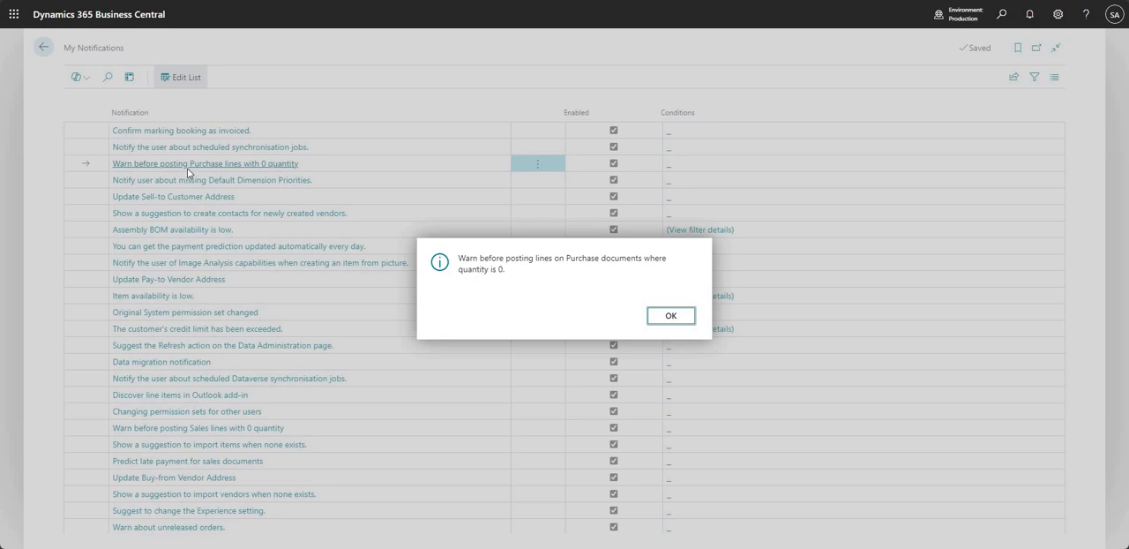
{"action": "mouse_move", "coordinate": [466, 284]}
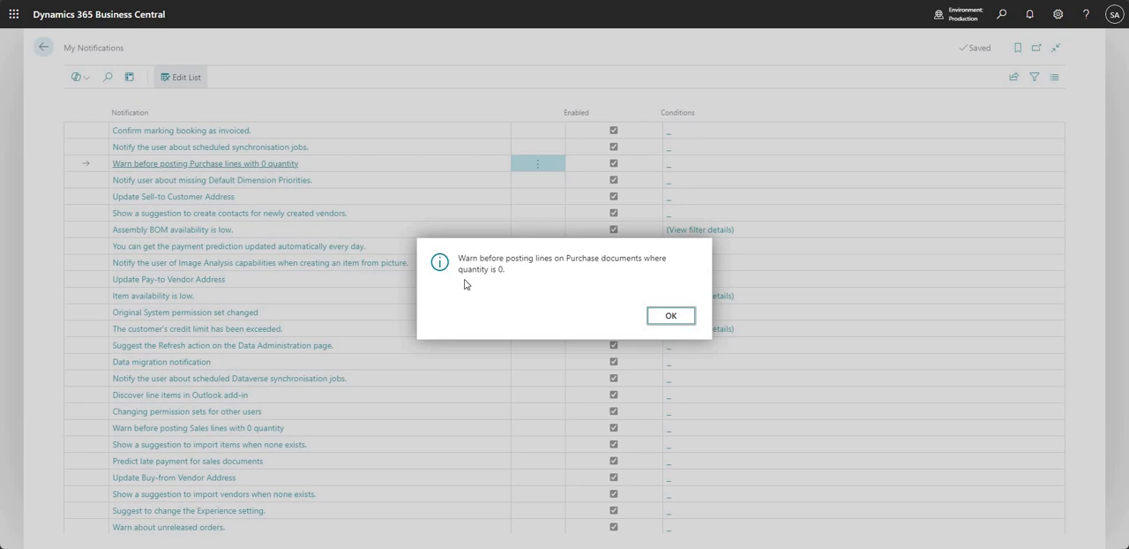
{"action": "mouse_move", "coordinate": [534, 269]}
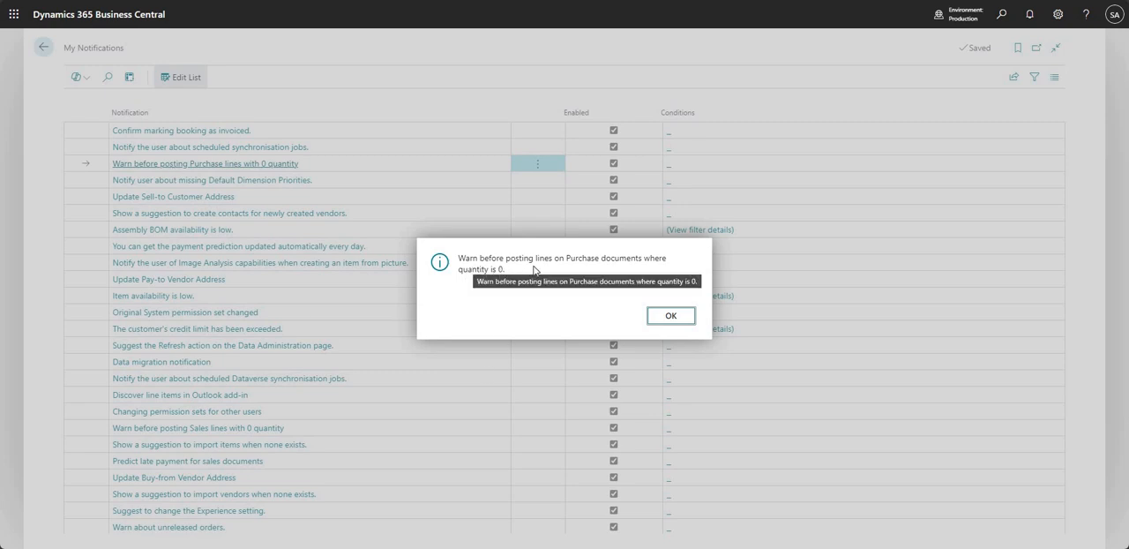
{"action": "mouse_move", "coordinate": [460, 280]}
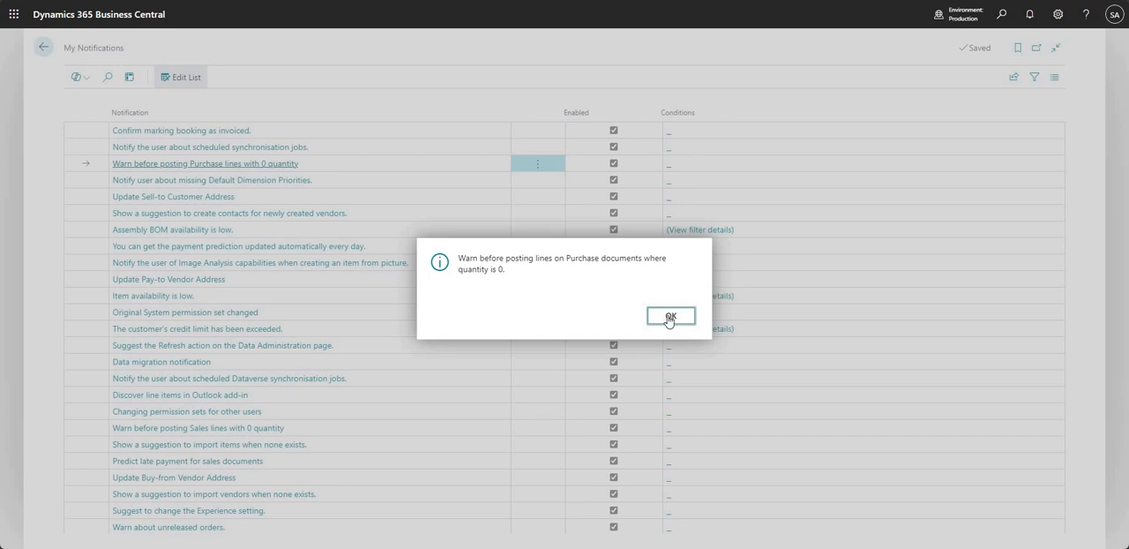
{"action": "left_click", "coordinate": [671, 316]}
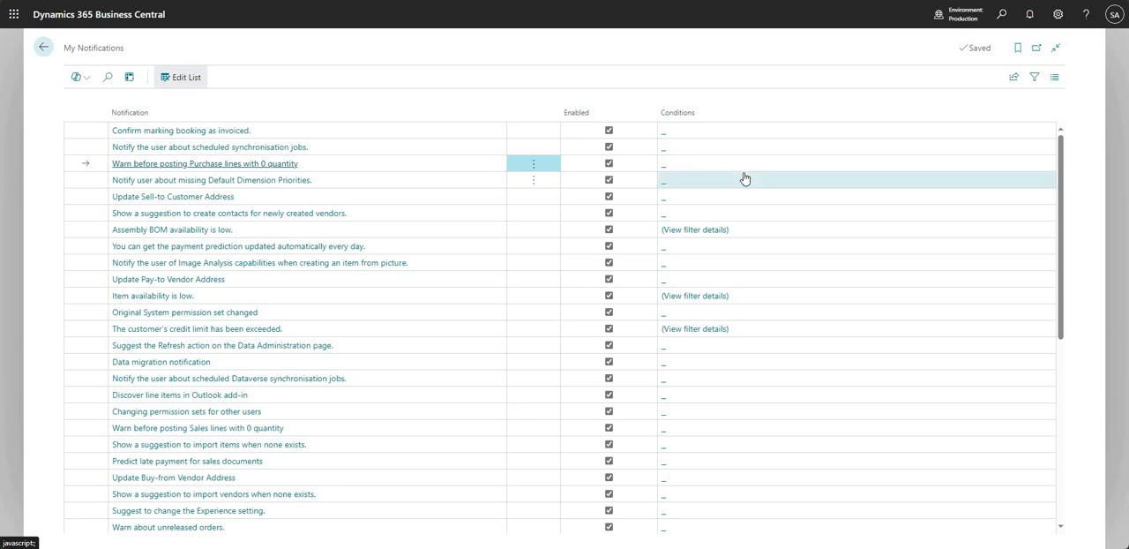
{"action": "mouse_move", "coordinate": [667, 168]}
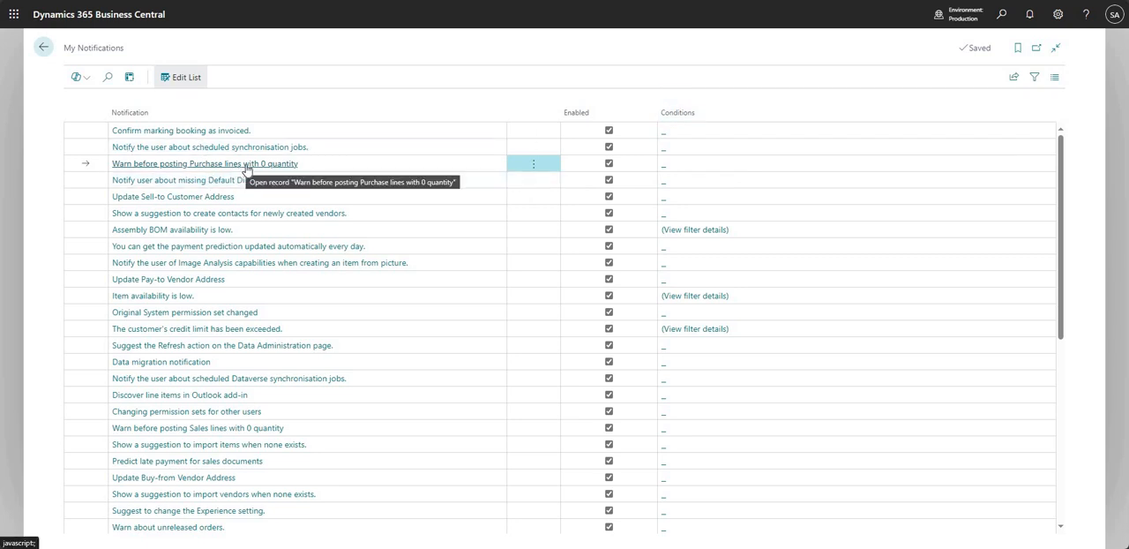
{"action": "mouse_move", "coordinate": [256, 166]}
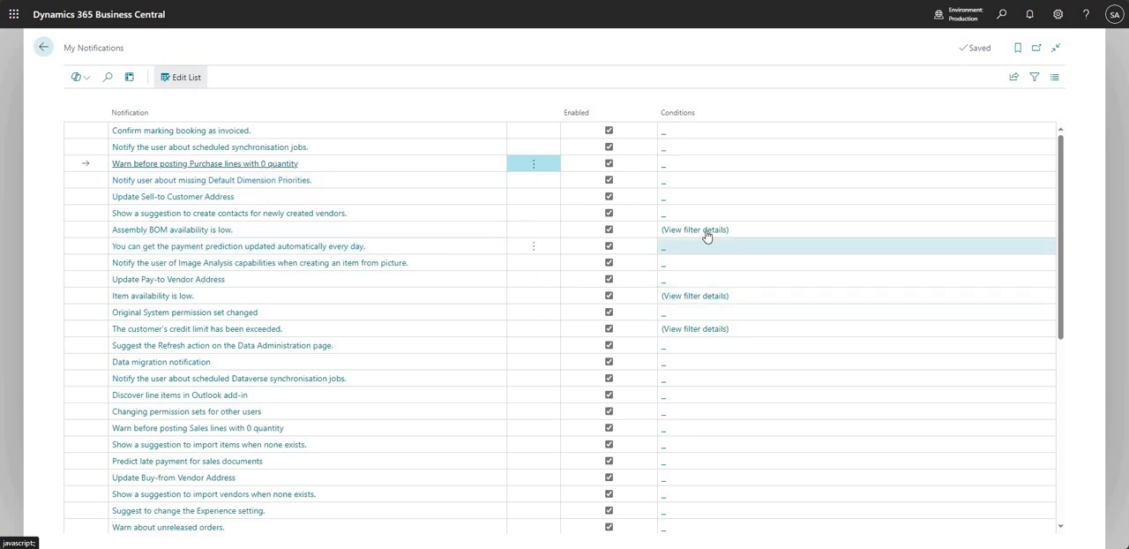
{"action": "mouse_move", "coordinate": [195, 236]}
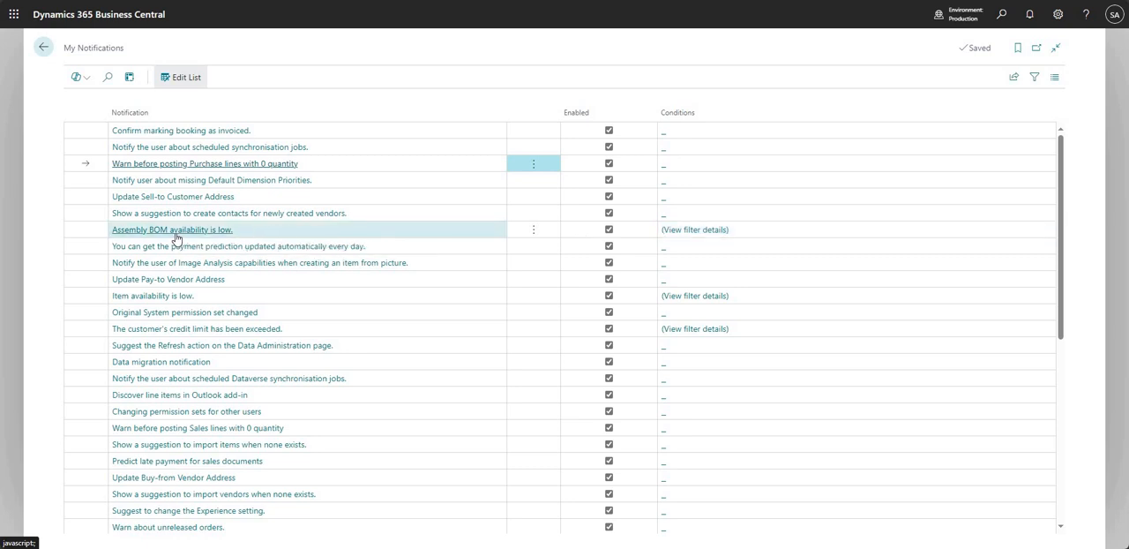
{"action": "mouse_move", "coordinate": [177, 236]}
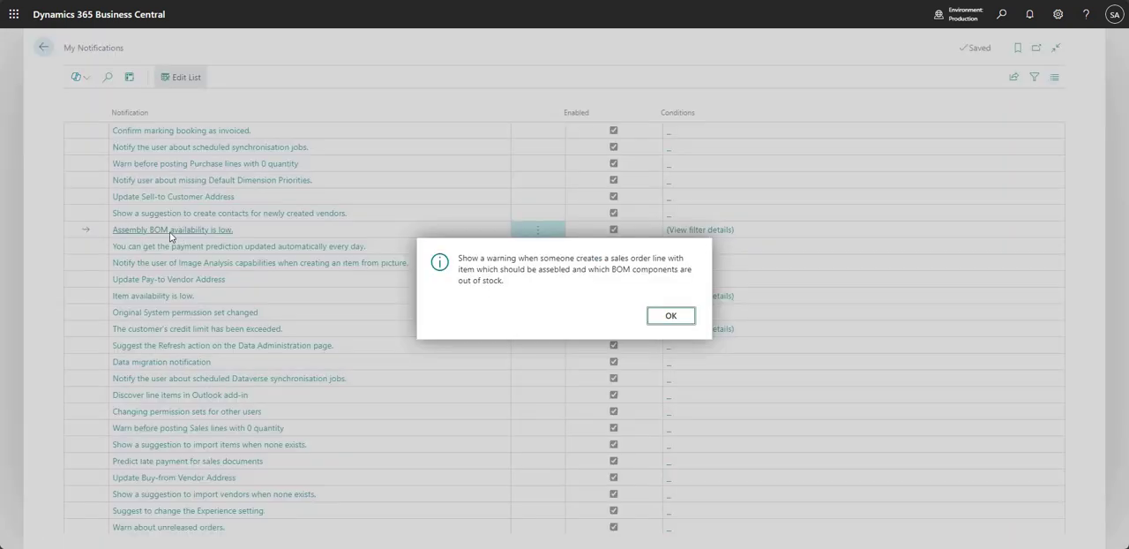
{"action": "mouse_move", "coordinate": [463, 267]}
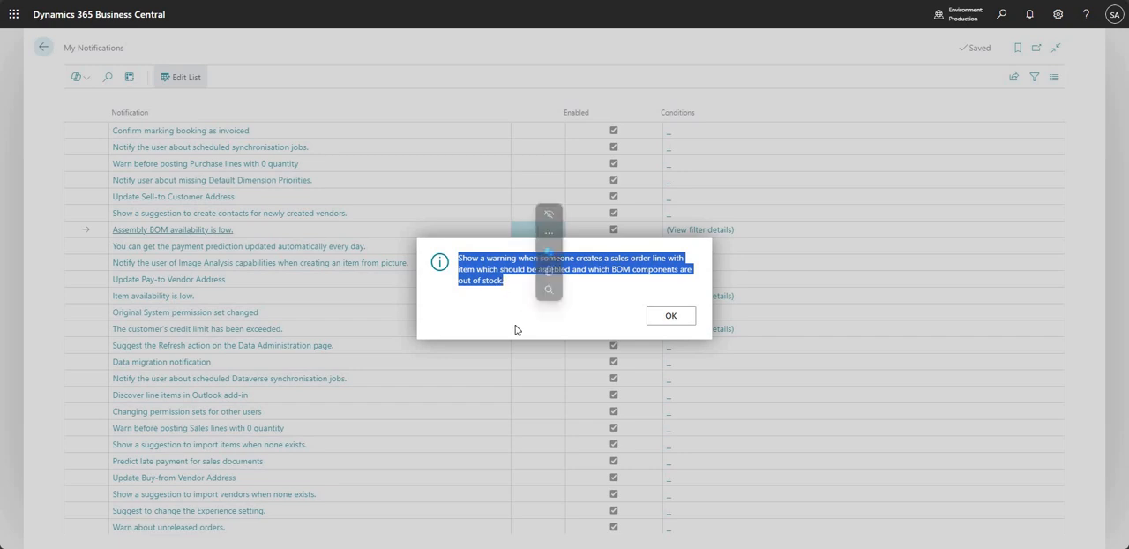
{"action": "left_click", "coordinate": [670, 315]}
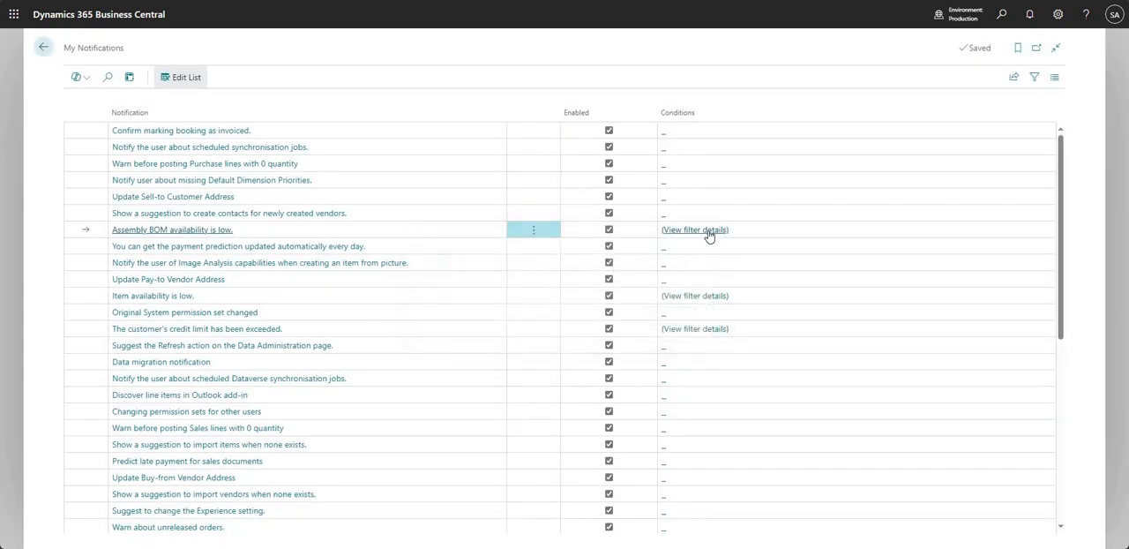
{"action": "mouse_move", "coordinate": [708, 232]}
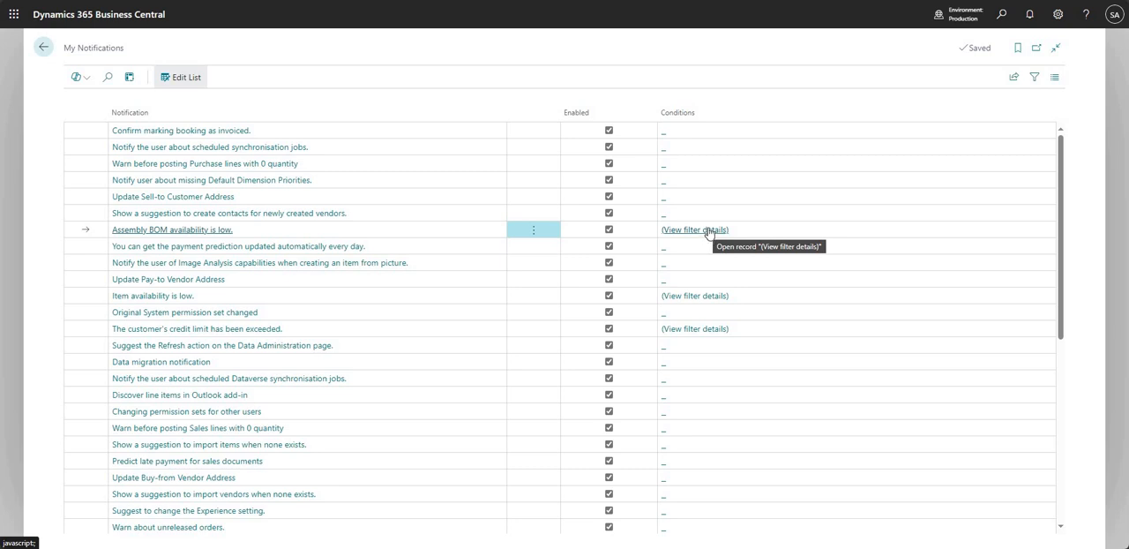
- Add a Department Code = ADM condition to the Assembly BOM availability warning
{"action": "left_click", "coordinate": [697, 229]}
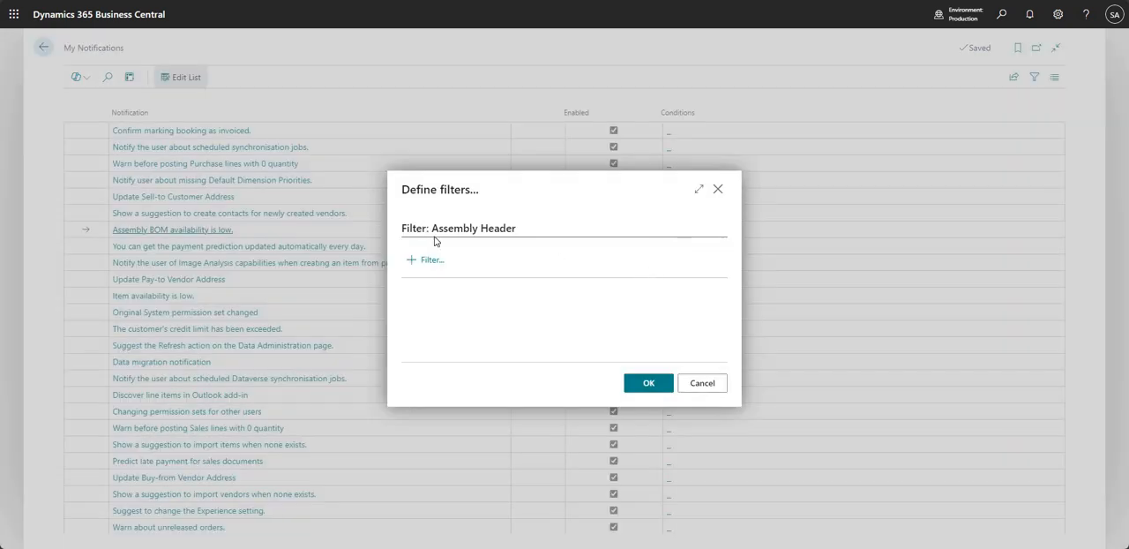
{"action": "mouse_move", "coordinate": [434, 274]}
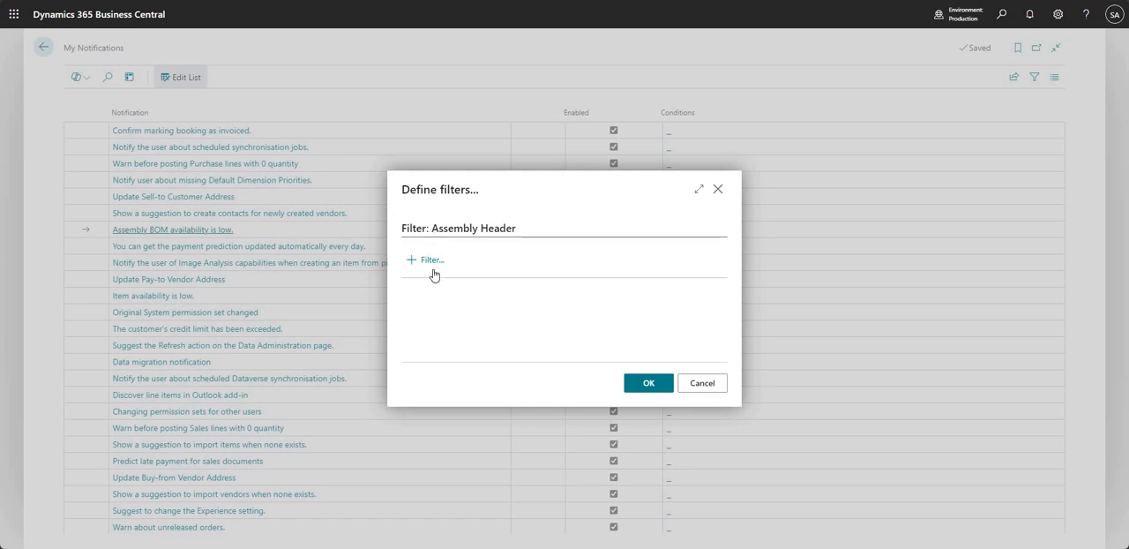
{"action": "left_click", "coordinate": [427, 259]}
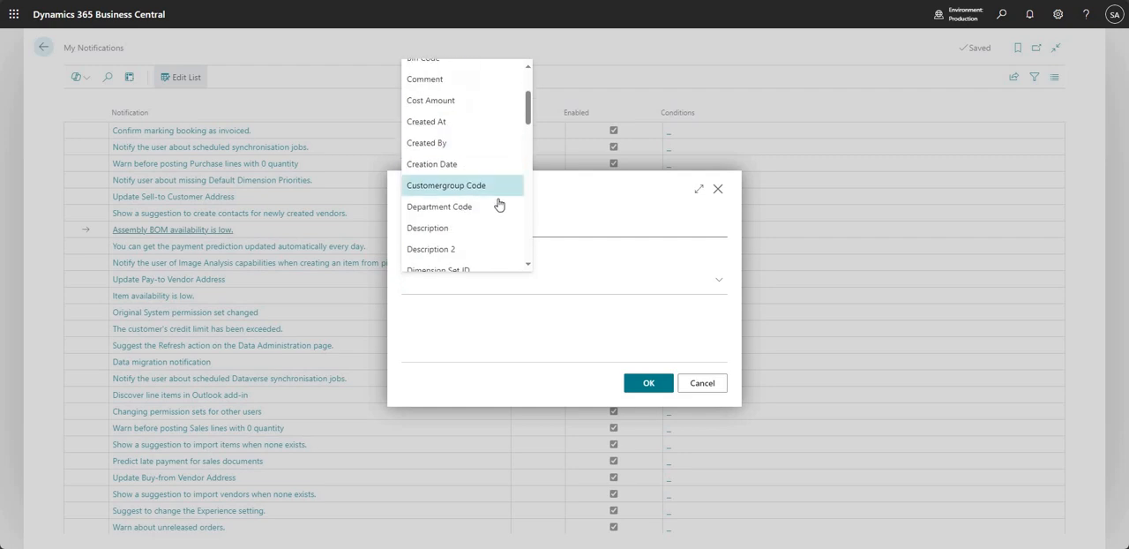
{"action": "left_click", "coordinate": [439, 205]}
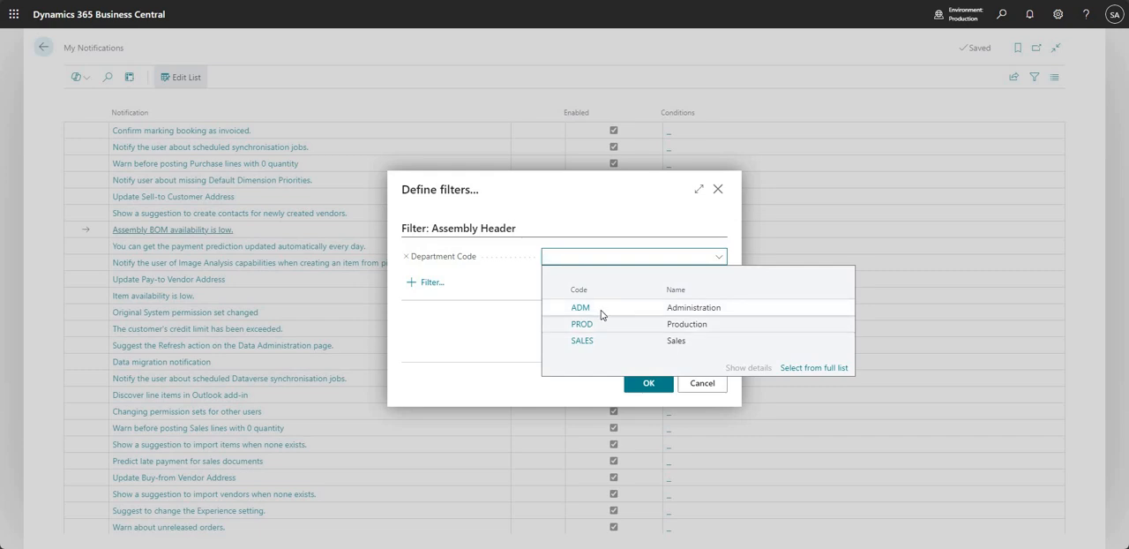
{"action": "left_click", "coordinate": [579, 307]}
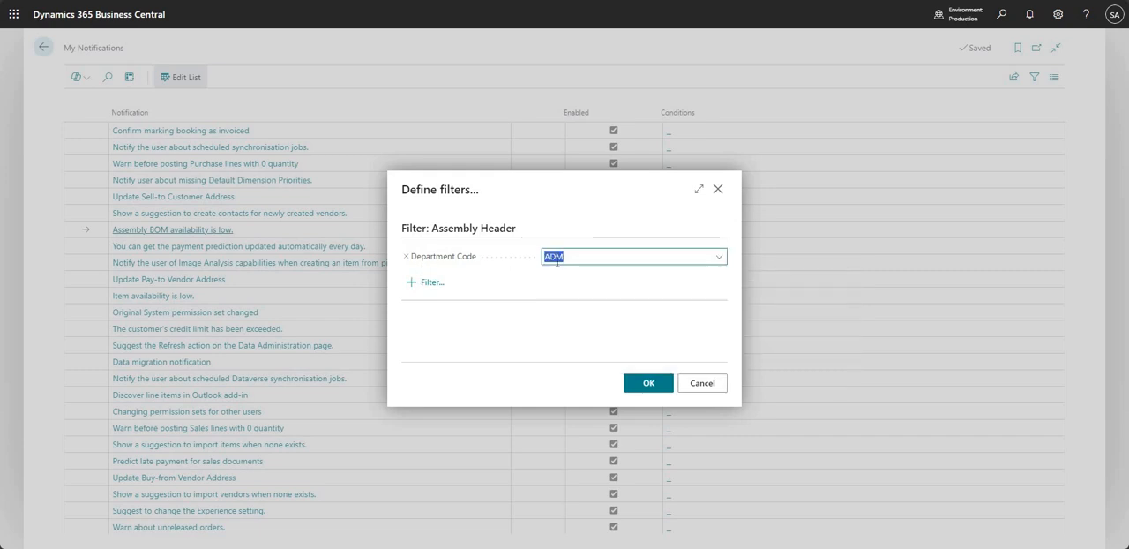
{"action": "mouse_move", "coordinate": [598, 372]}
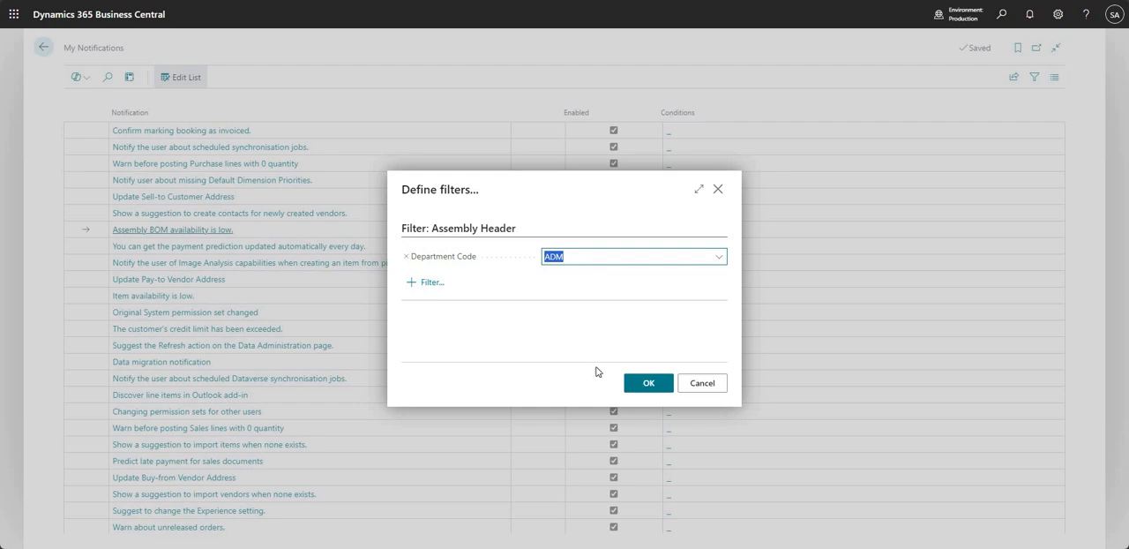
{"action": "left_click", "coordinate": [648, 382]}
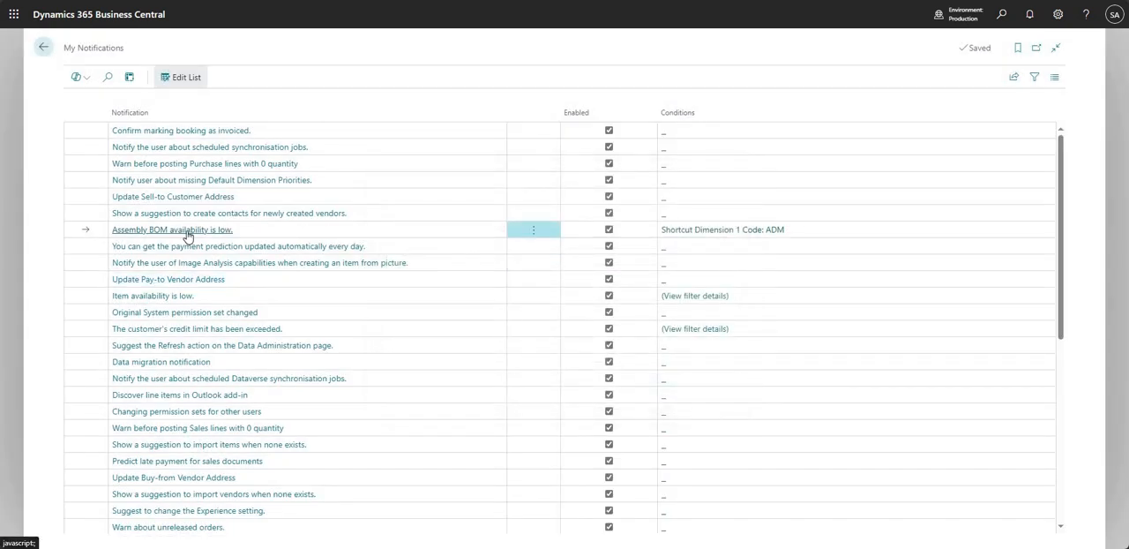
{"action": "mouse_move", "coordinate": [703, 235]}
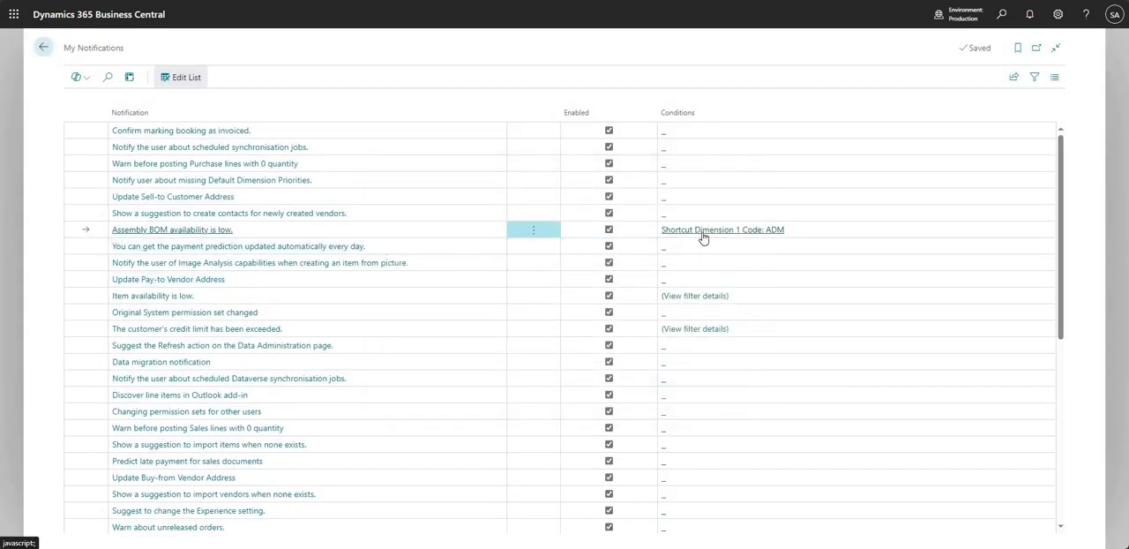
{"action": "mouse_move", "coordinate": [760, 237]}
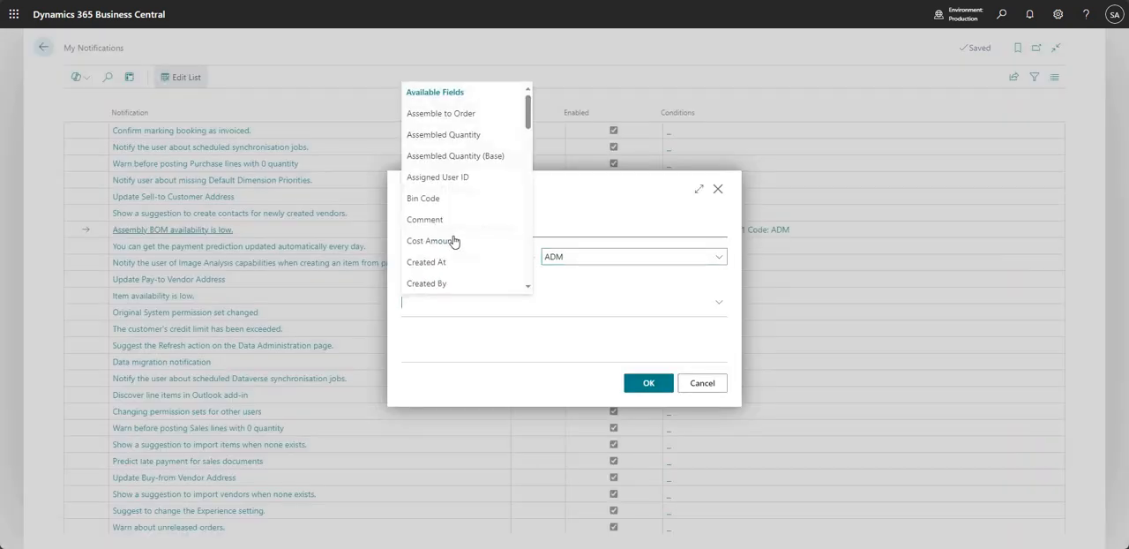
- Add a Bin Code S-1-01 condition, then reopen the filter and remove it
{"action": "left_click", "coordinate": [423, 197]}
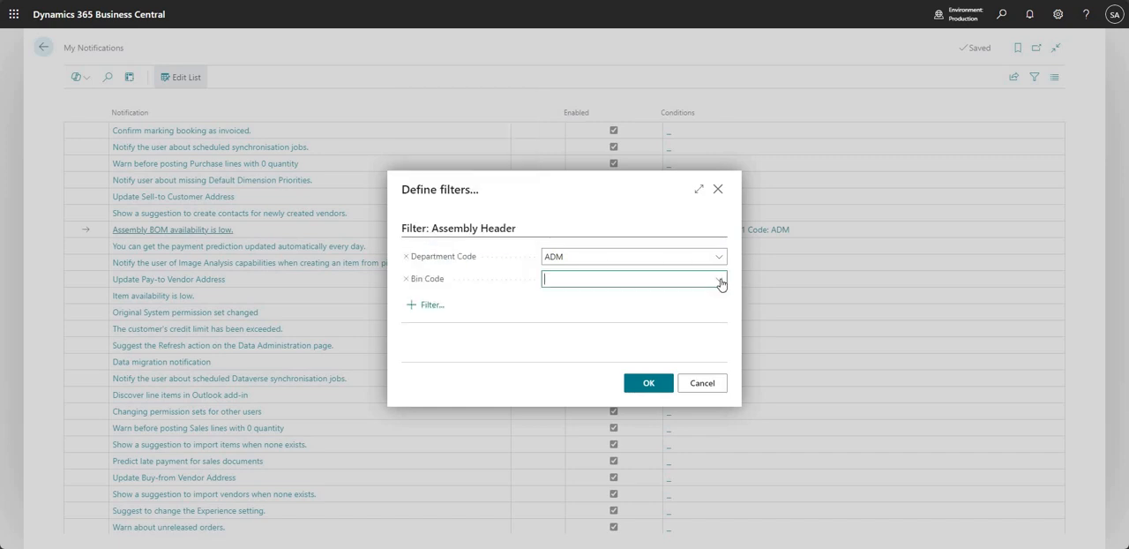
{"action": "type", "text": "S-1-01"}
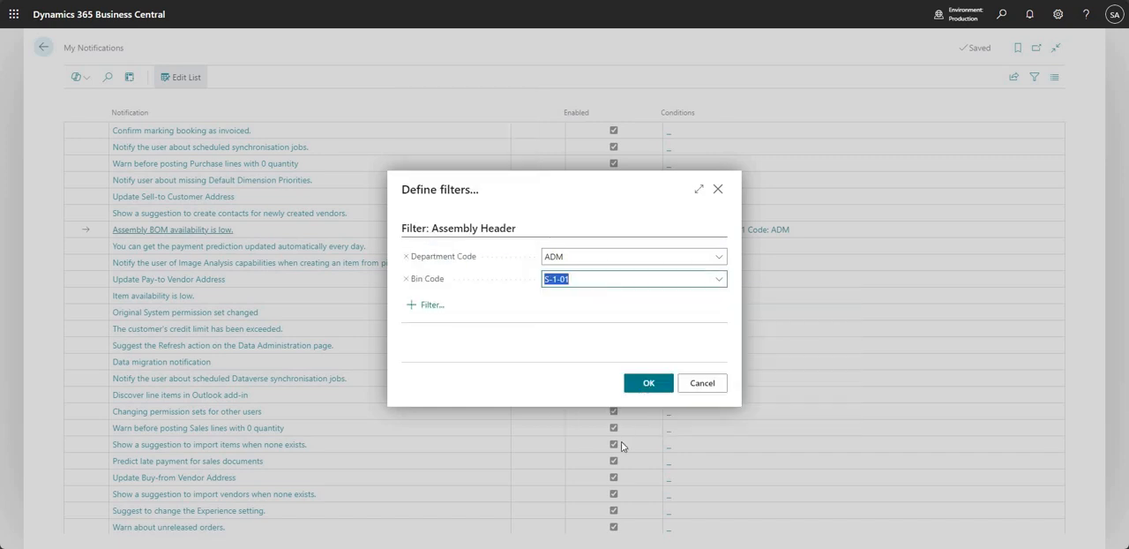
{"action": "left_click", "coordinate": [647, 383]}
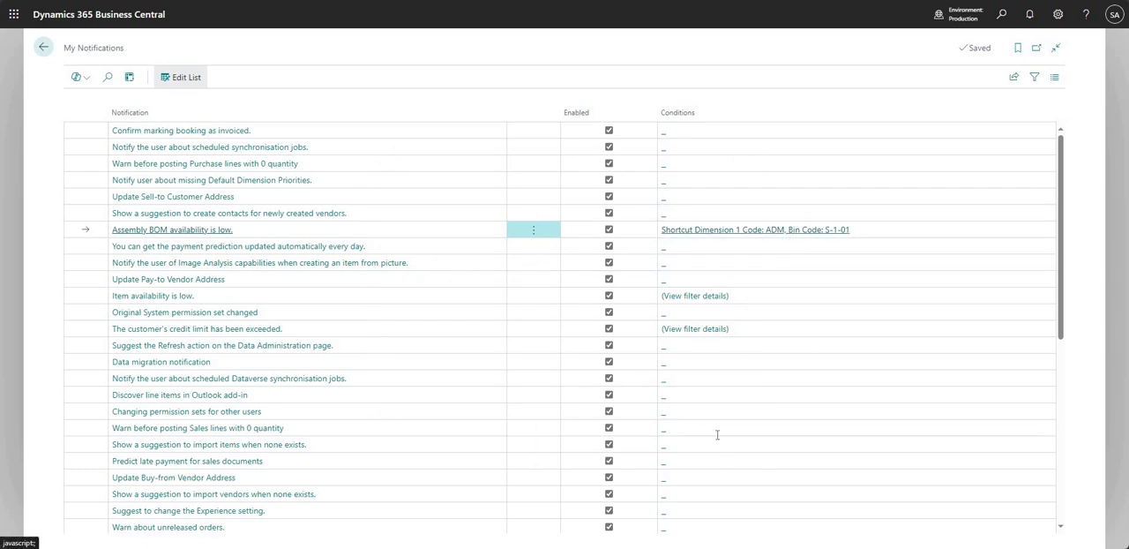
{"action": "mouse_move", "coordinate": [732, 230]}
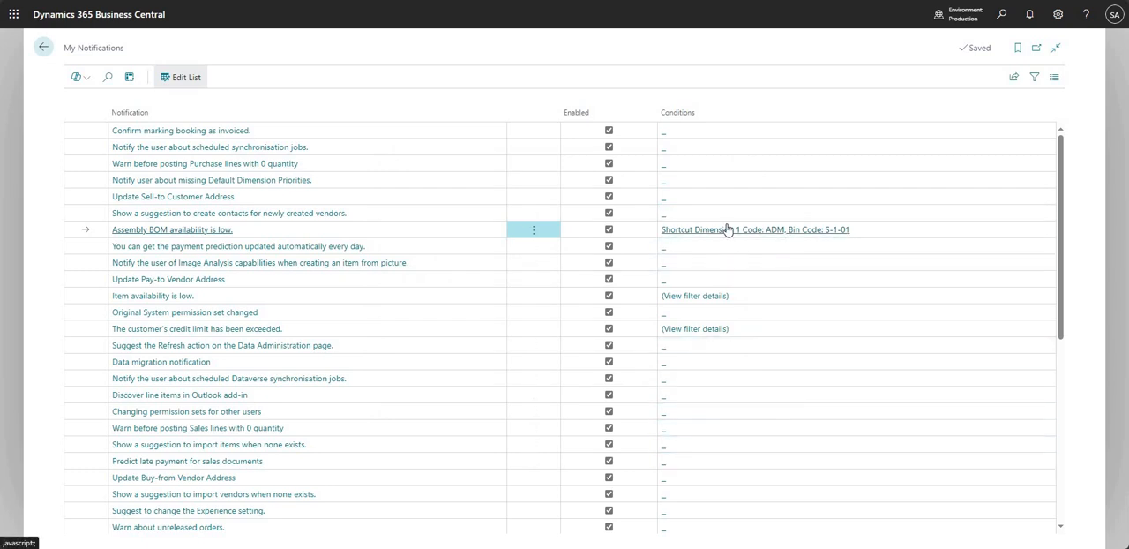
{"action": "mouse_move", "coordinate": [728, 229]}
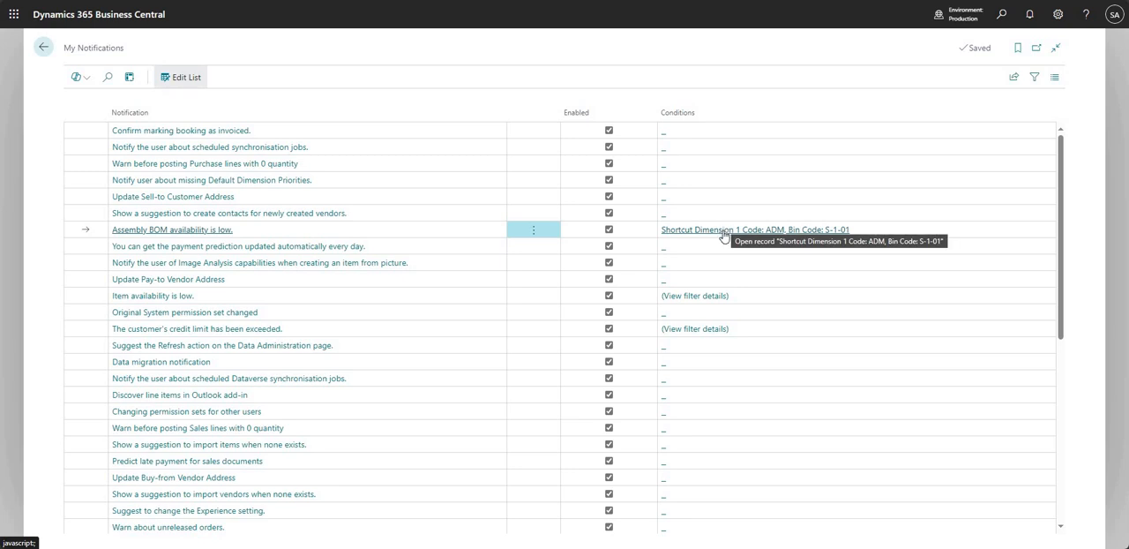
{"action": "left_click", "coordinate": [745, 229]}
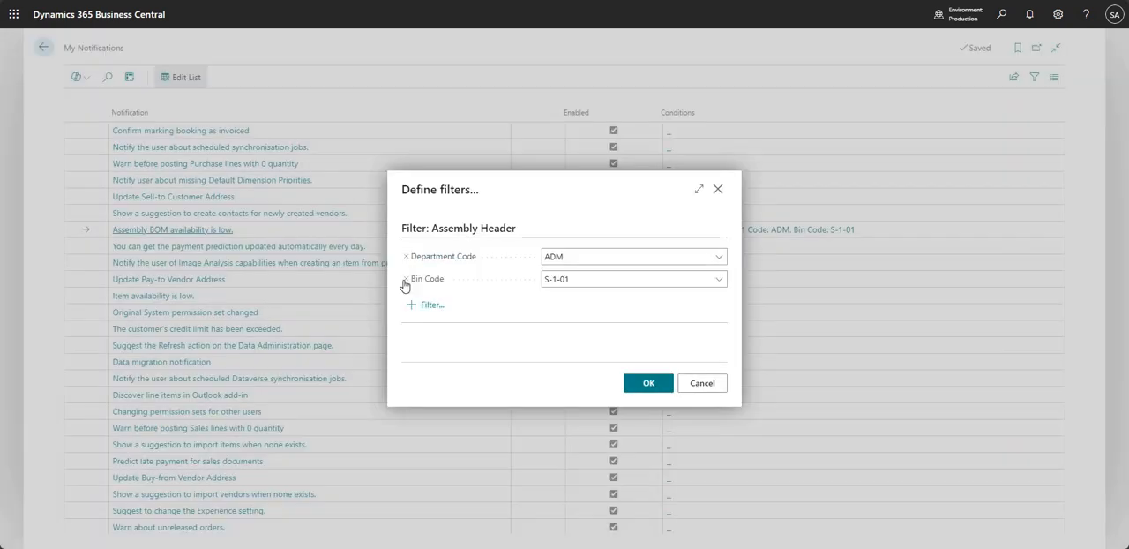
{"action": "left_click", "coordinate": [405, 279]}
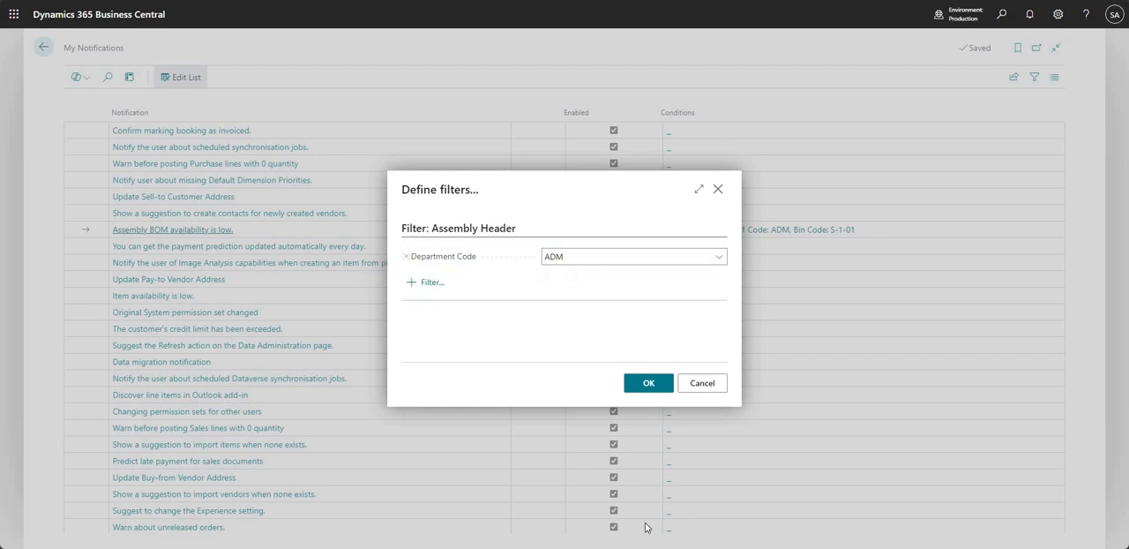
- Confirm the ADM-only condition and scroll toward the duplicate external document number notification
{"action": "left_click", "coordinate": [406, 256]}
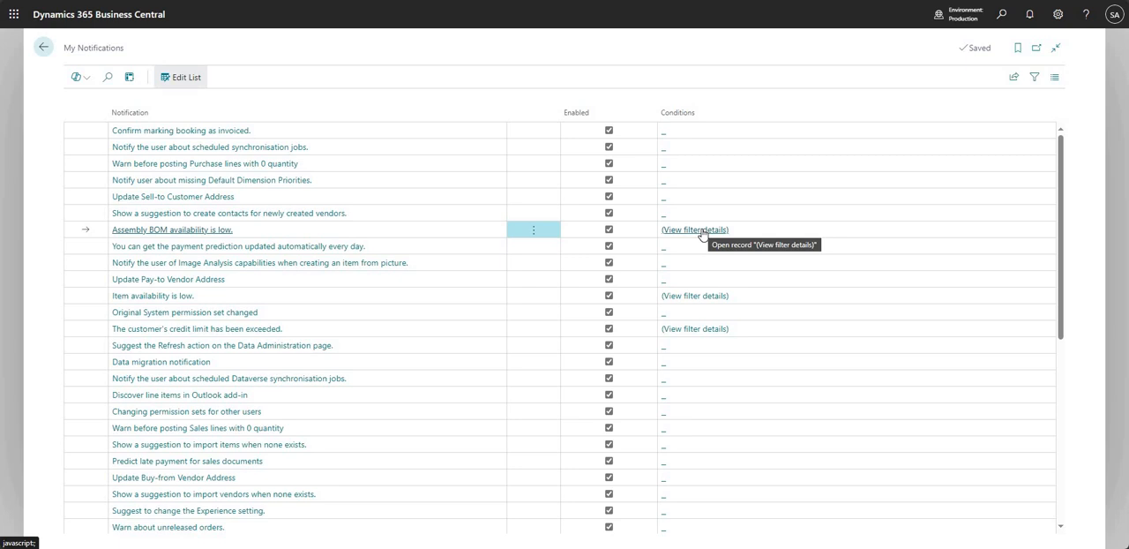
{"action": "mouse_move", "coordinate": [230, 236]}
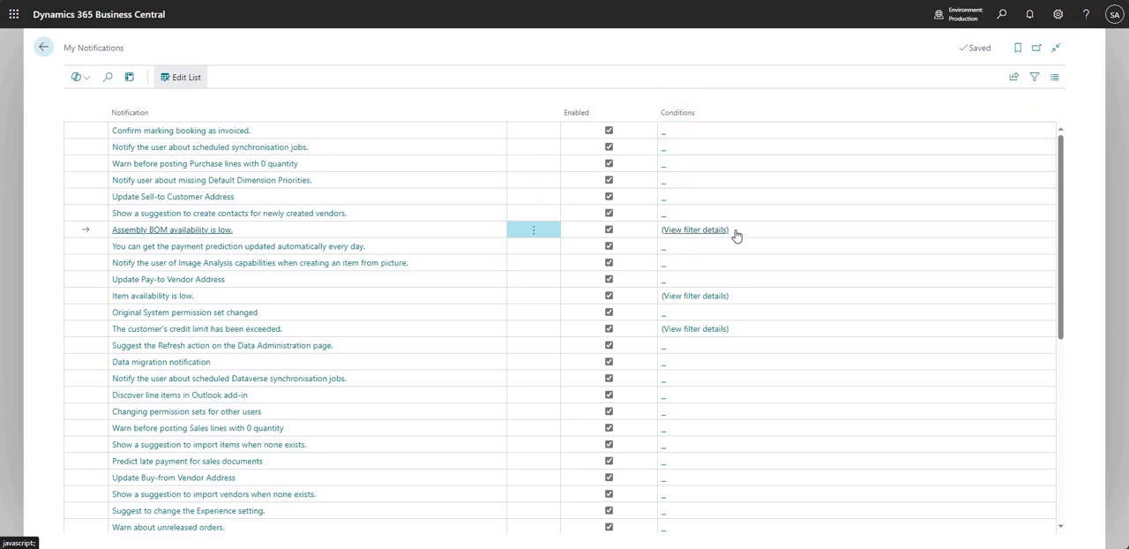
{"action": "mouse_move", "coordinate": [735, 234]}
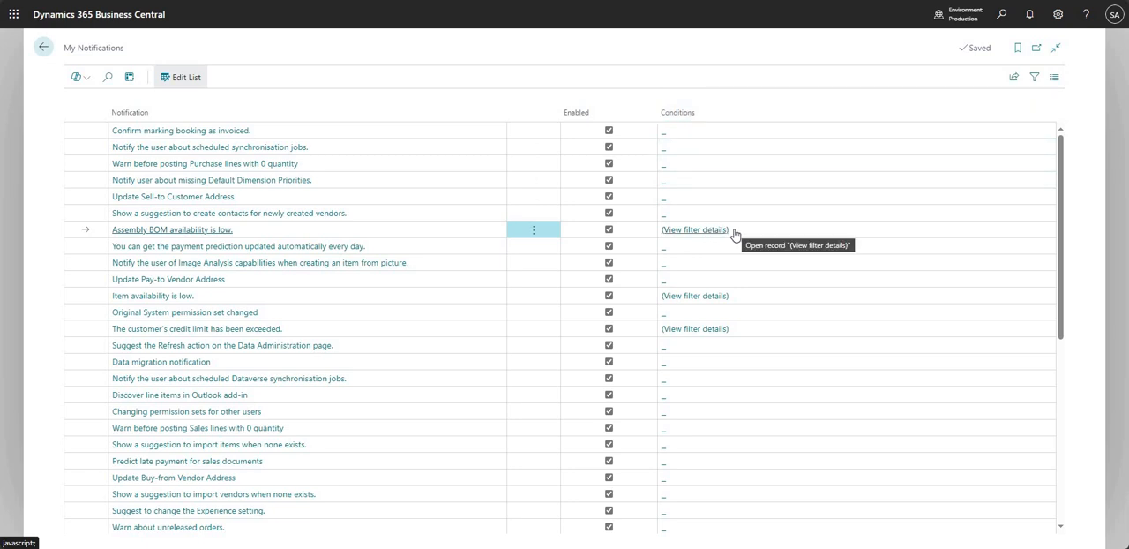
{"action": "mouse_move", "coordinate": [427, 306]}
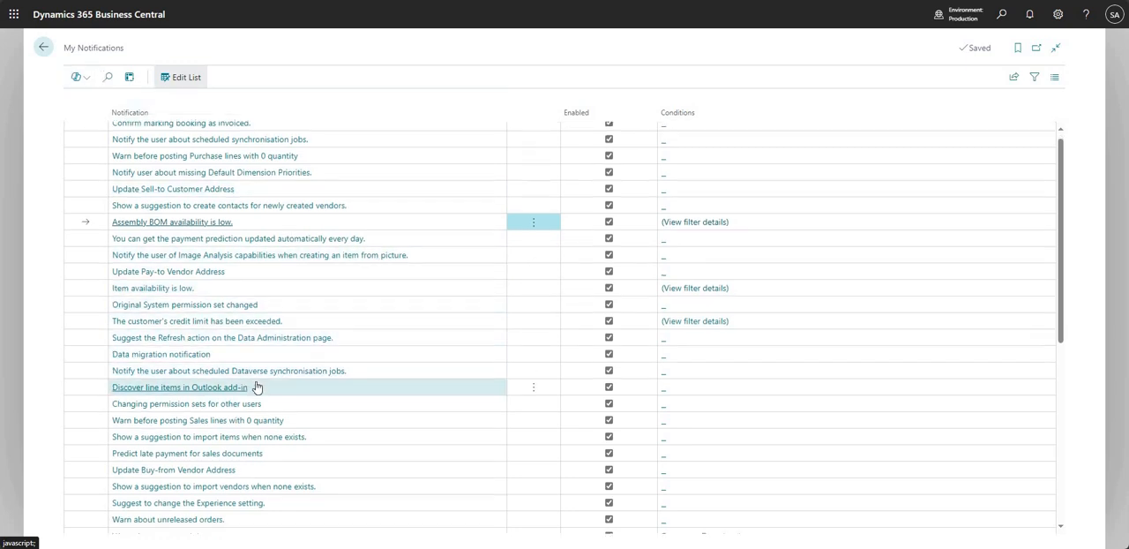
{"action": "scroll", "scroll_direction": "down", "scroll_amount": 3}
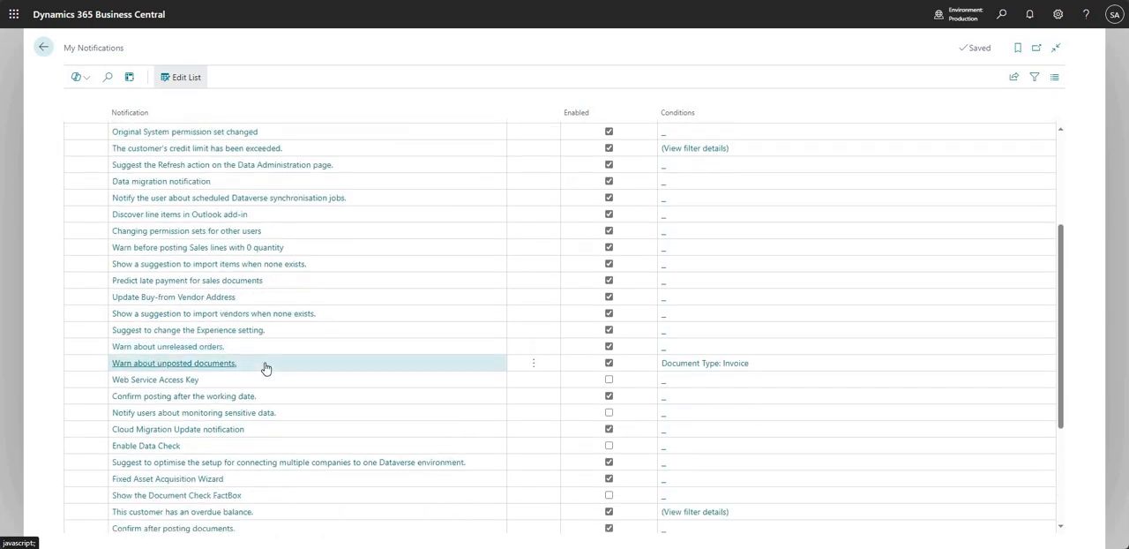
{"action": "scroll", "scroll_direction": "down", "scroll_amount": 3}
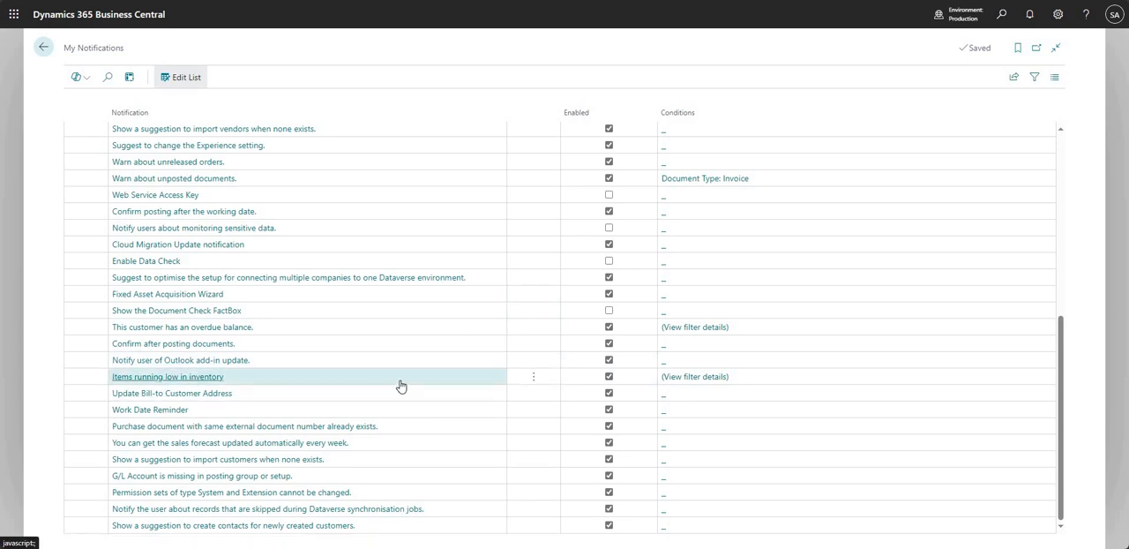
{"action": "scroll", "scroll_direction": "down", "scroll_amount": 3}
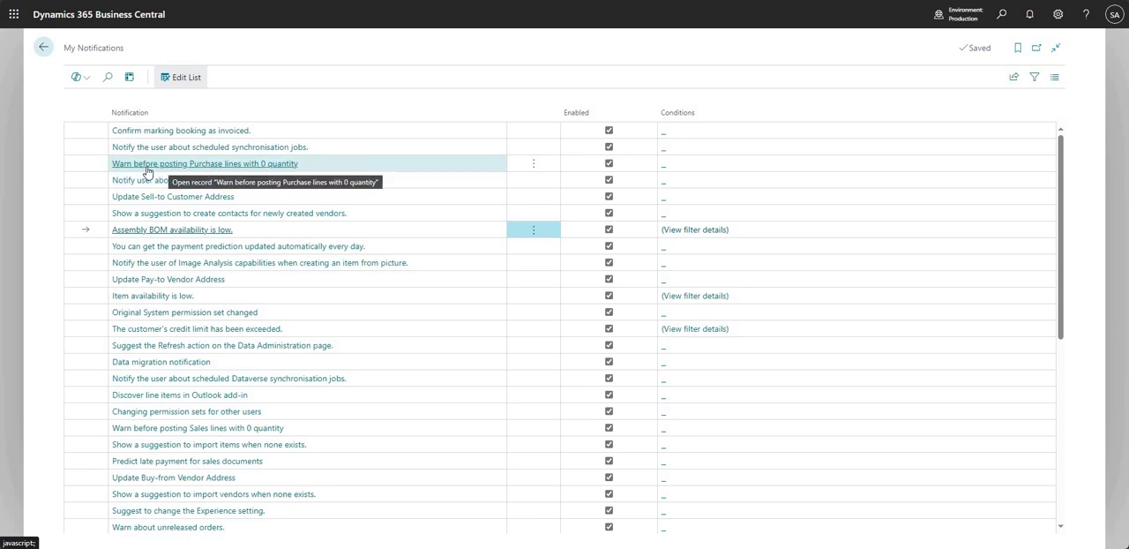
{"action": "mouse_move", "coordinate": [259, 174]}
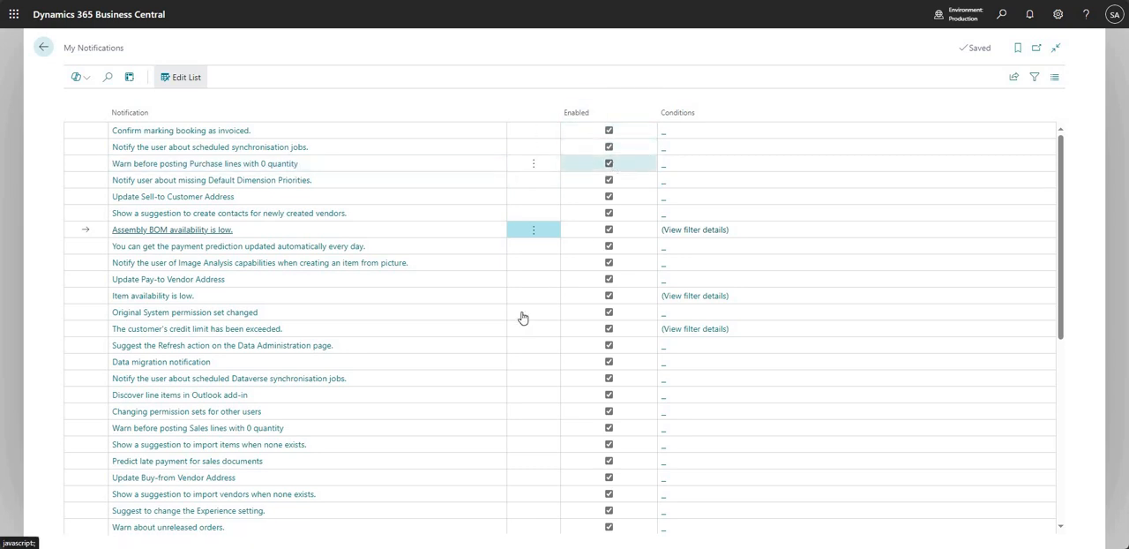
{"action": "scroll", "scroll_direction": "down", "scroll_amount": 3}
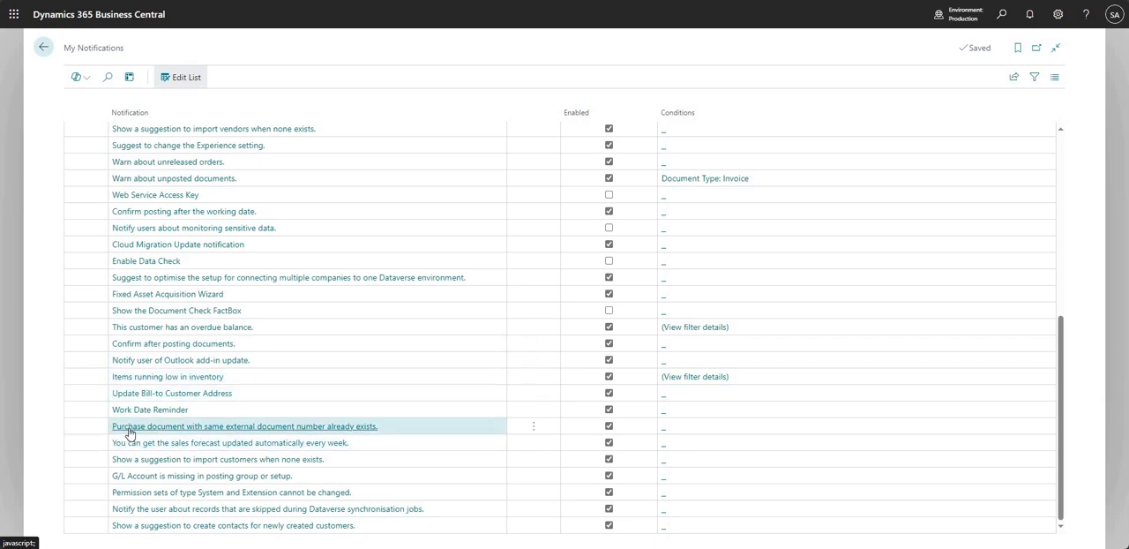
{"action": "mouse_move", "coordinate": [257, 437]}
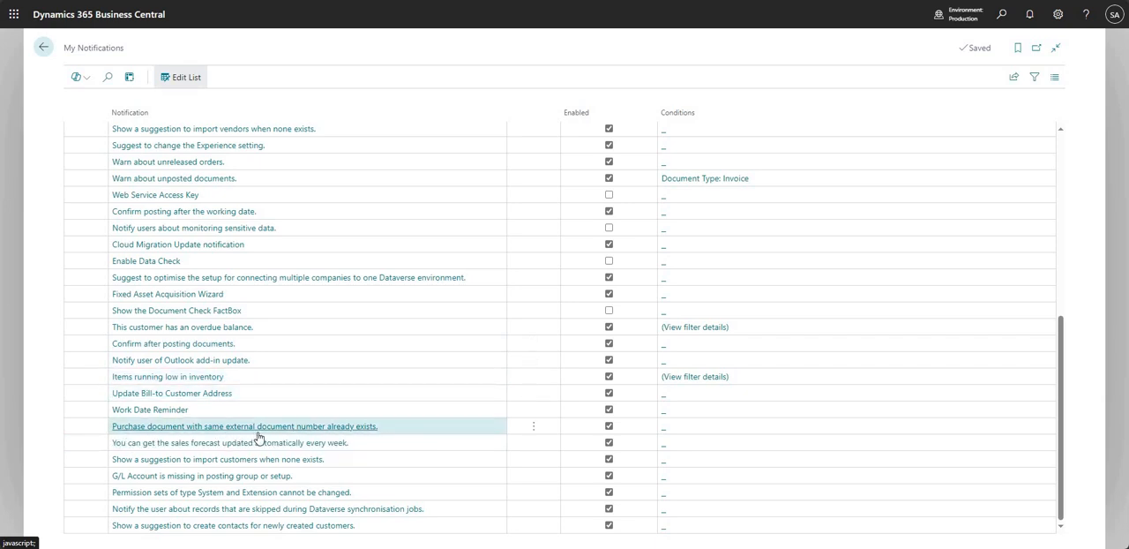
{"action": "mouse_move", "coordinate": [386, 433]}
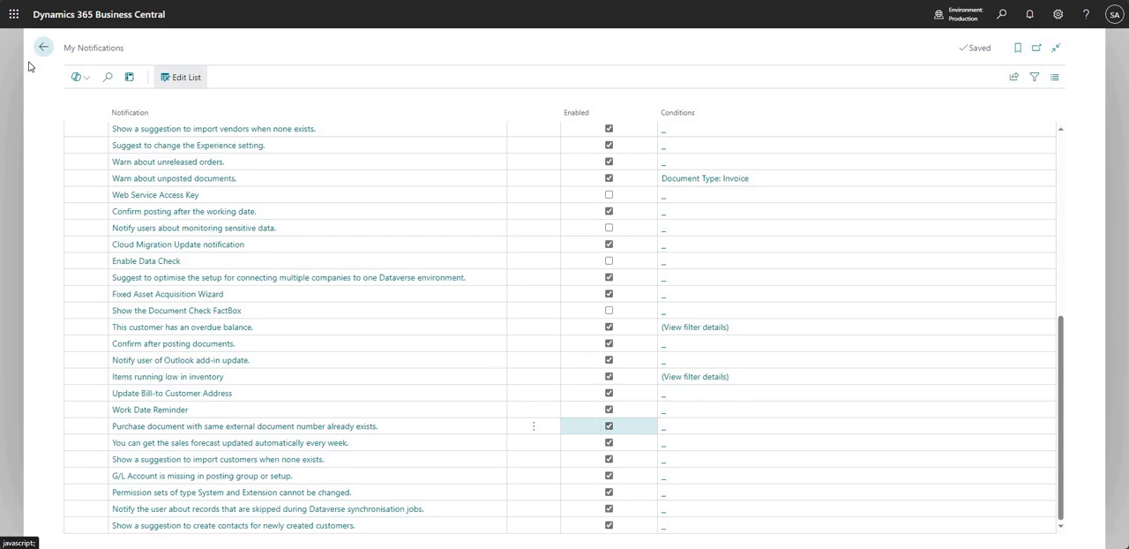
- Go from the home page to Purchasing > Purchase Invoices and start new invoice 107212
{"action": "left_click", "coordinate": [49, 47]}
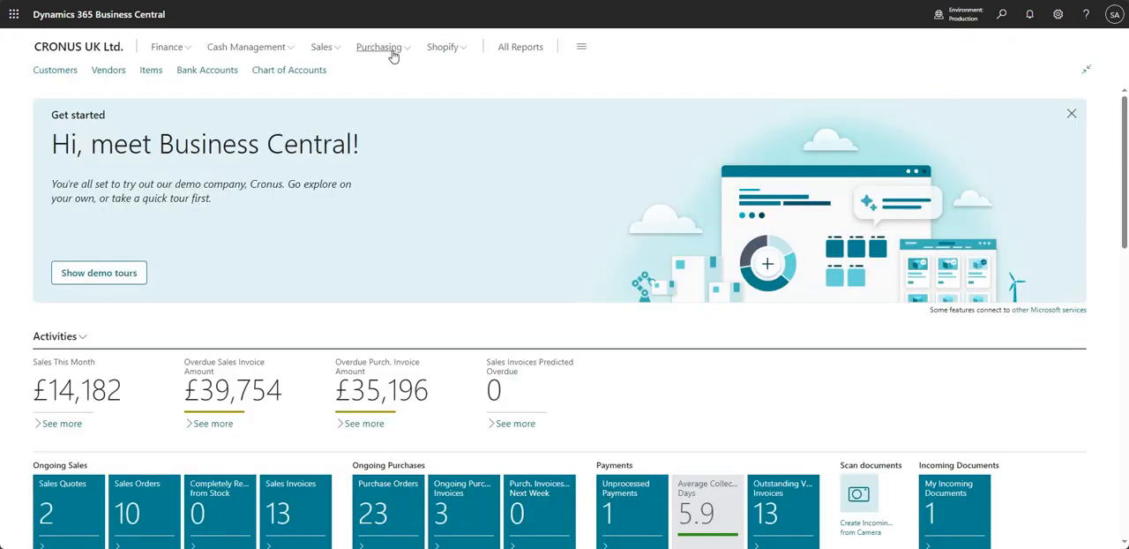
{"action": "left_click", "coordinate": [377, 47]}
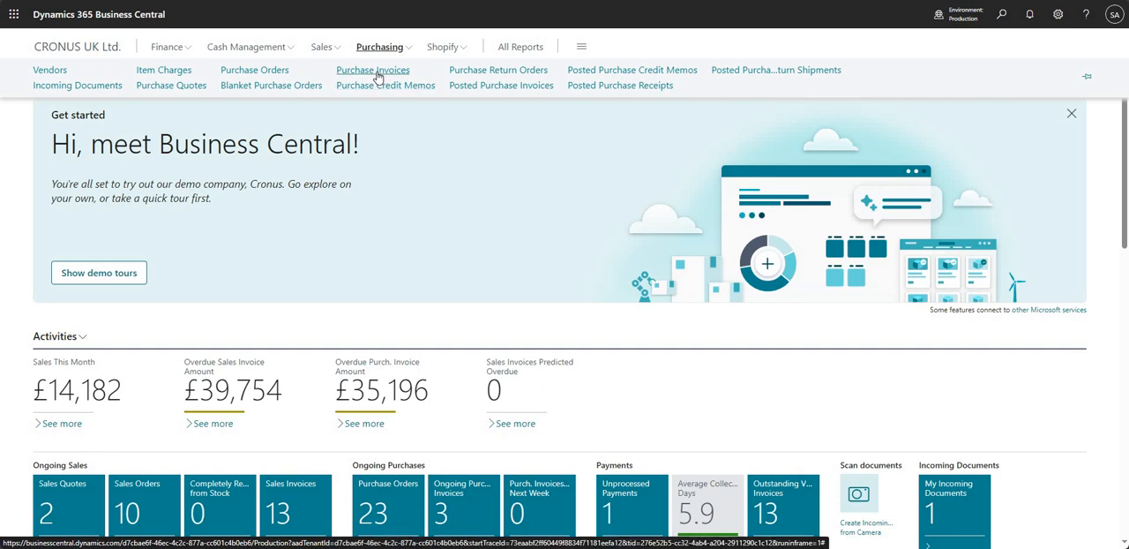
{"action": "left_click", "coordinate": [372, 70]}
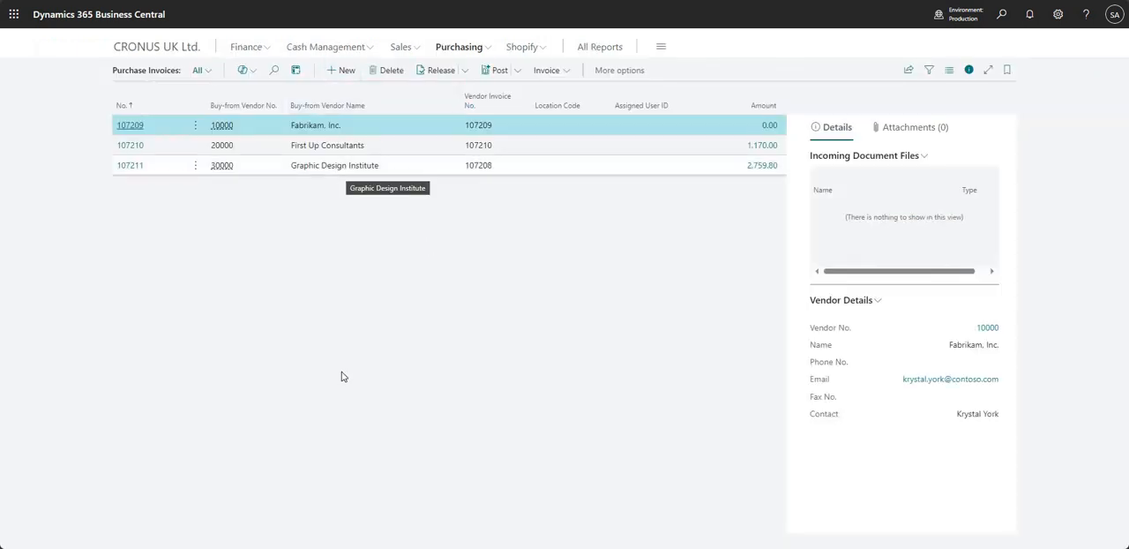
{"action": "left_click", "coordinate": [340, 70]}
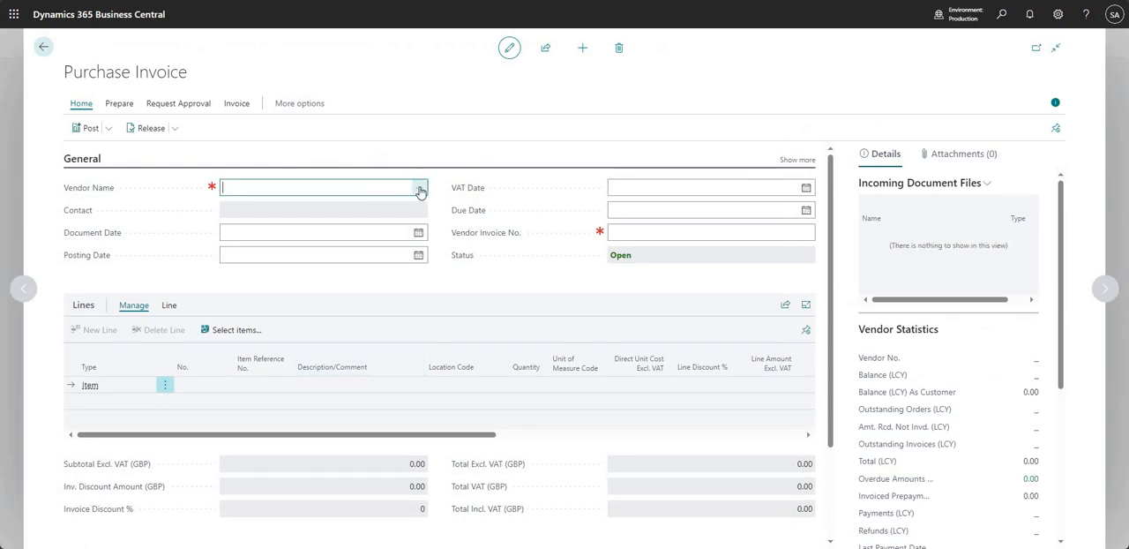
- Choose vendor Graphic Design Institute and add two ATHENS Desk (1896-S) lines
{"action": "left_click", "coordinate": [420, 189]}
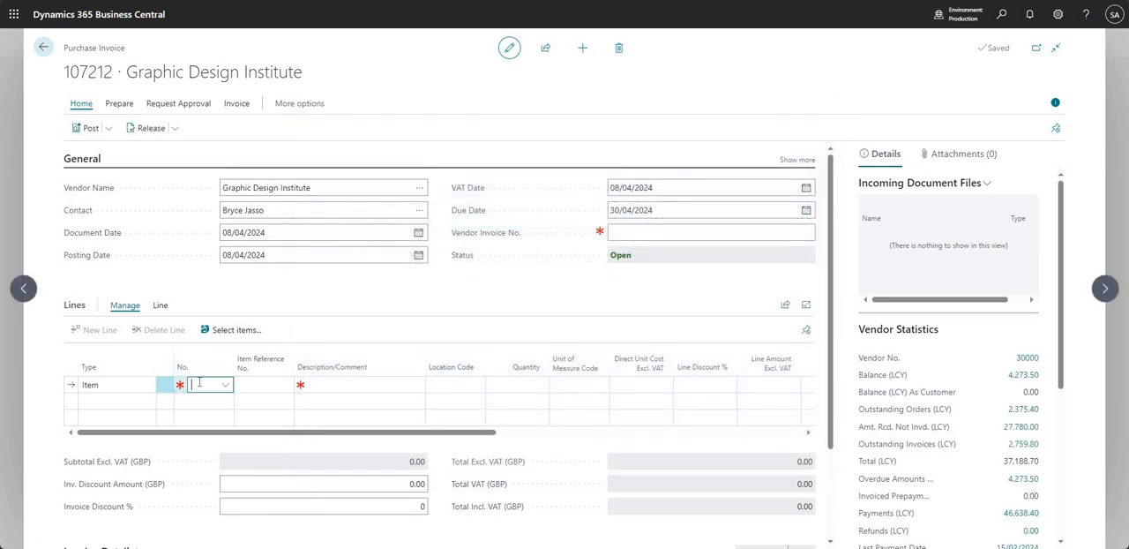
{"action": "type", "text": "1896-S"}
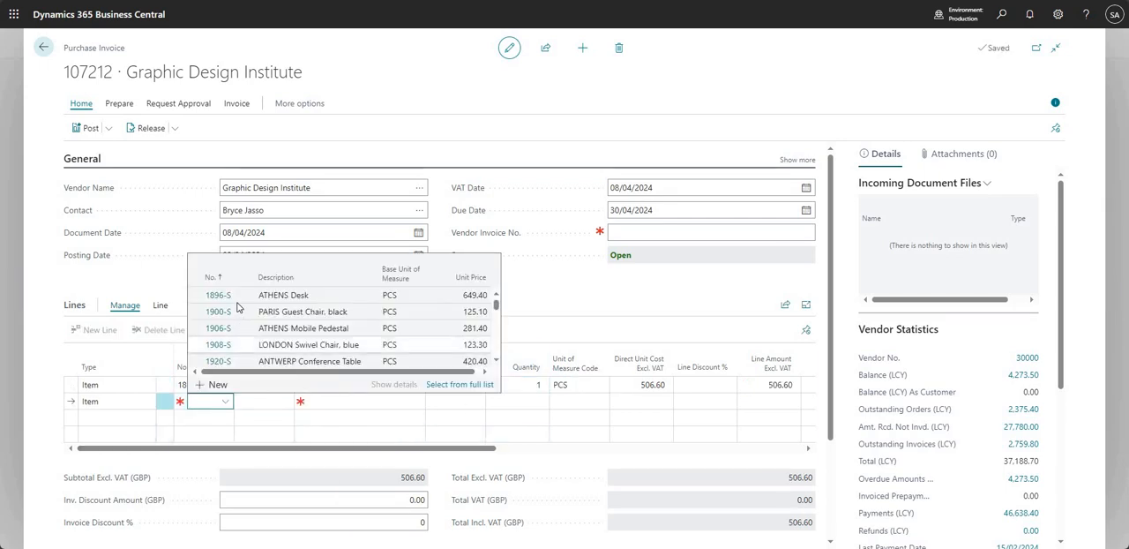
{"action": "left_click", "coordinate": [217, 294]}
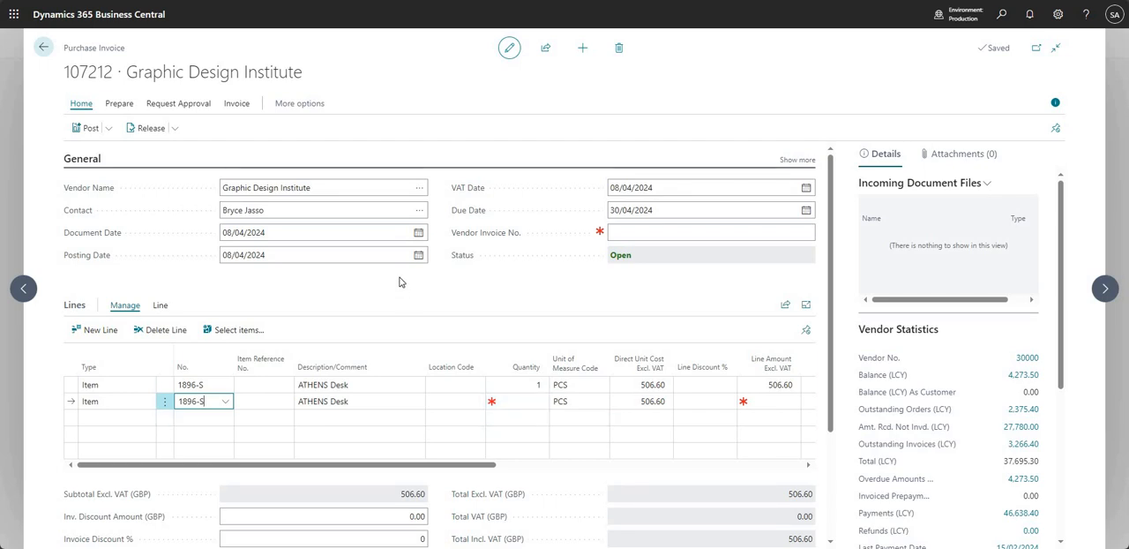
{"action": "left_click", "coordinate": [359, 402]}
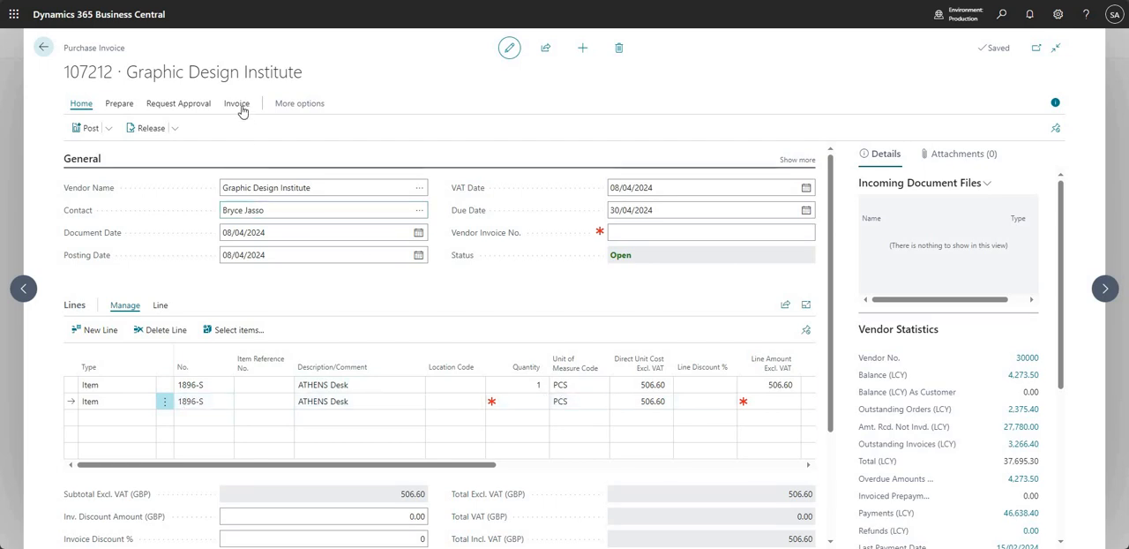
{"action": "left_click", "coordinate": [236, 103]}
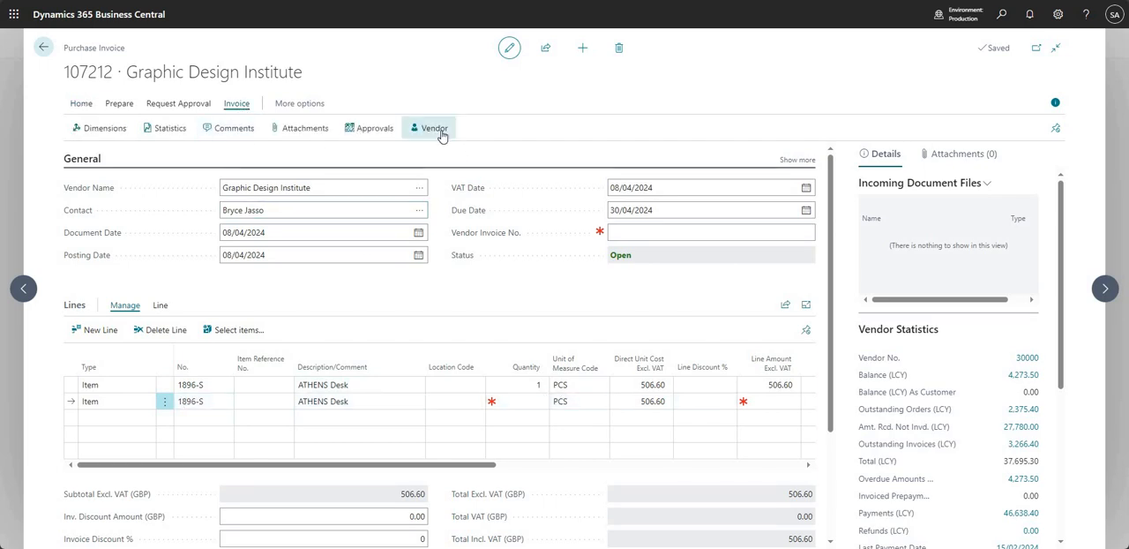
{"action": "left_click", "coordinate": [431, 128]}
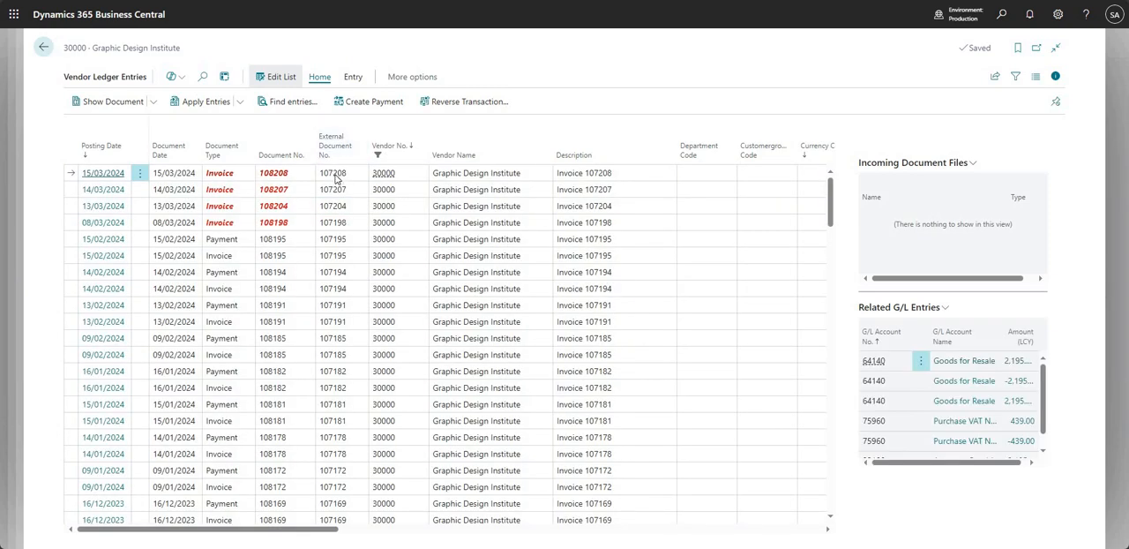
{"action": "left_click", "coordinate": [334, 172]}
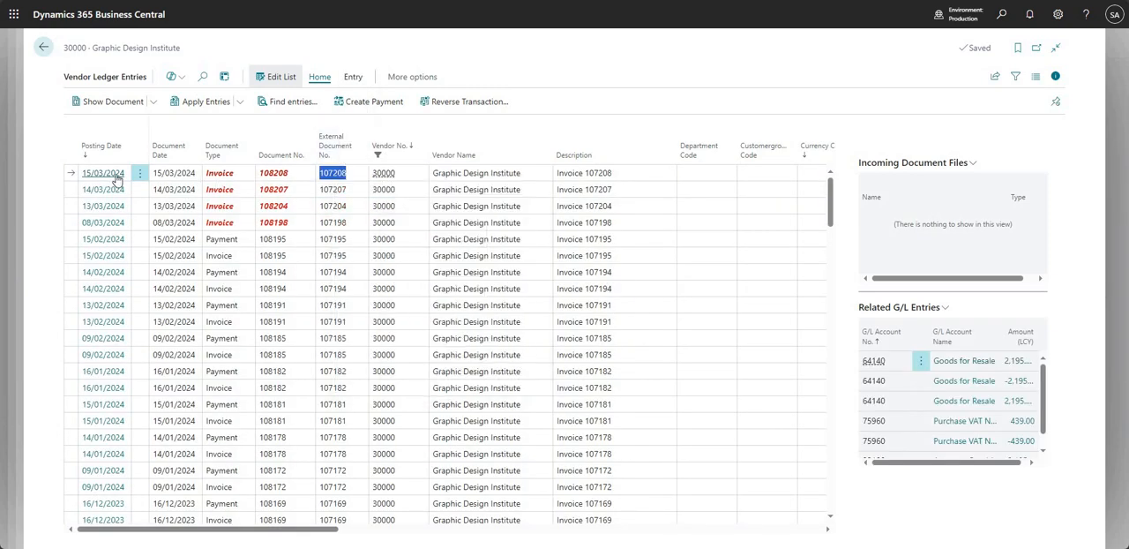
{"action": "mouse_move", "coordinate": [77, 77]}
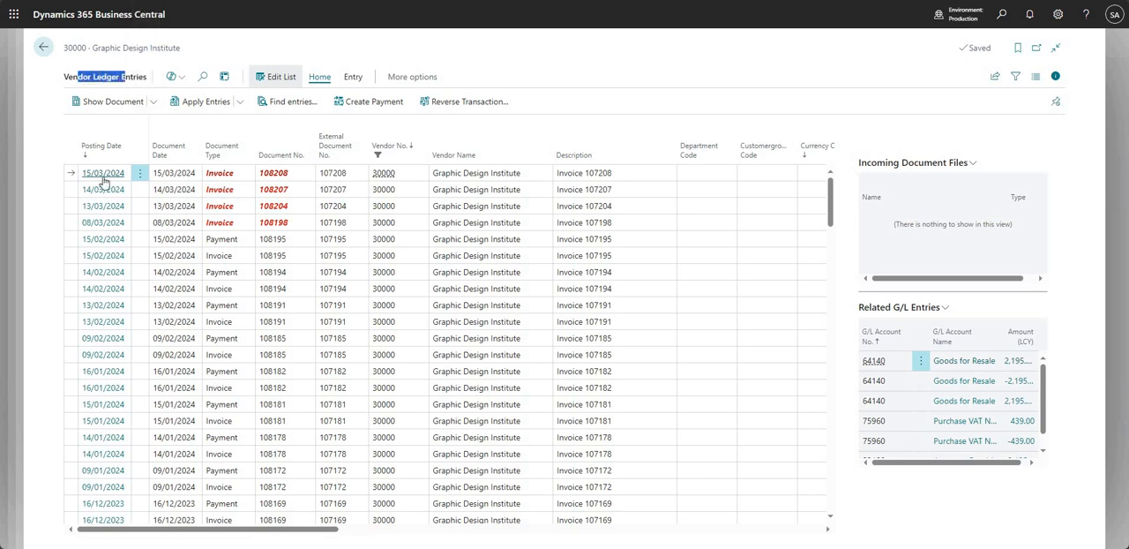
{"action": "double_click", "coordinate": [123, 48]}
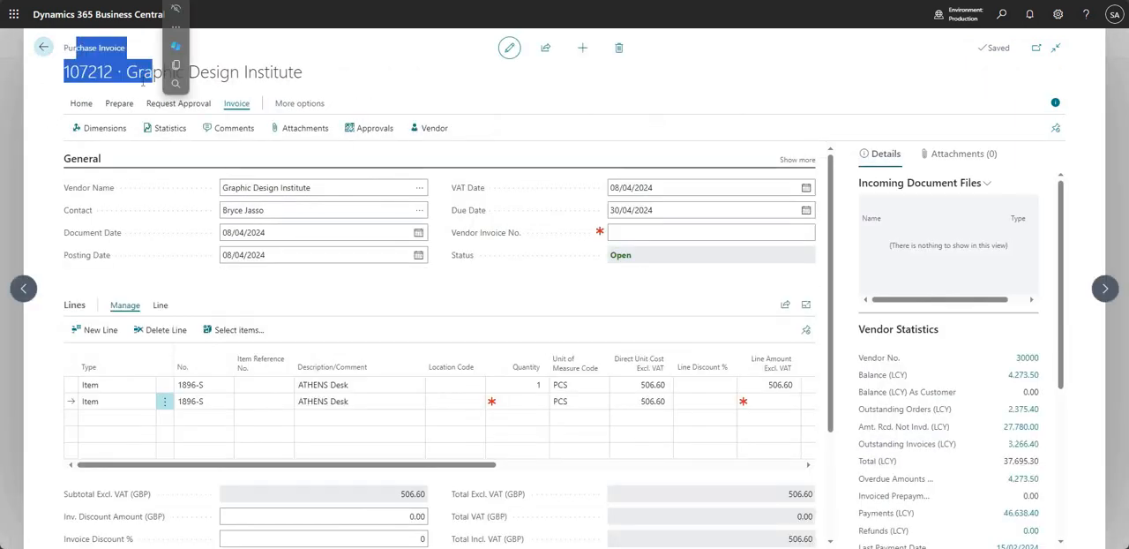
- Enter 107208 as the Vendor Invoice No., triggering the already-exists warning
{"action": "left_click", "coordinate": [710, 232]}
{"action": "type", "text": "107208"}
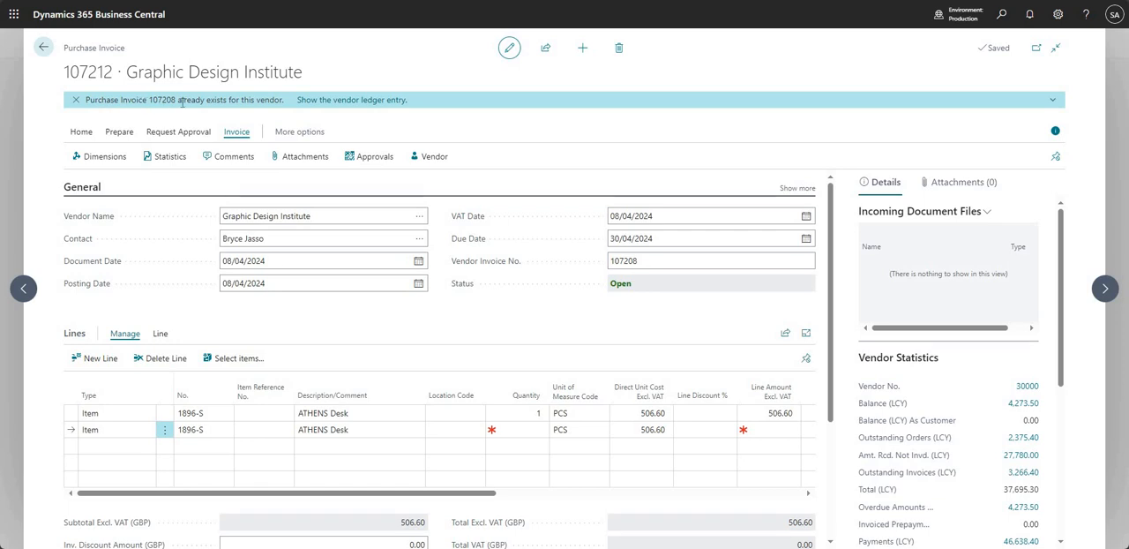
{"action": "mouse_move", "coordinate": [312, 106]}
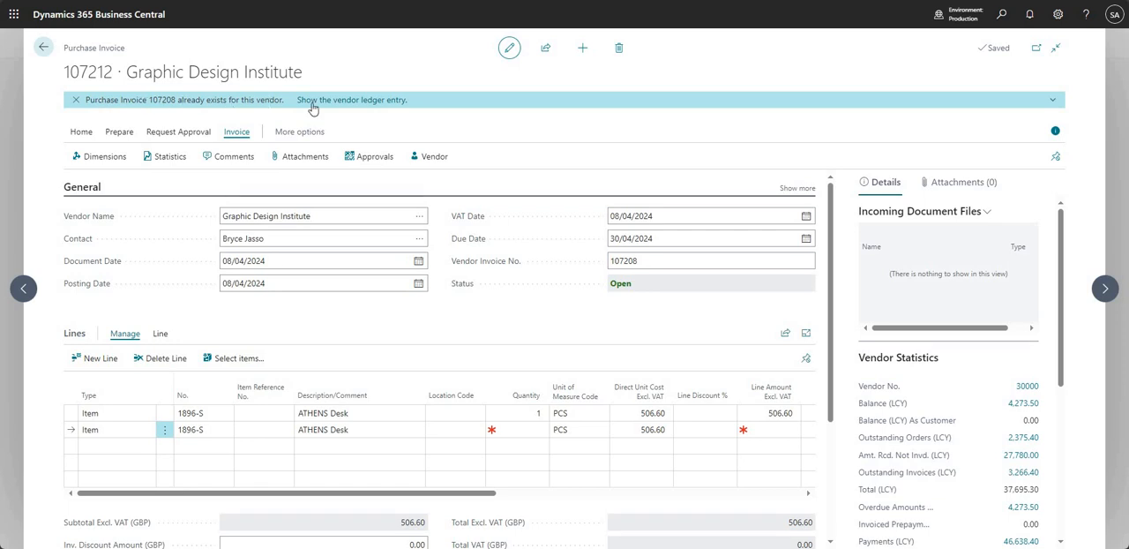
{"action": "mouse_move", "coordinate": [349, 102]}
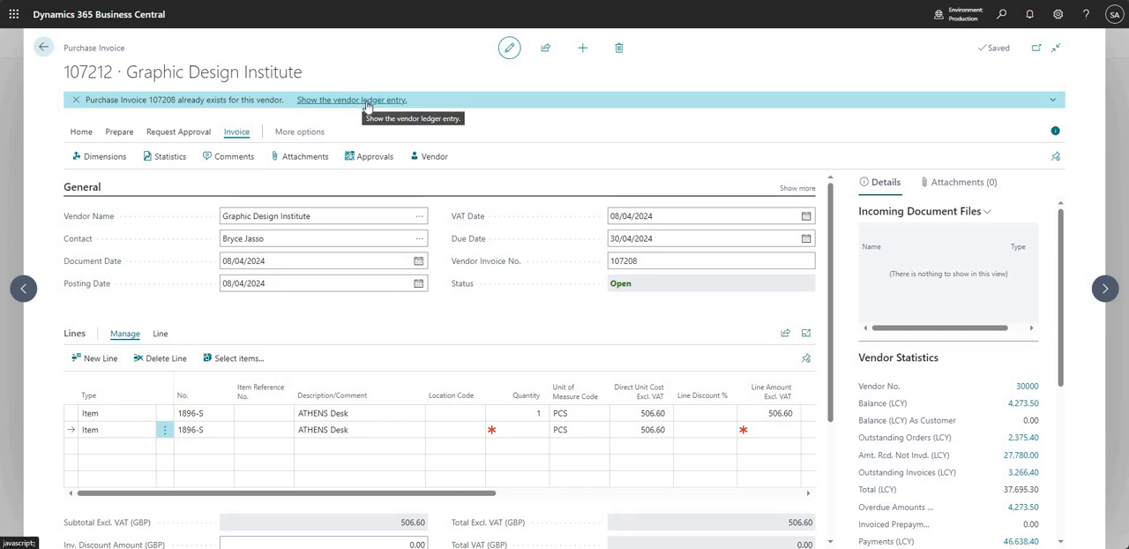
{"action": "mouse_move", "coordinate": [877, 159]}
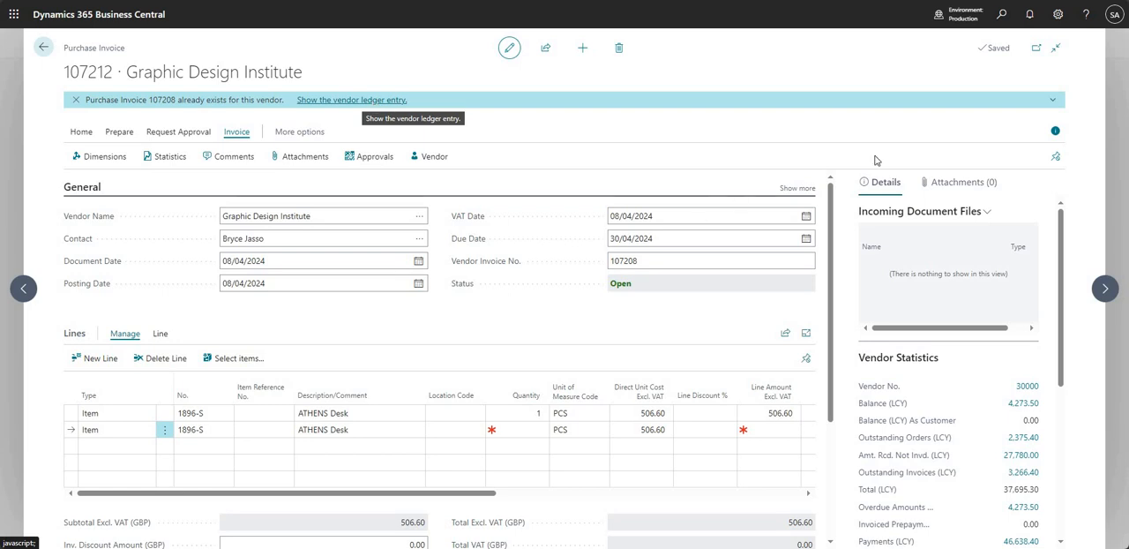
{"action": "mouse_move", "coordinate": [1001, 17]}
{"action": "type", "text": "my not"}
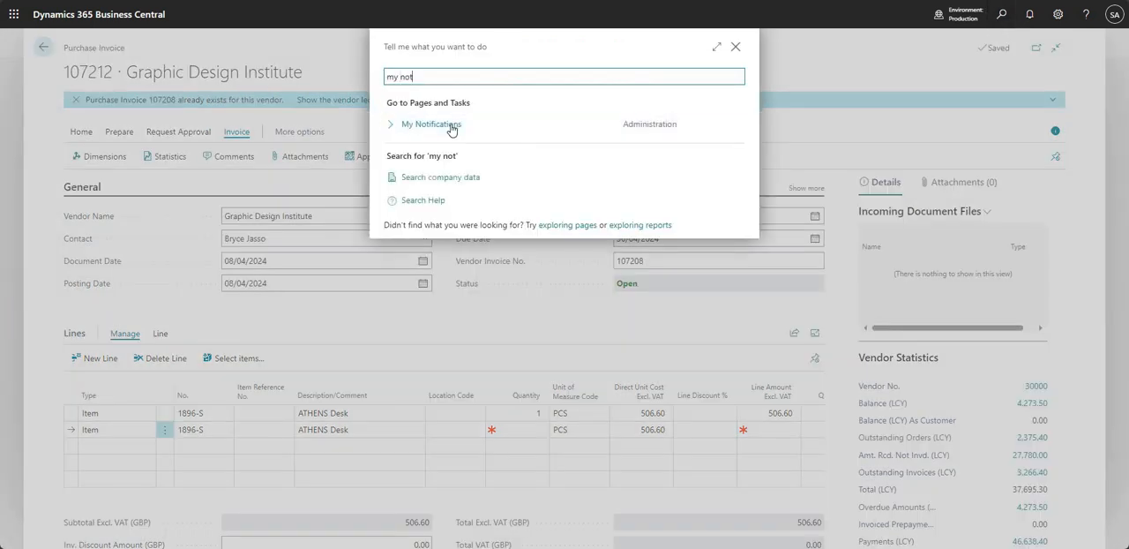
- Reopen My Notifications and select the enabled duplicate external document number notification
{"action": "left_click", "coordinate": [432, 124]}
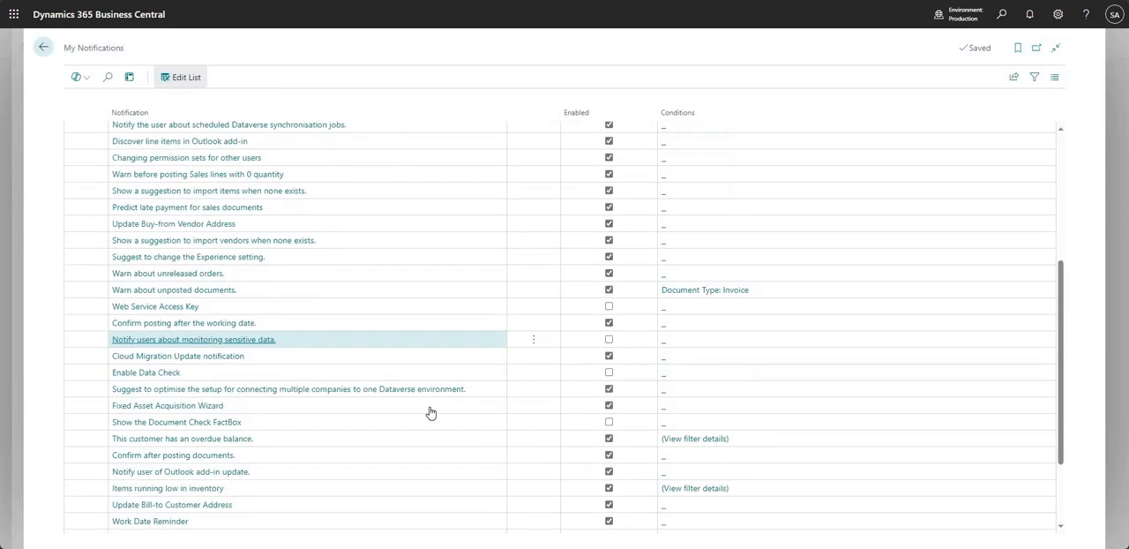
{"action": "scroll", "scroll_direction": "down", "scroll_amount": 3}
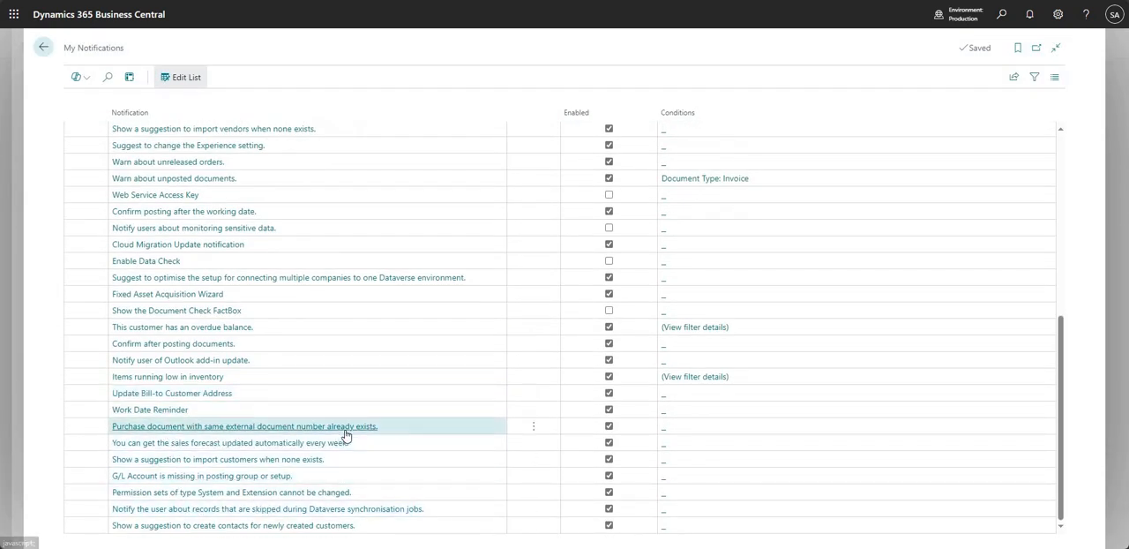
{"action": "left_click", "coordinate": [609, 426]}
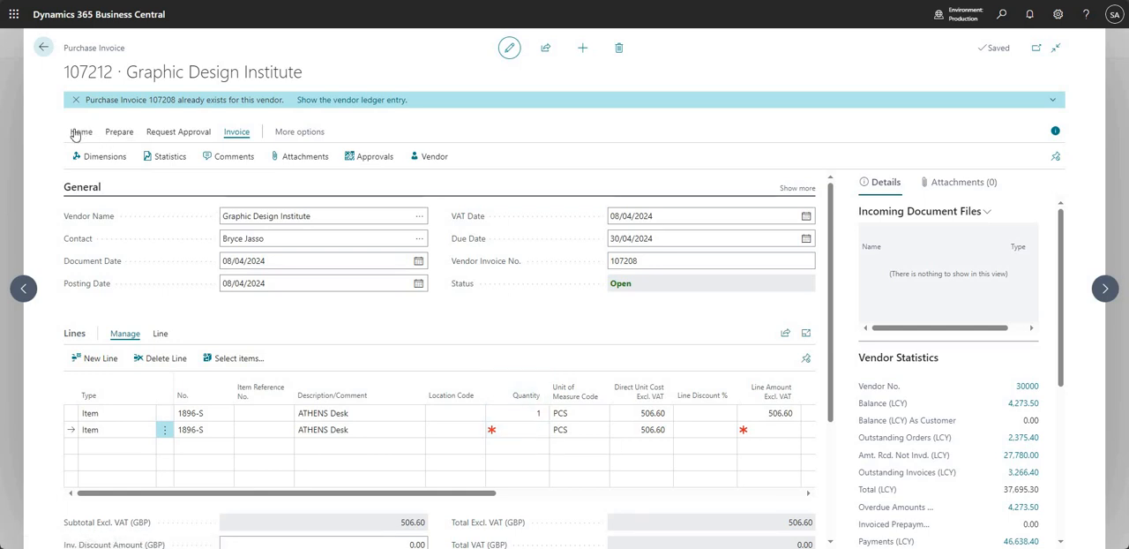
- Post invoice 107212, accepting the missing-quantity prompt and confirming the posting
{"action": "left_click", "coordinate": [81, 131]}
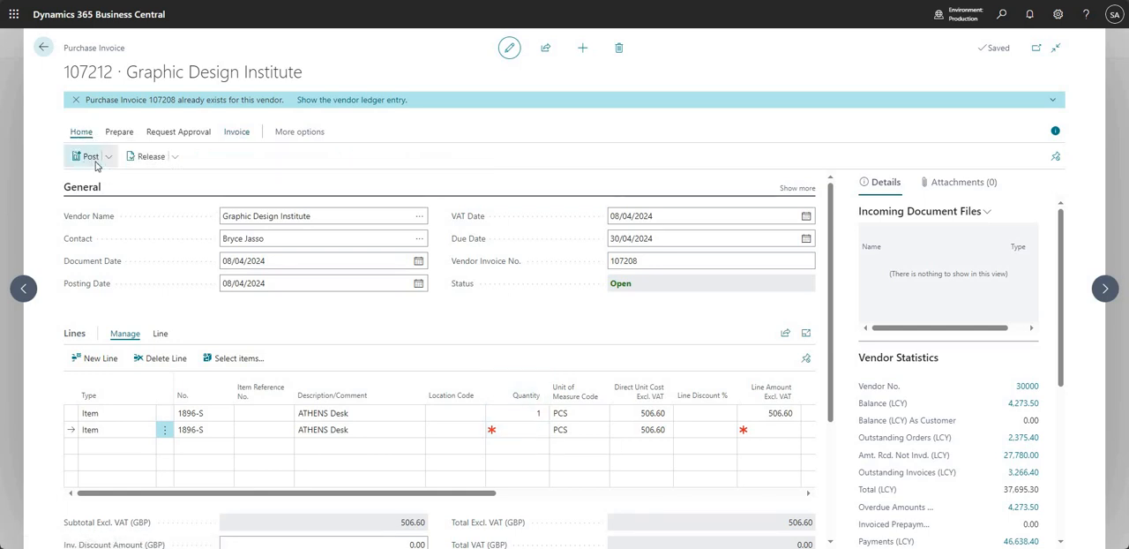
{"action": "left_click", "coordinate": [85, 156]}
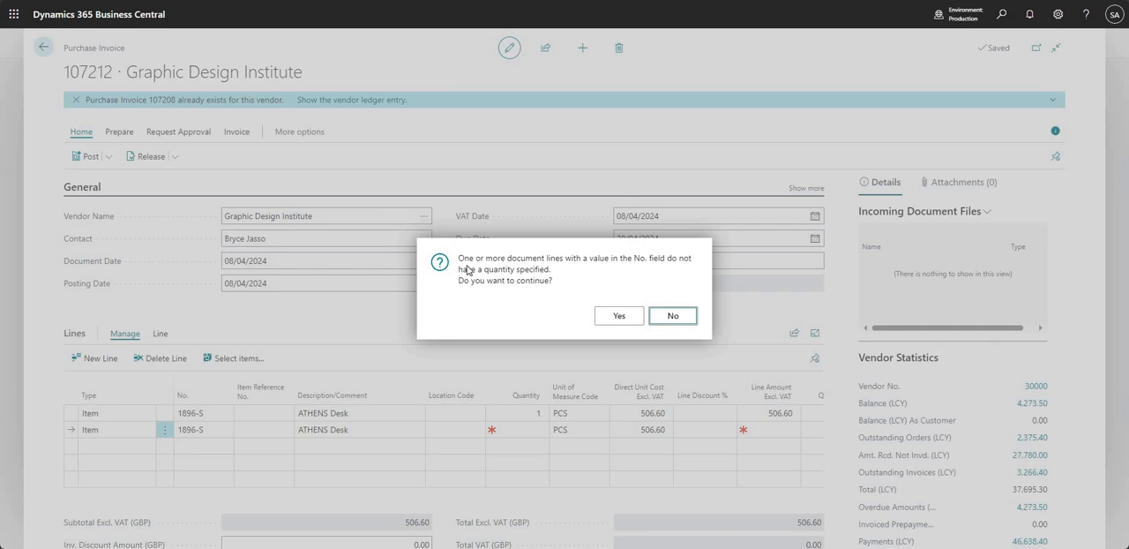
{"action": "mouse_move", "coordinate": [514, 268]}
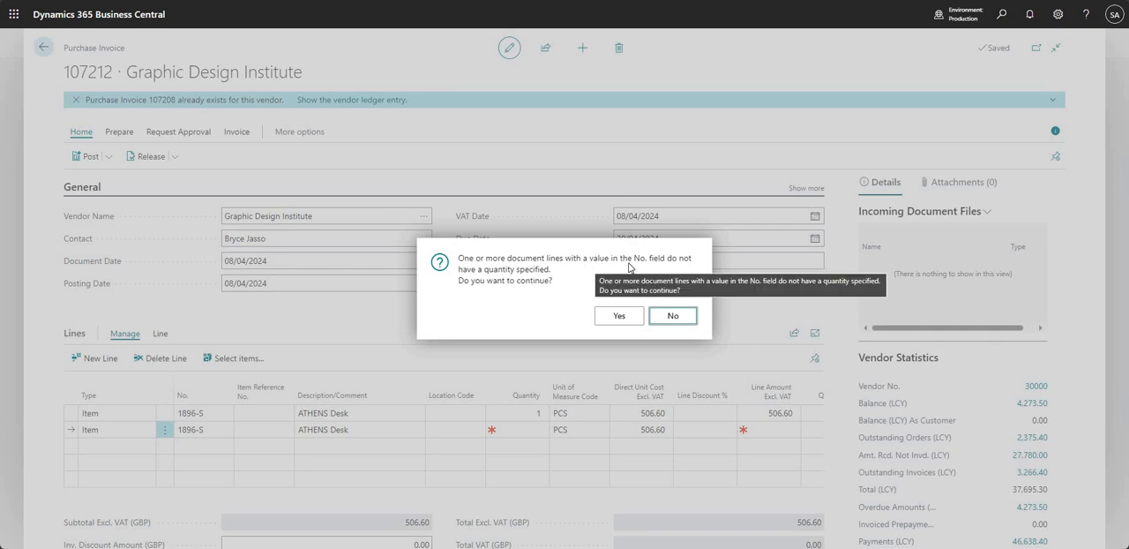
{"action": "mouse_move", "coordinate": [547, 276]}
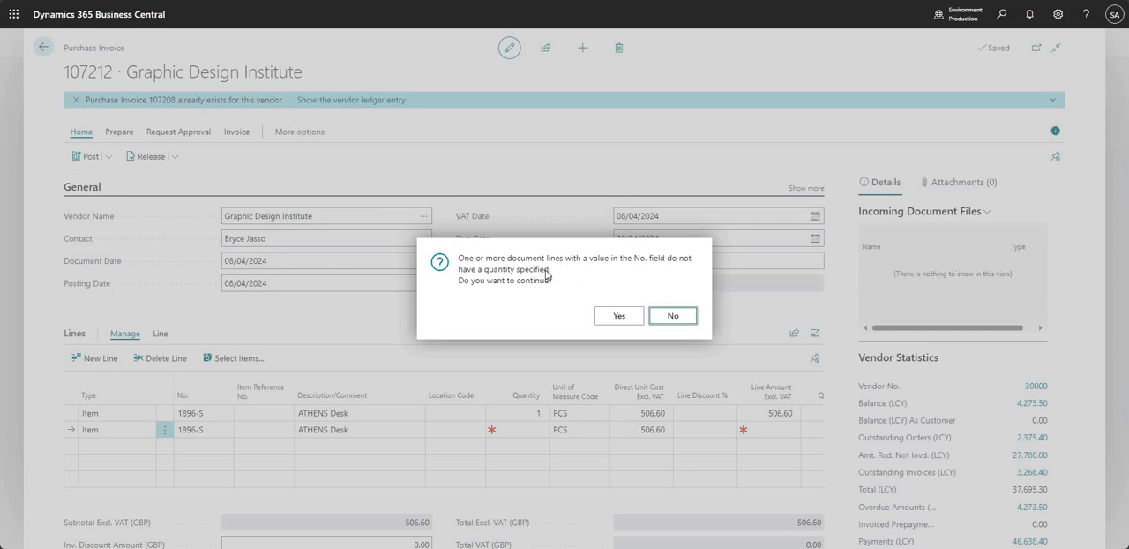
{"action": "mouse_move", "coordinate": [604, 352]}
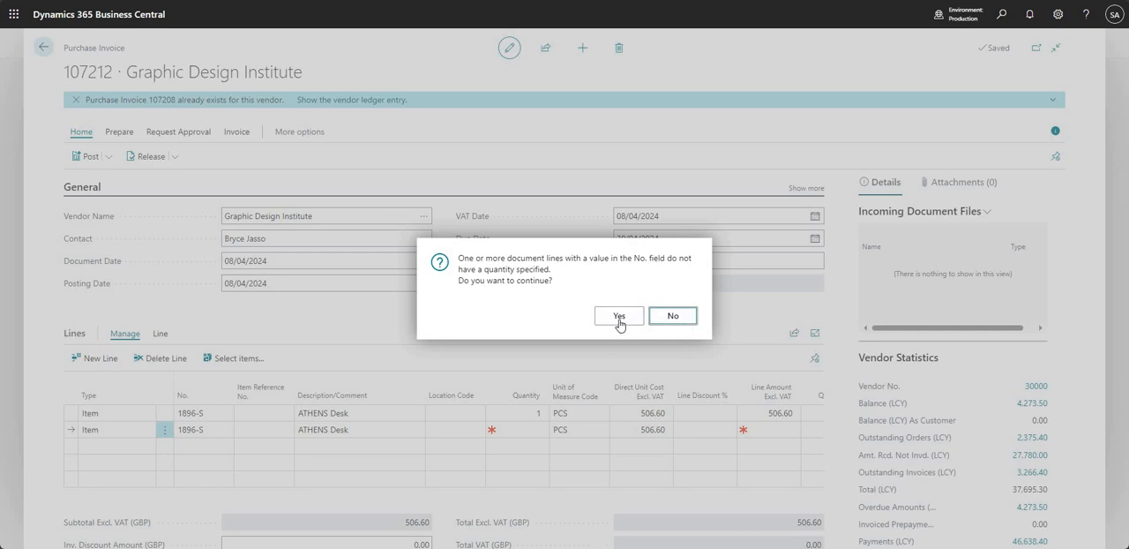
{"action": "left_click", "coordinate": [618, 316]}
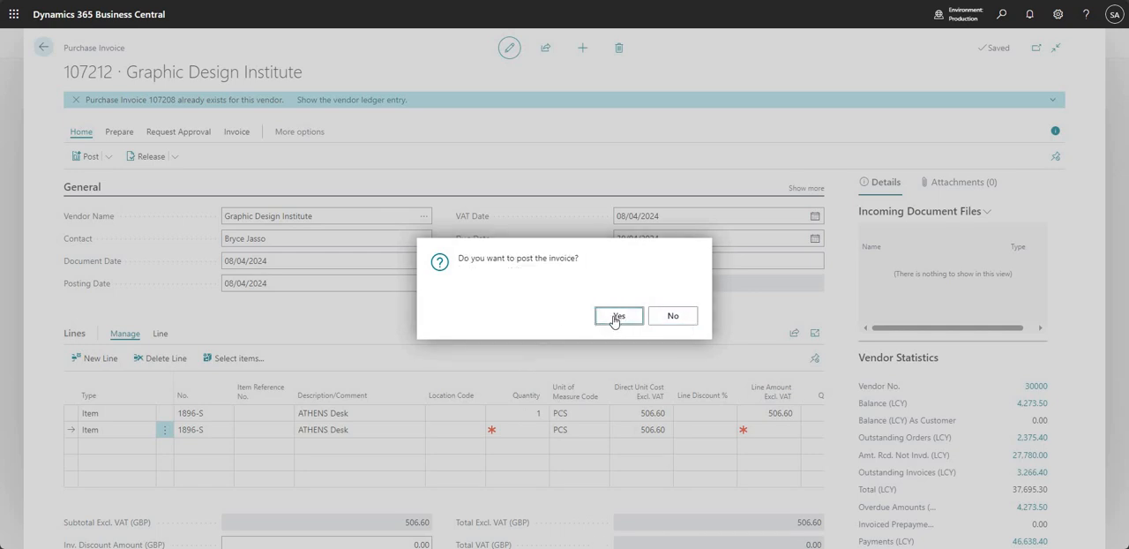
{"action": "left_click", "coordinate": [620, 316]}
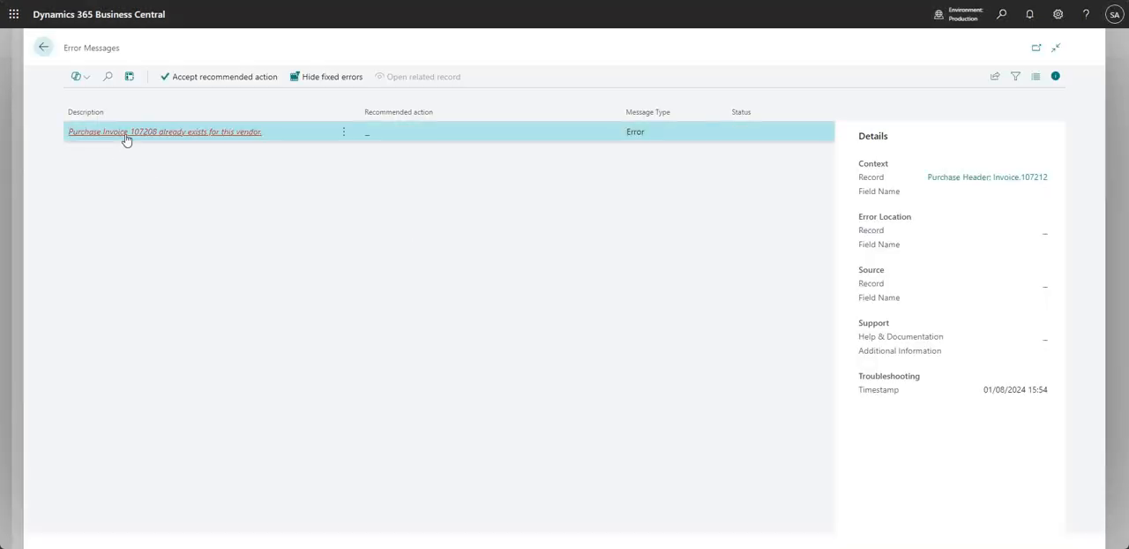
{"action": "mouse_move", "coordinate": [173, 213]}
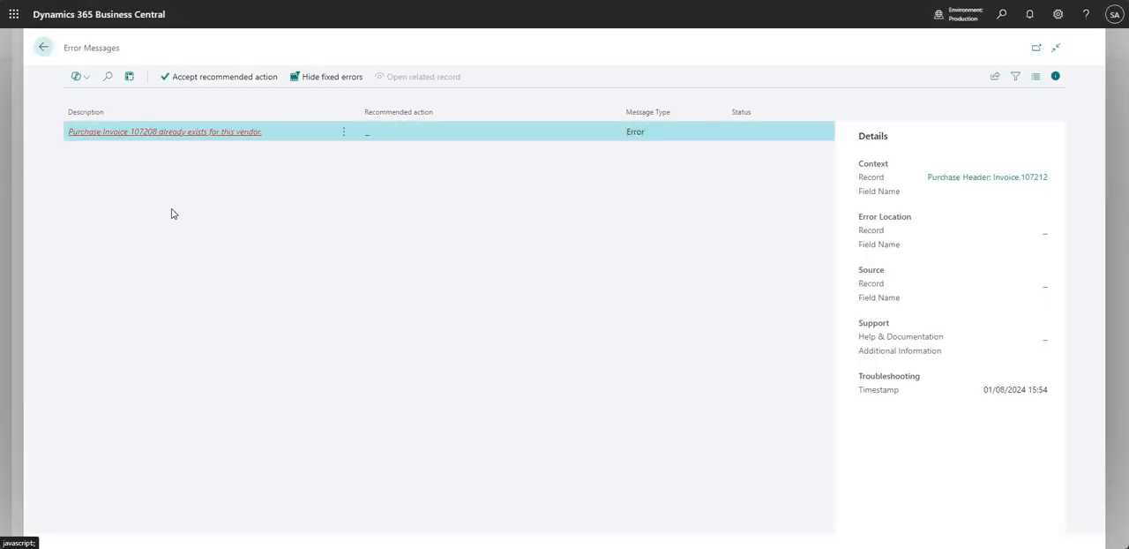
{"action": "mouse_move", "coordinate": [519, 423]}
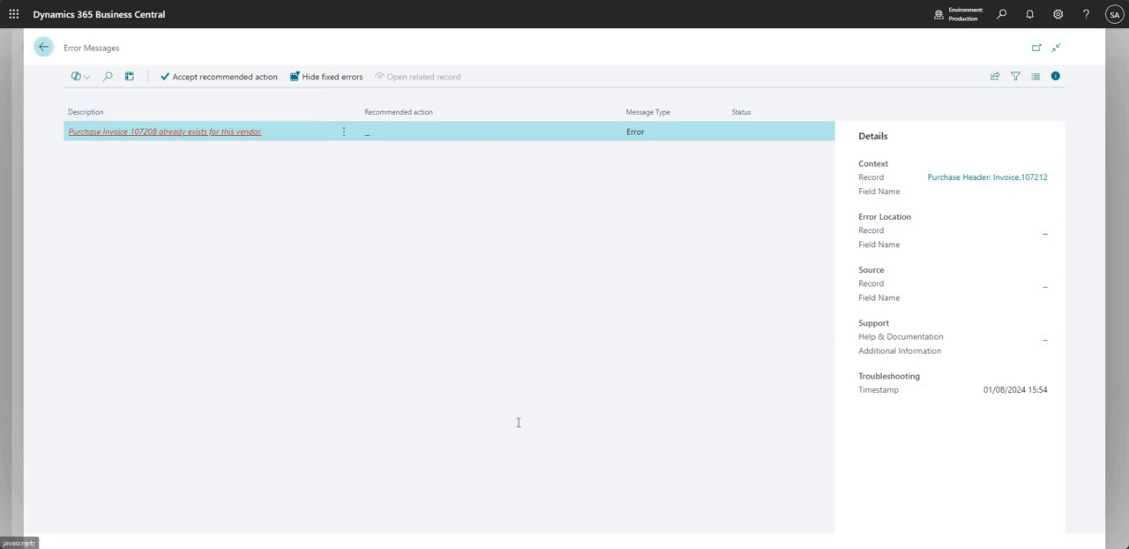
- Close the error list and return to purchase invoice 107212, leaving it unposted
{"action": "left_click", "coordinate": [164, 131]}
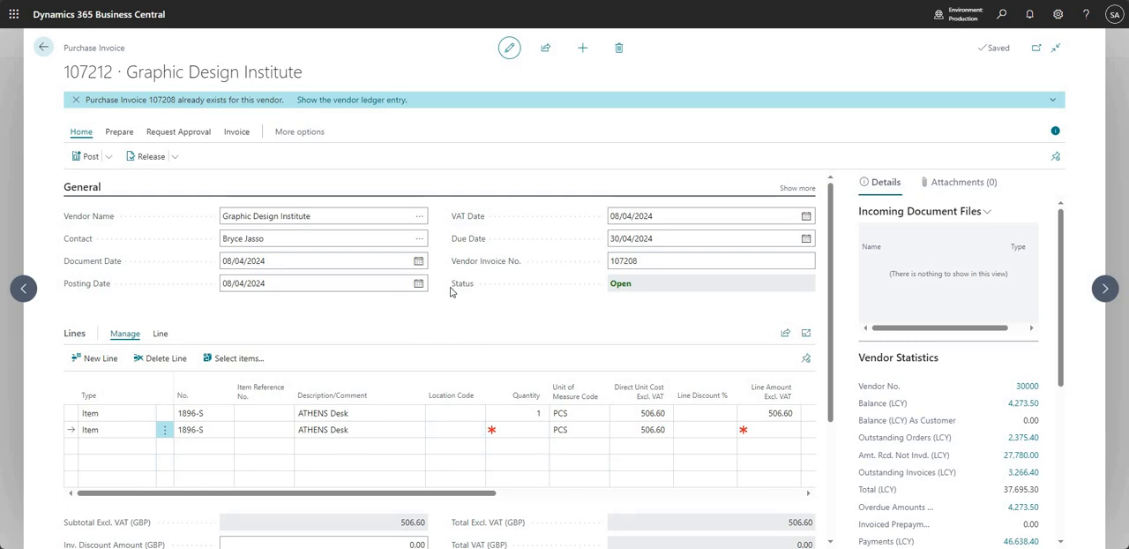
{"action": "mouse_move", "coordinate": [946, 139]}
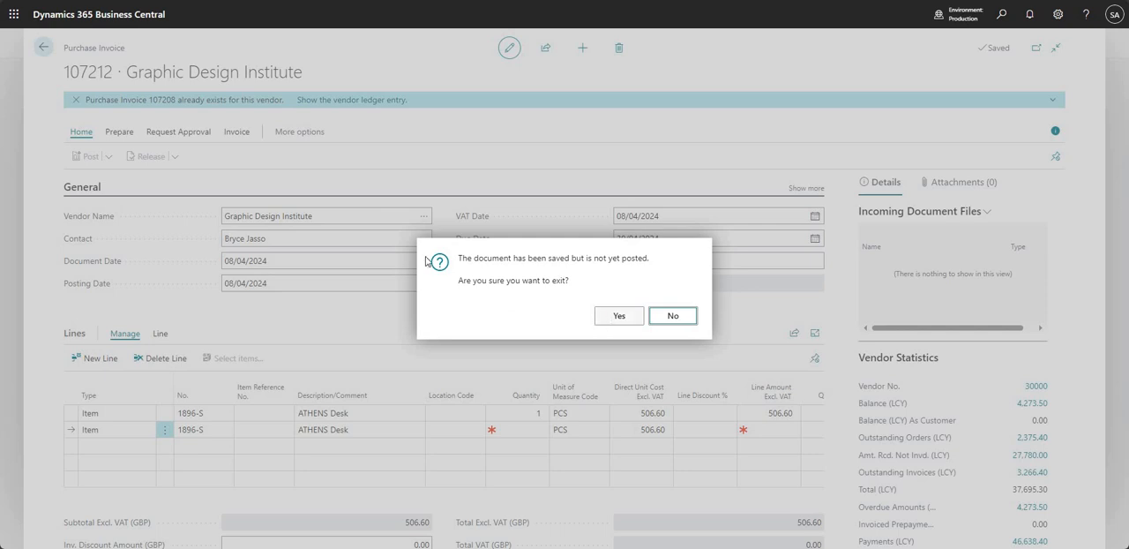
{"action": "mouse_move", "coordinate": [460, 262]}
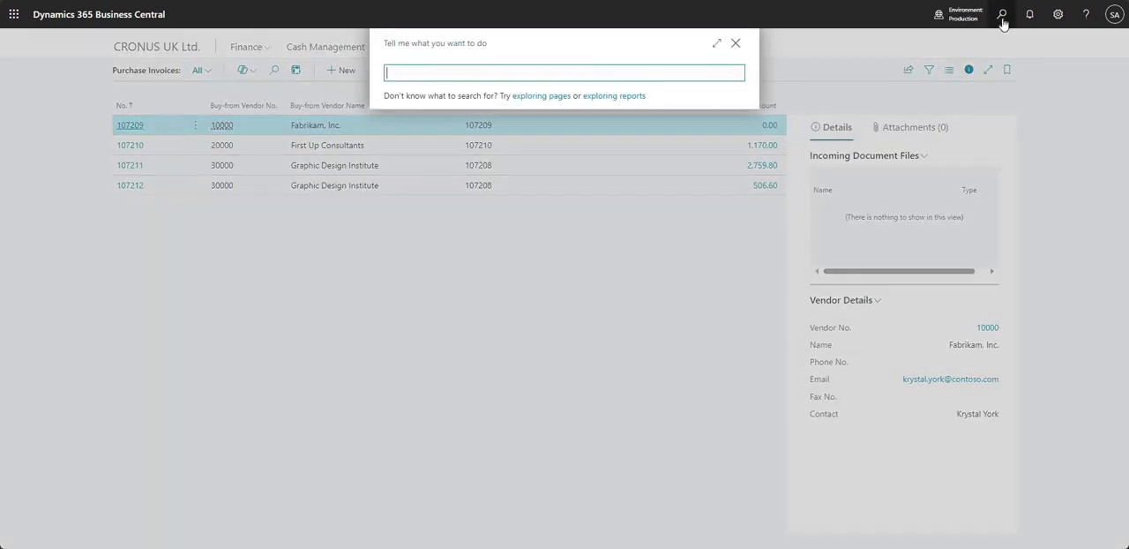
- Open My Notifications and disable the zero-quantity purchase lines warning
{"action": "type", "text": "my not"}
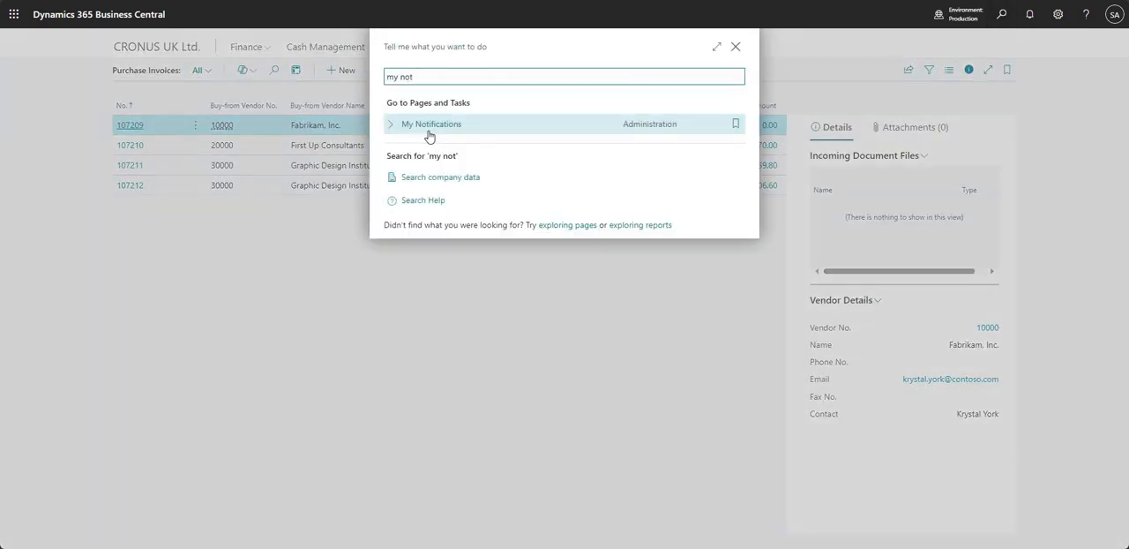
{"action": "left_click", "coordinate": [432, 123]}
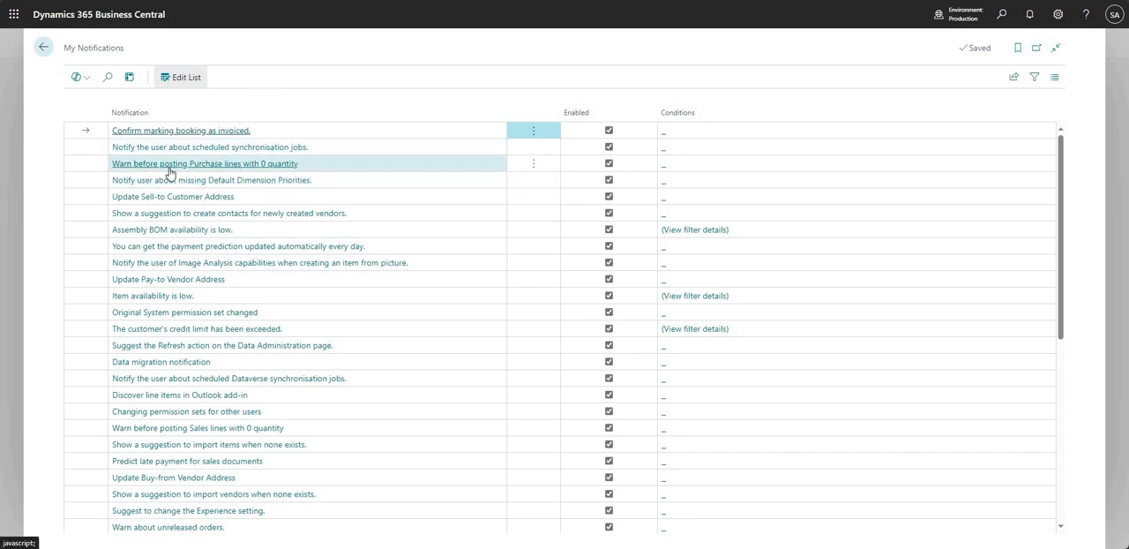
{"action": "mouse_move", "coordinate": [273, 166]}
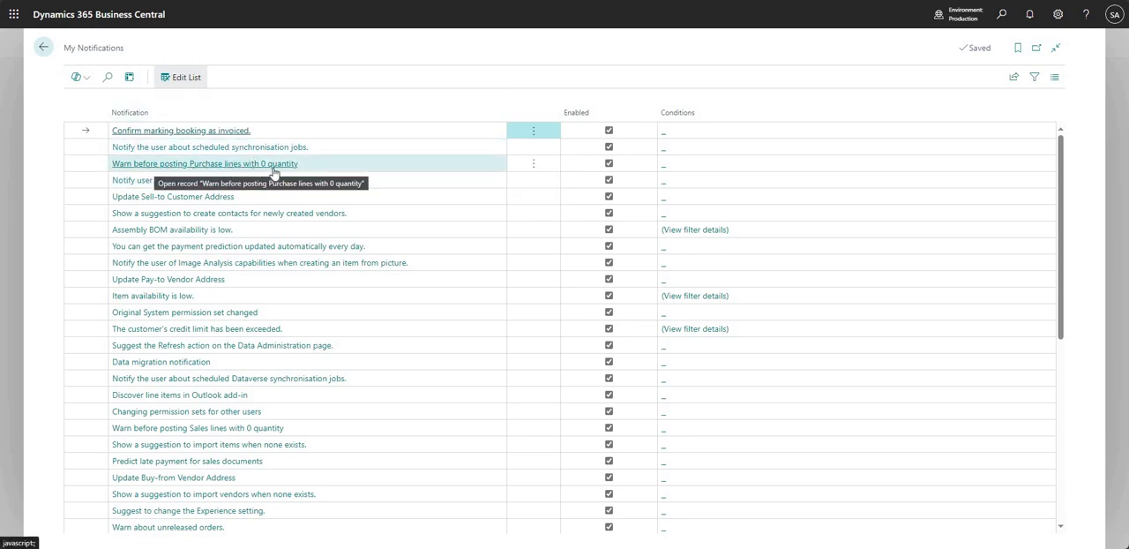
{"action": "left_click", "coordinate": [608, 163]}
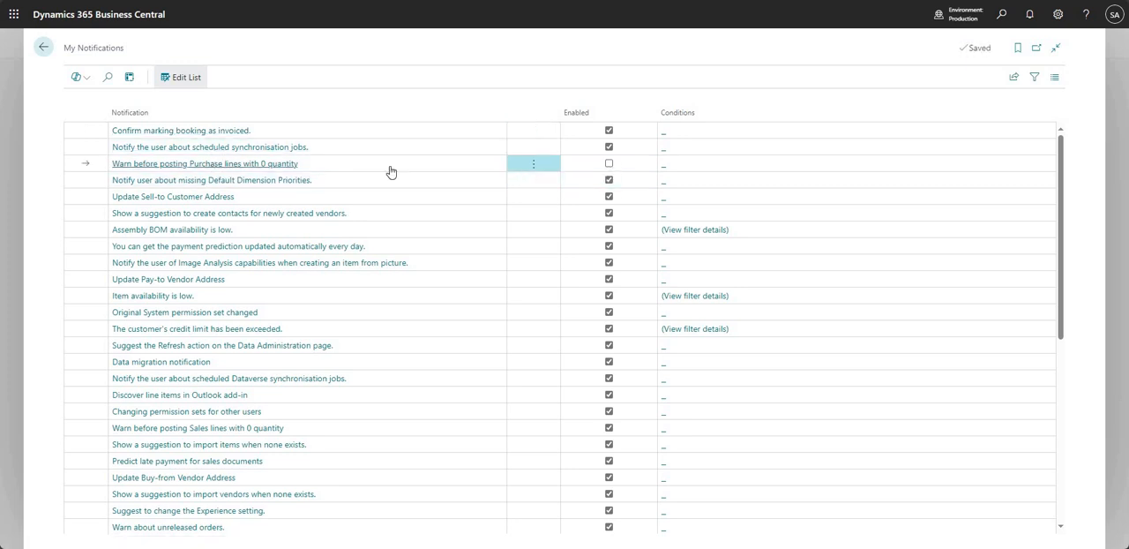
{"action": "mouse_move", "coordinate": [560, 119]}
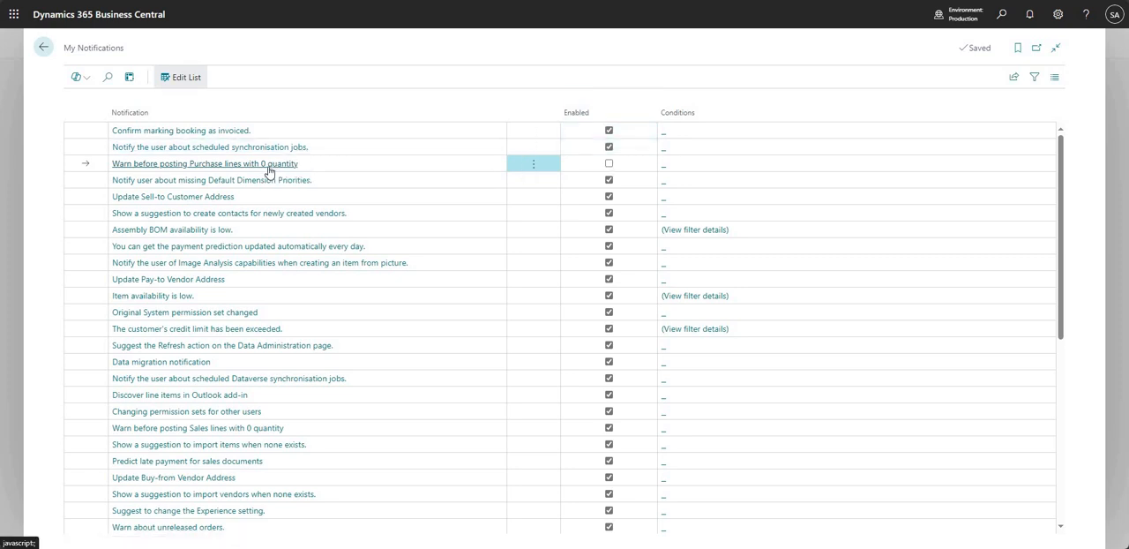
{"action": "mouse_move", "coordinate": [295, 167]}
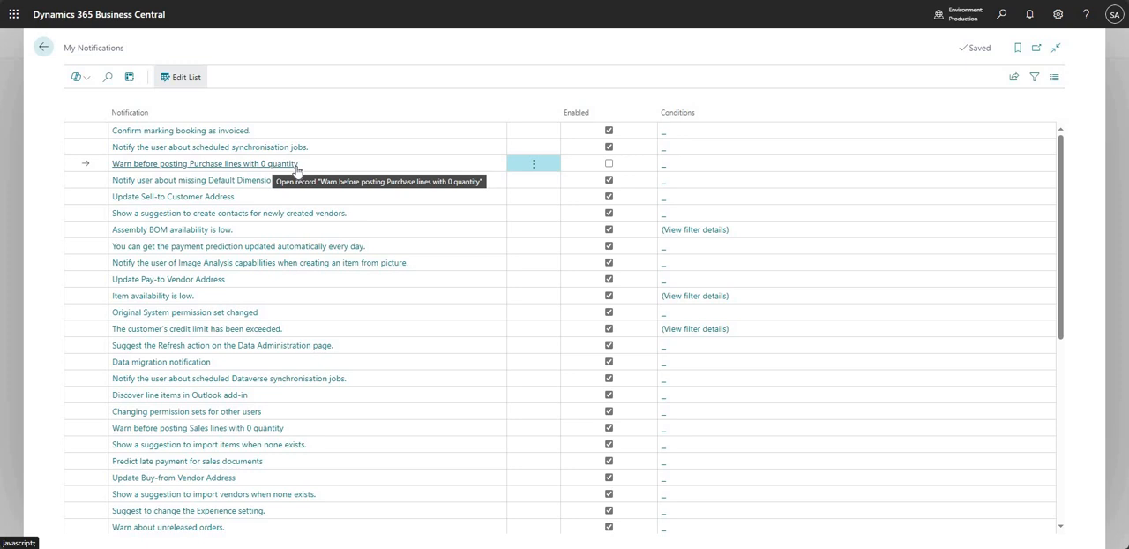
- Disable the duplicate external document number warning in My Notifications
{"action": "scroll", "scroll_direction": "down", "scroll_amount": 3}
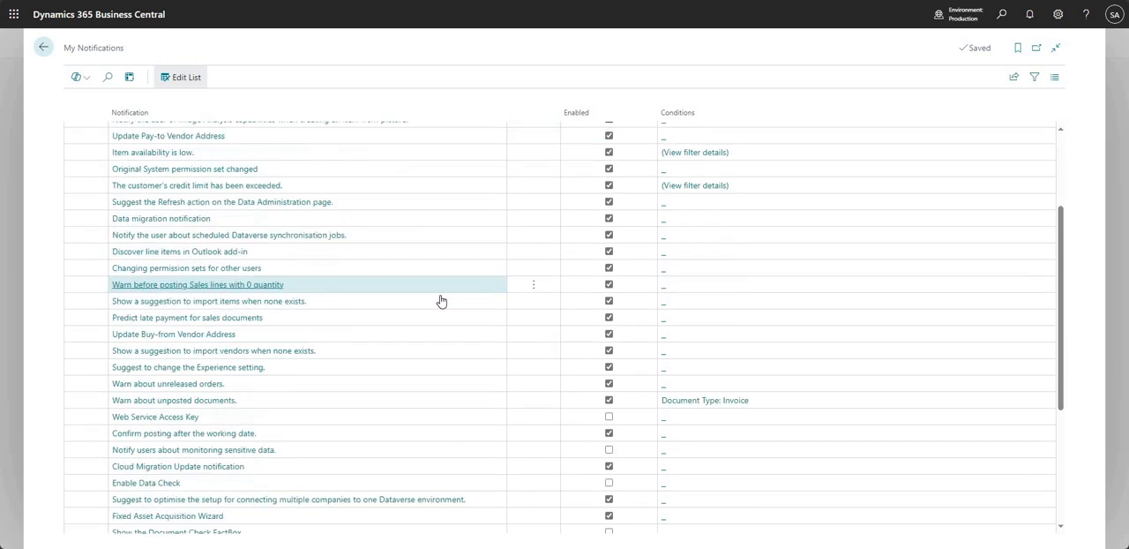
{"action": "scroll", "scroll_direction": "down", "scroll_amount": 3}
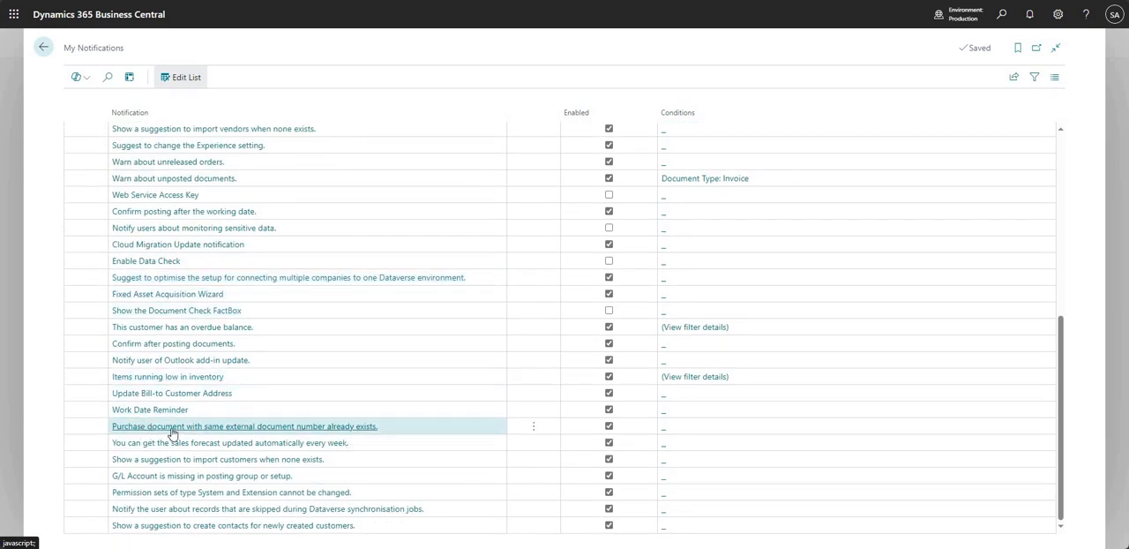
{"action": "mouse_move", "coordinate": [373, 427]}
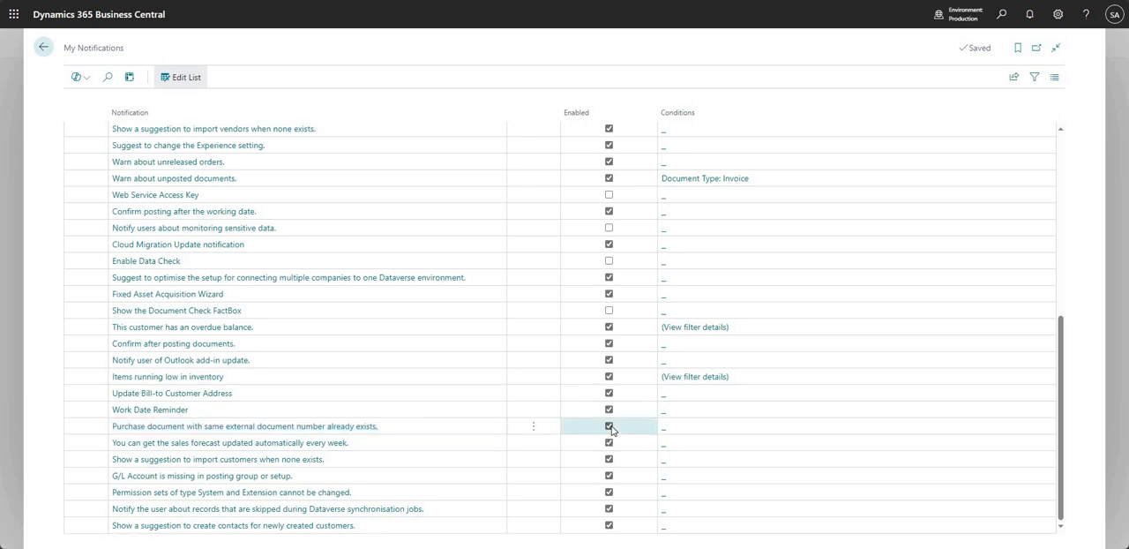
{"action": "left_click", "coordinate": [609, 426]}
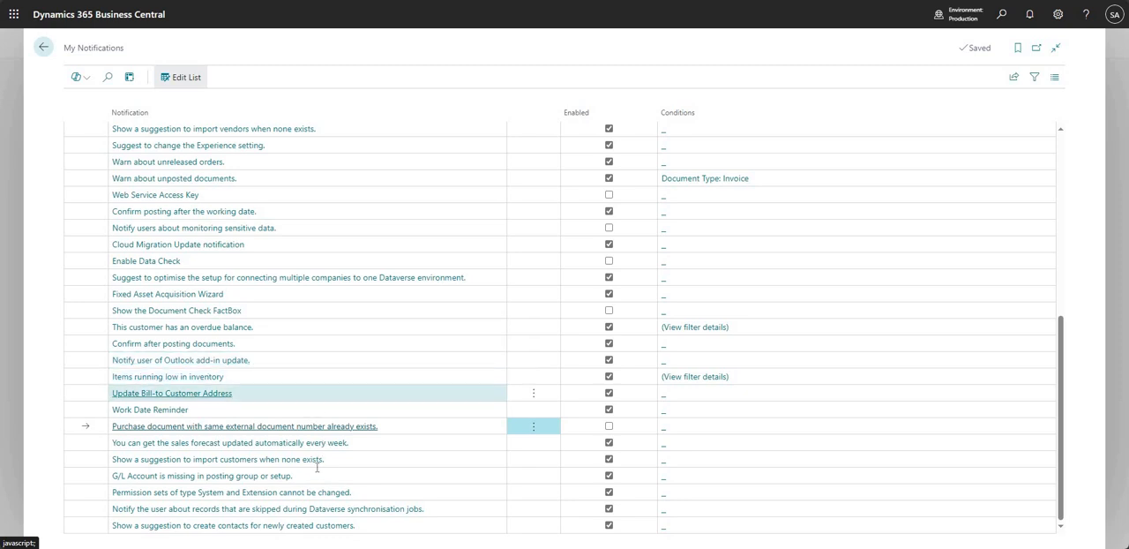
{"action": "scroll", "scroll_direction": "up", "scroll_amount": 3}
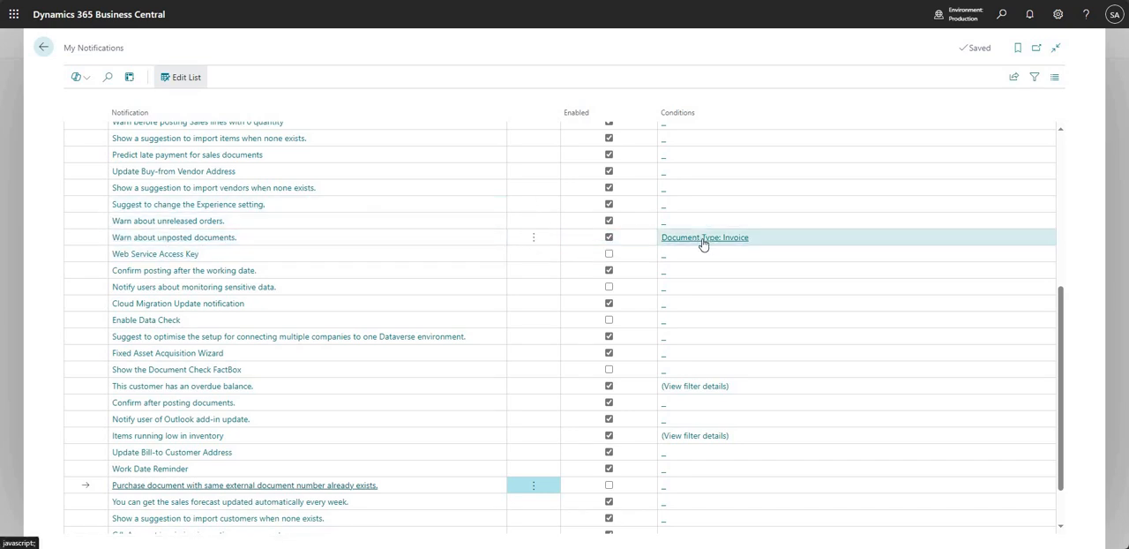
{"action": "mouse_move", "coordinate": [704, 243]}
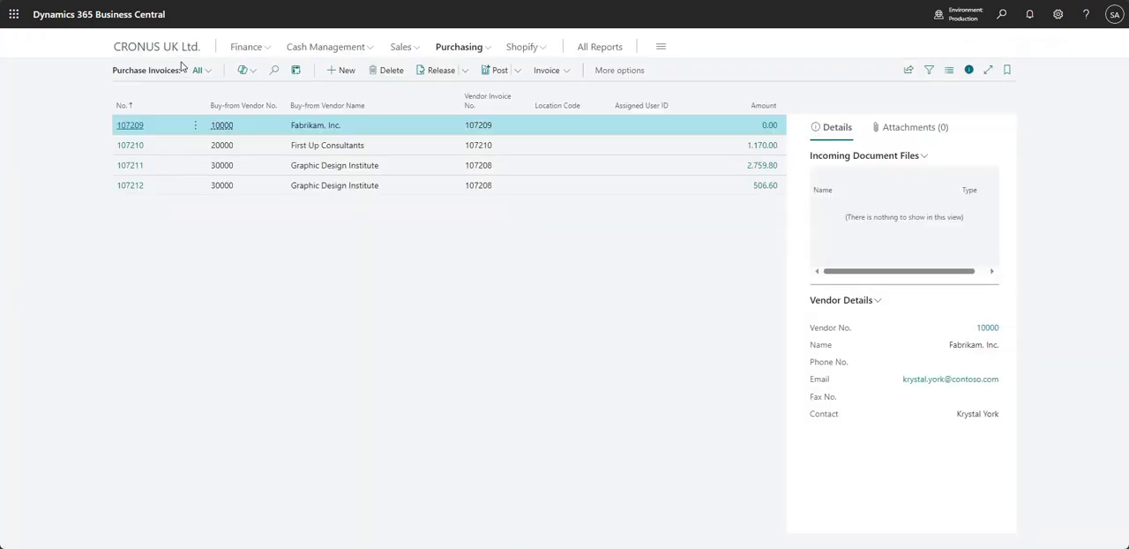
{"action": "mouse_move", "coordinate": [308, 90]}
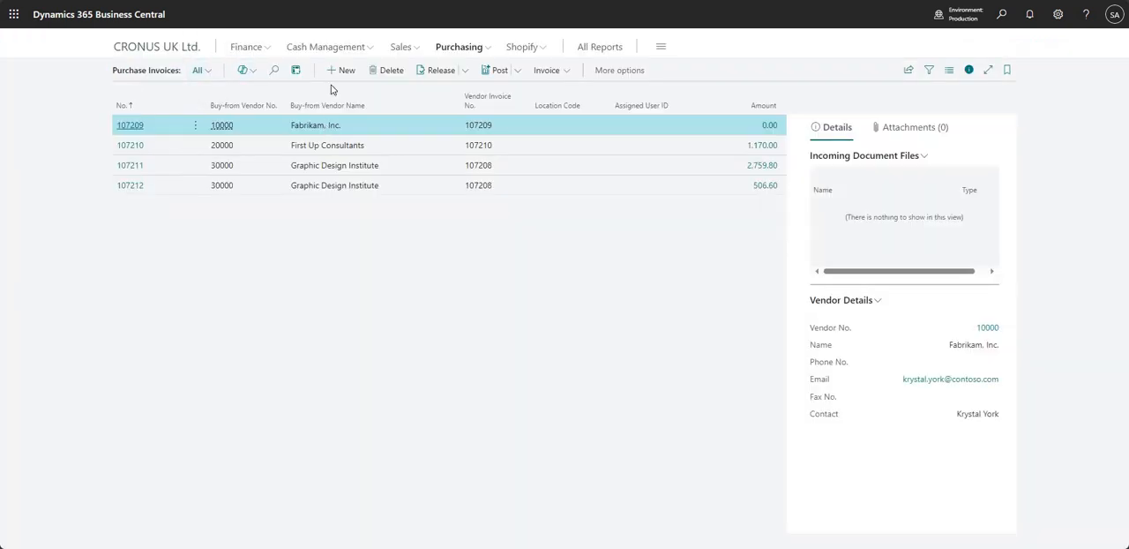
{"action": "mouse_move", "coordinate": [461, 307]}
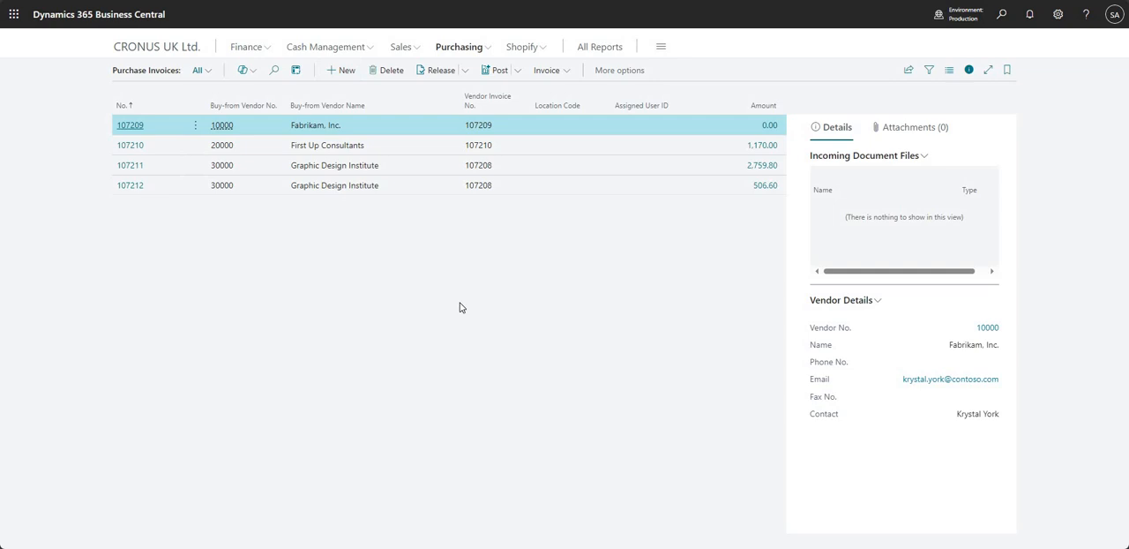
- Start a new purchase invoice for Graphic Design Institute with vendor invoice number 107208
{"action": "left_click", "coordinate": [338, 70]}
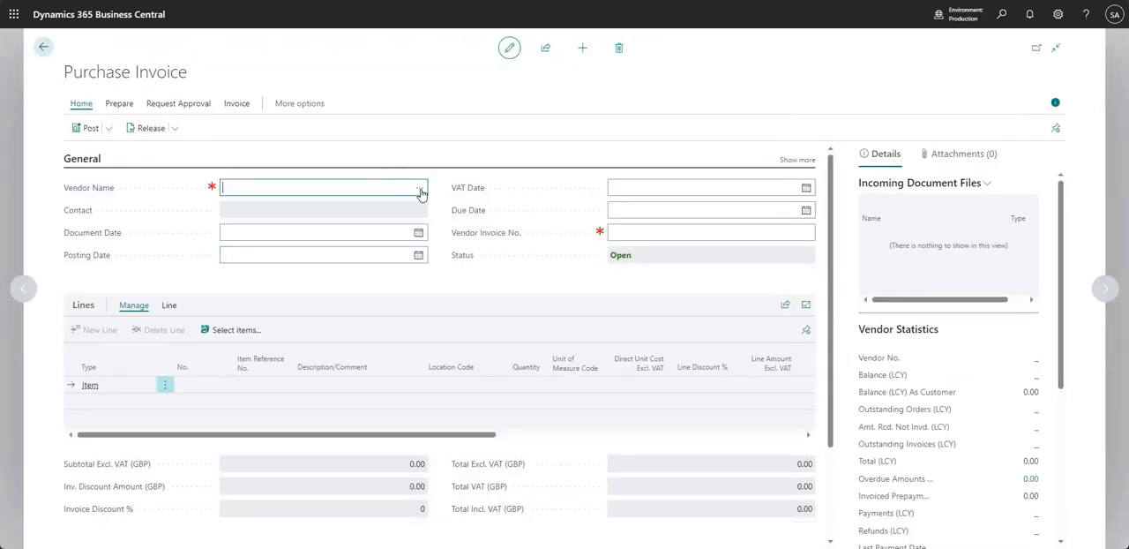
{"action": "left_click", "coordinate": [421, 187]}
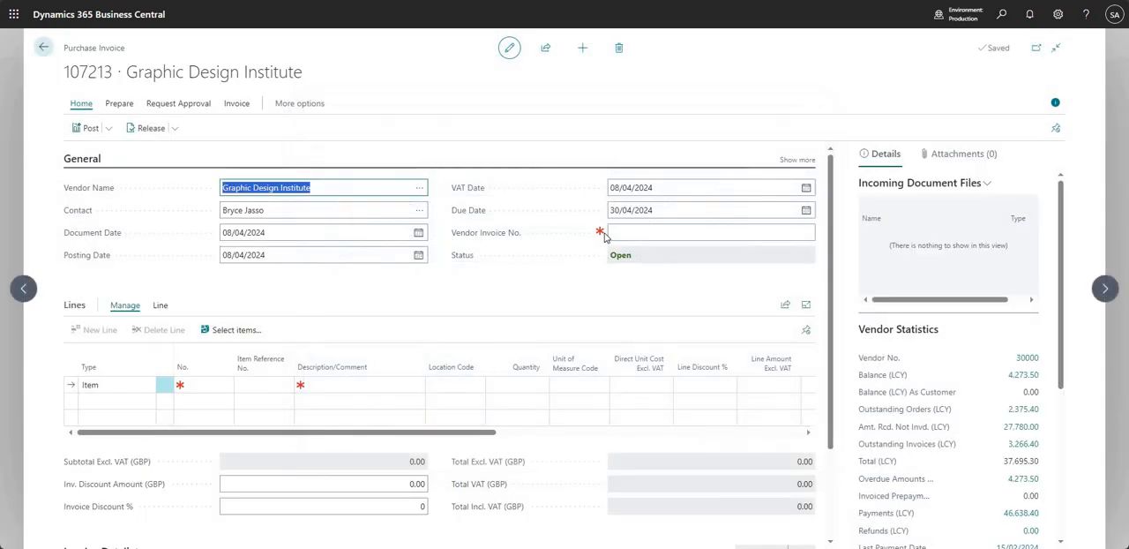
{"action": "type", "text": "107208"}
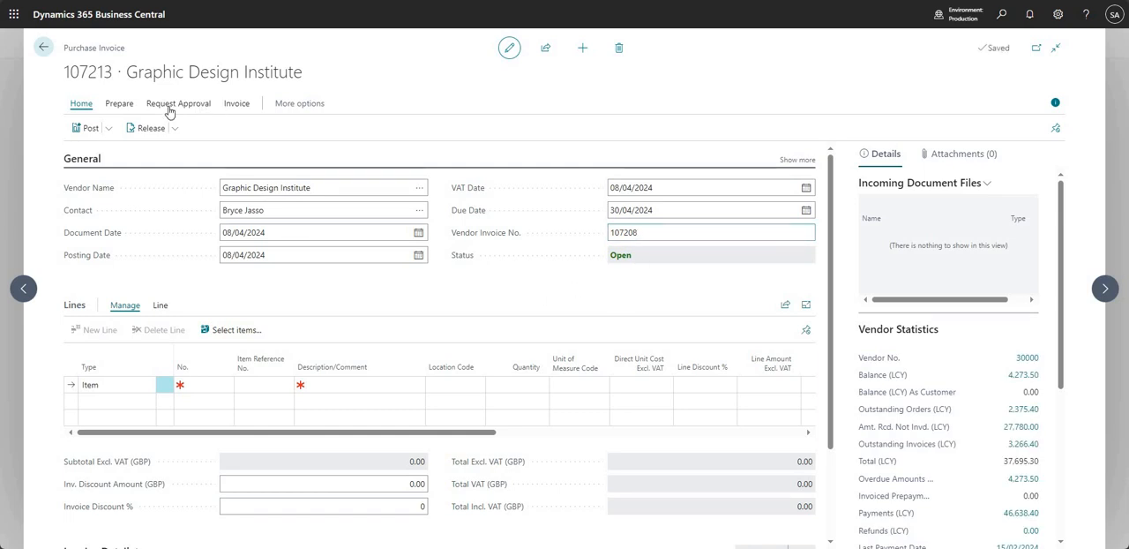
{"action": "mouse_move", "coordinate": [164, 335]}
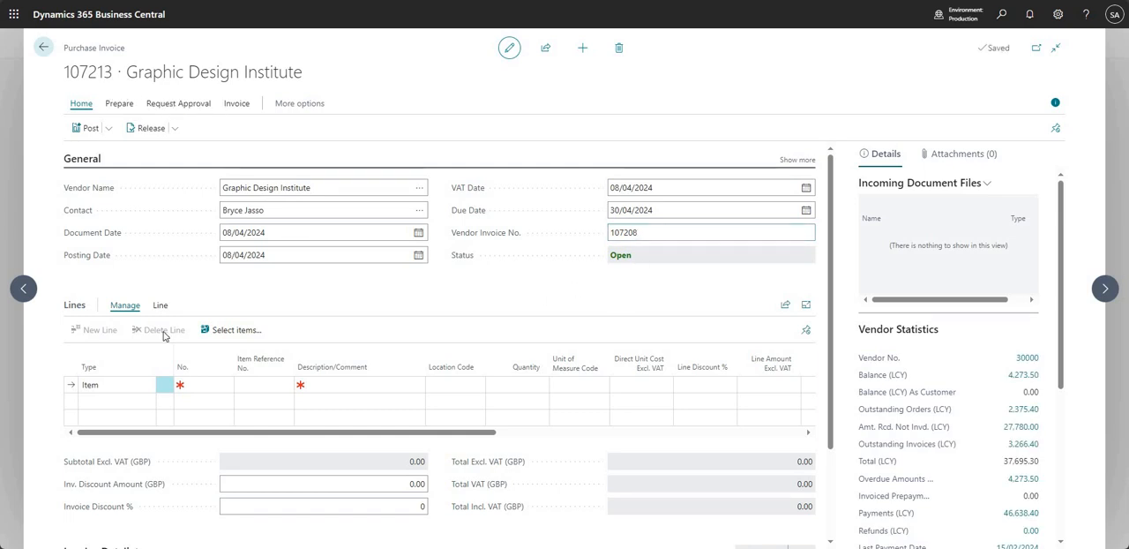
- Add ATHENS Desk (item 1896-S) to the first two invoice lines
{"action": "left_click", "coordinate": [195, 384]}
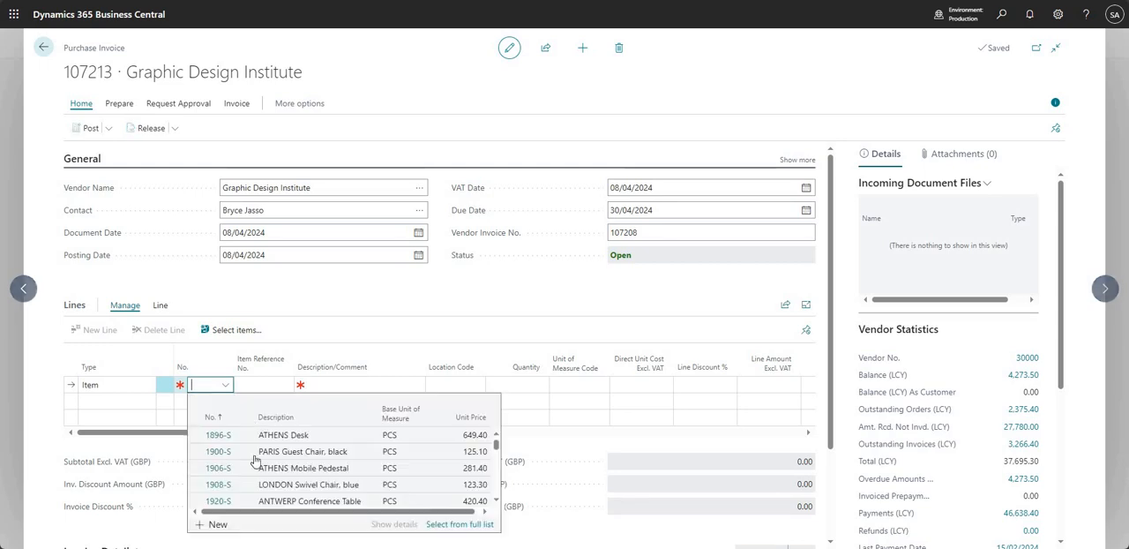
{"action": "left_click", "coordinate": [282, 435]}
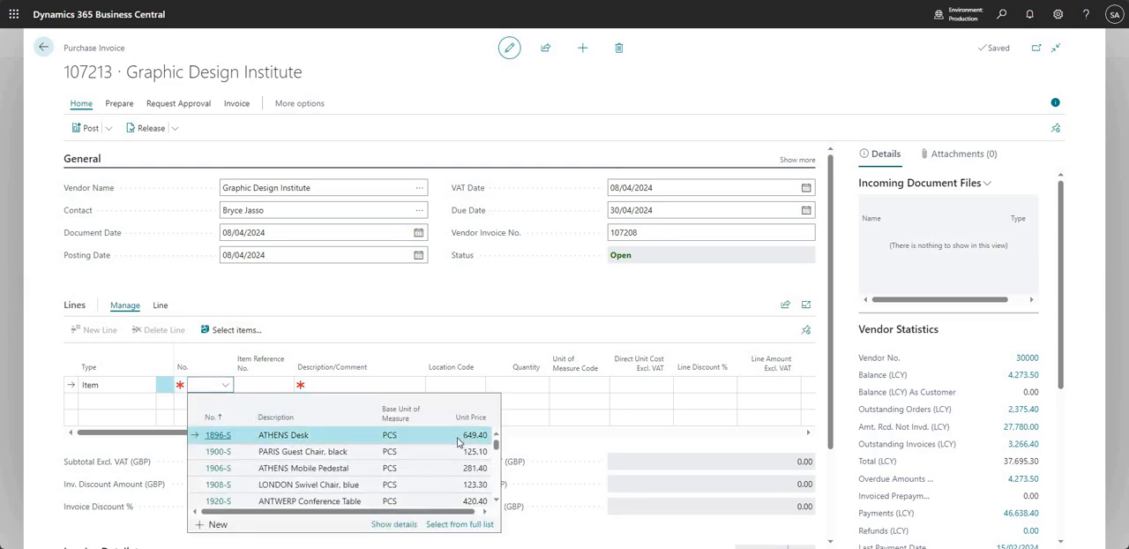
{"action": "left_click", "coordinate": [218, 435]}
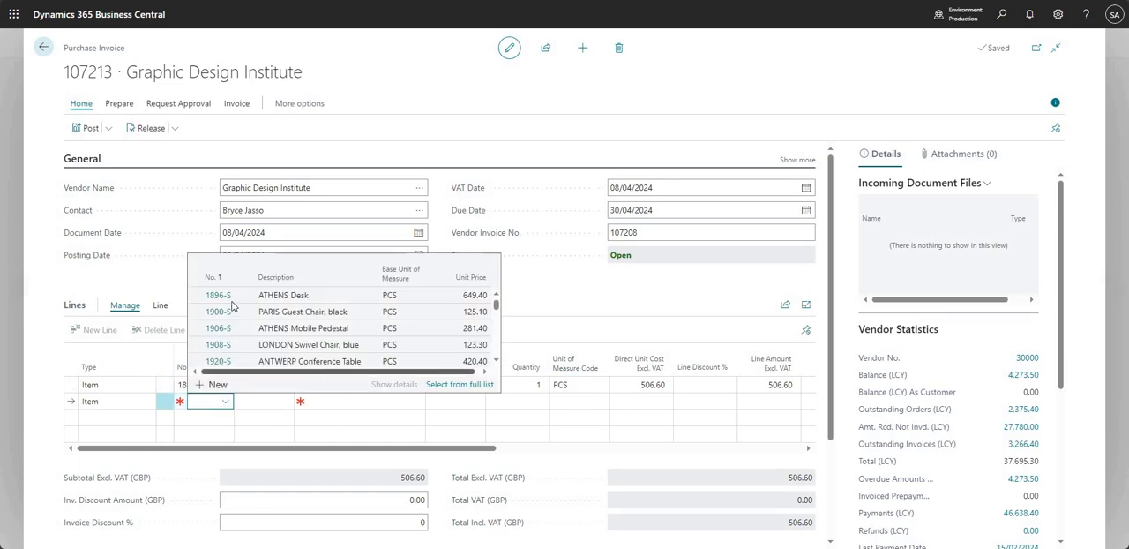
{"action": "left_click", "coordinate": [218, 295]}
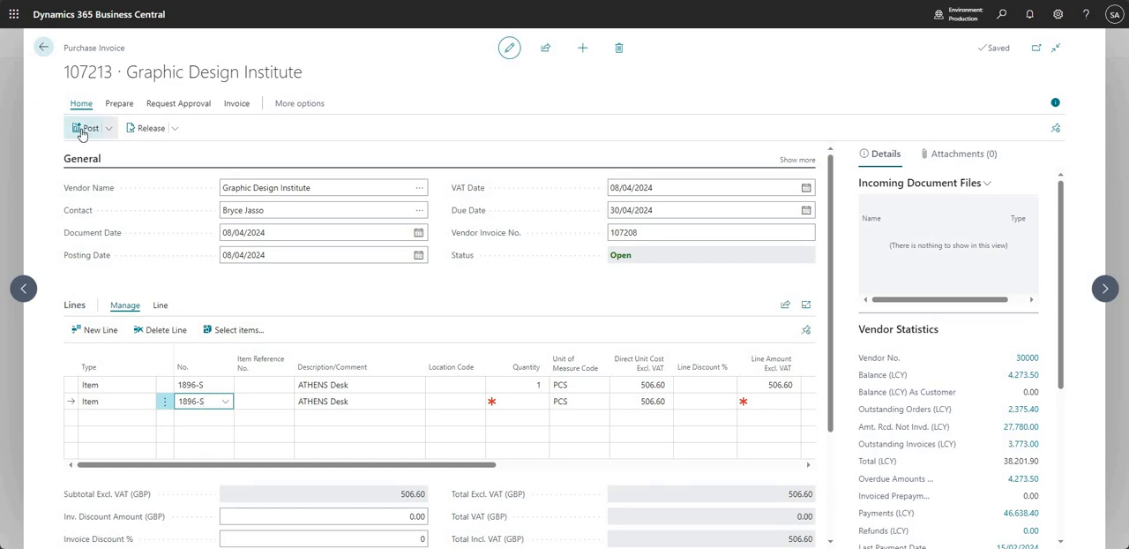
- Confirm posting invoice 107213, then leave the duplicate invoice 107208 error page
{"action": "left_click", "coordinate": [85, 127]}
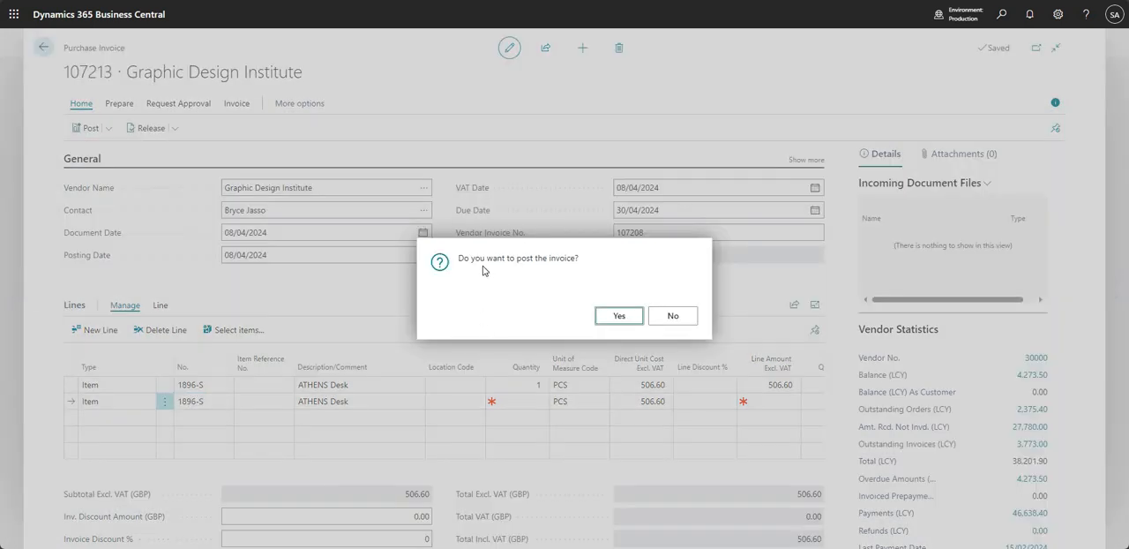
{"action": "mouse_move", "coordinate": [491, 272]}
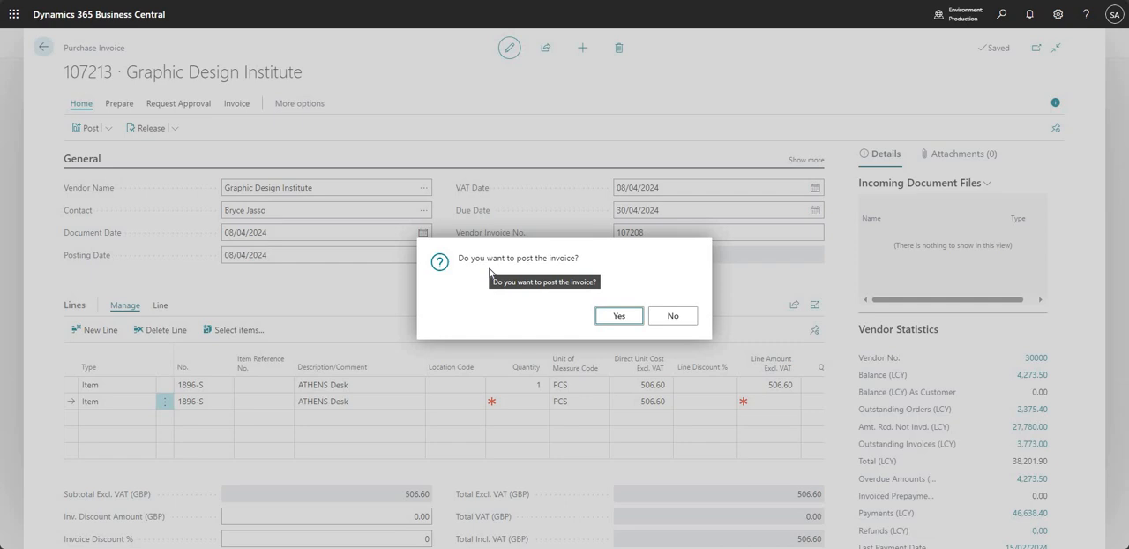
{"action": "mouse_move", "coordinate": [592, 278]}
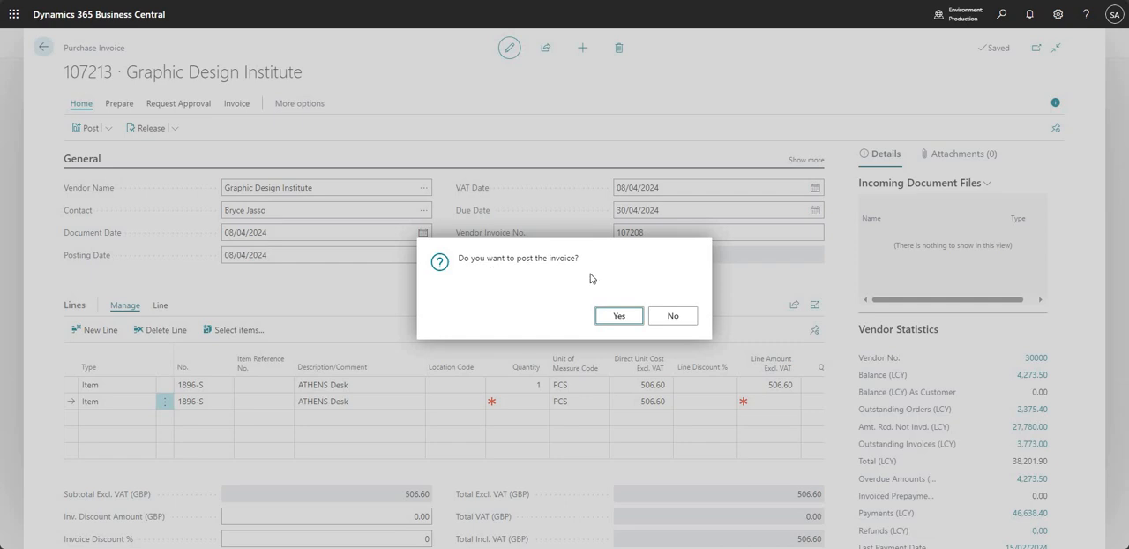
{"action": "mouse_move", "coordinate": [505, 275]}
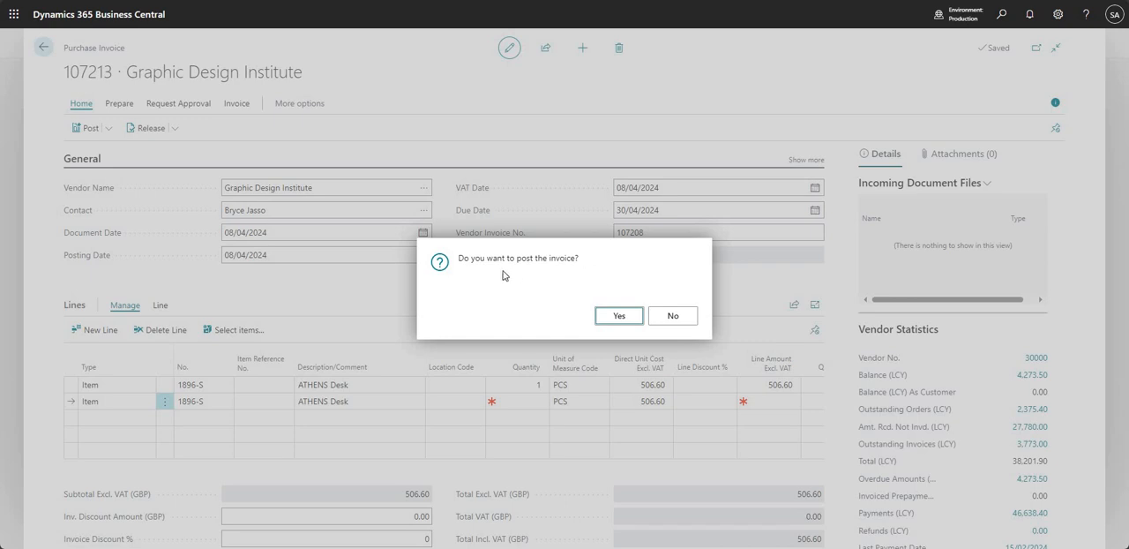
{"action": "mouse_move", "coordinate": [619, 316]}
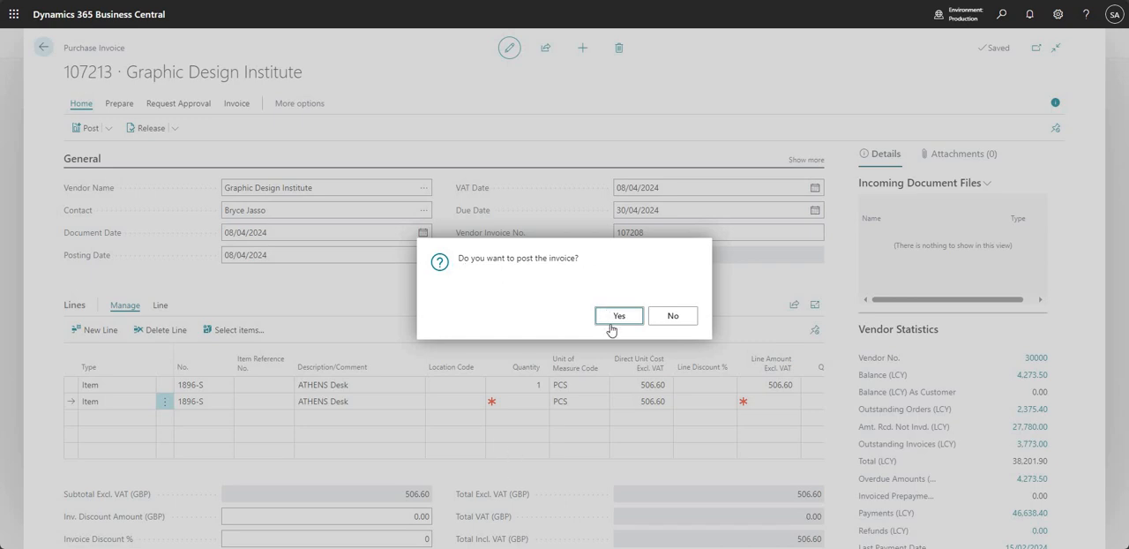
{"action": "left_click", "coordinate": [618, 315]}
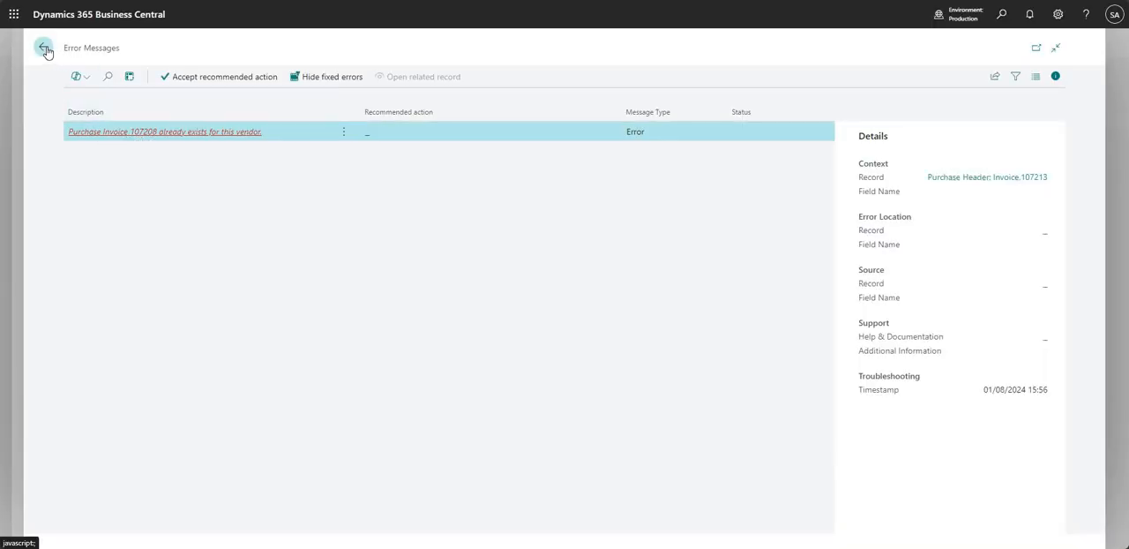
{"action": "left_click", "coordinate": [164, 132]}
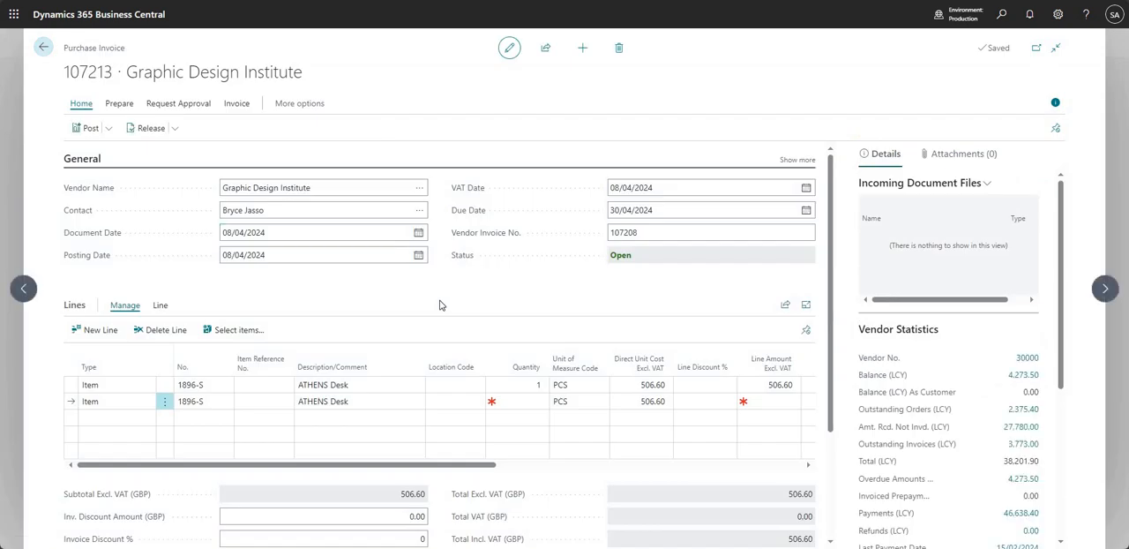